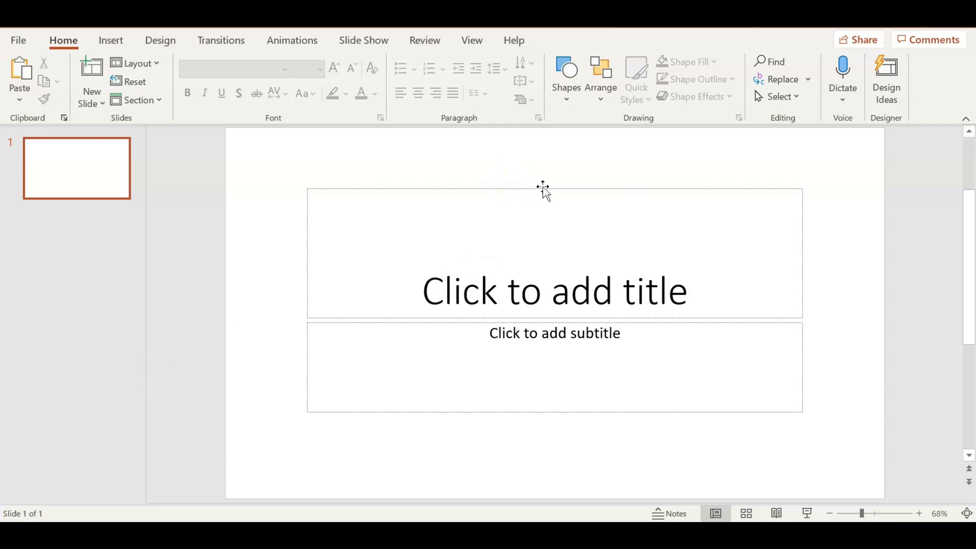
# Delete the title placeholder and the subtitle placeholder from the first slide.
pyautogui.click(554, 252)
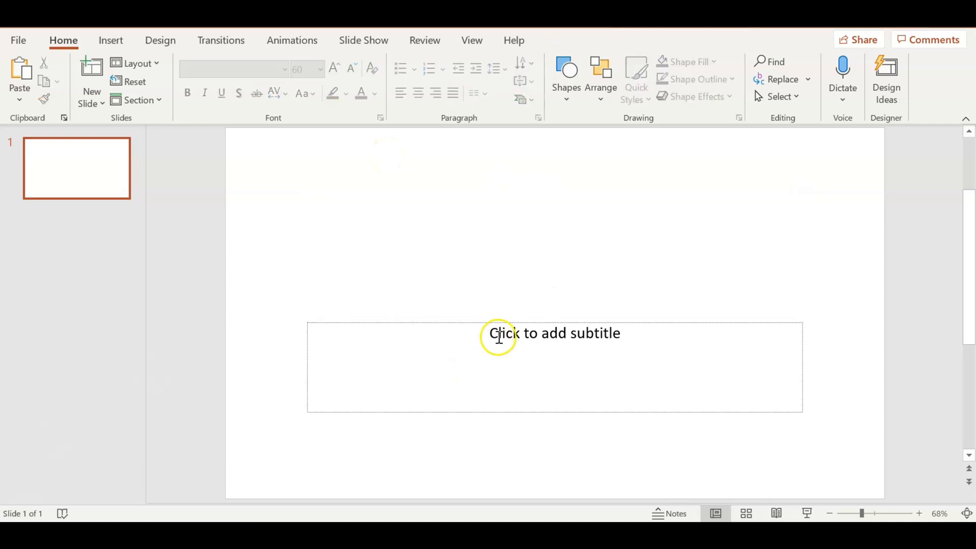
pyautogui.click(498, 333)
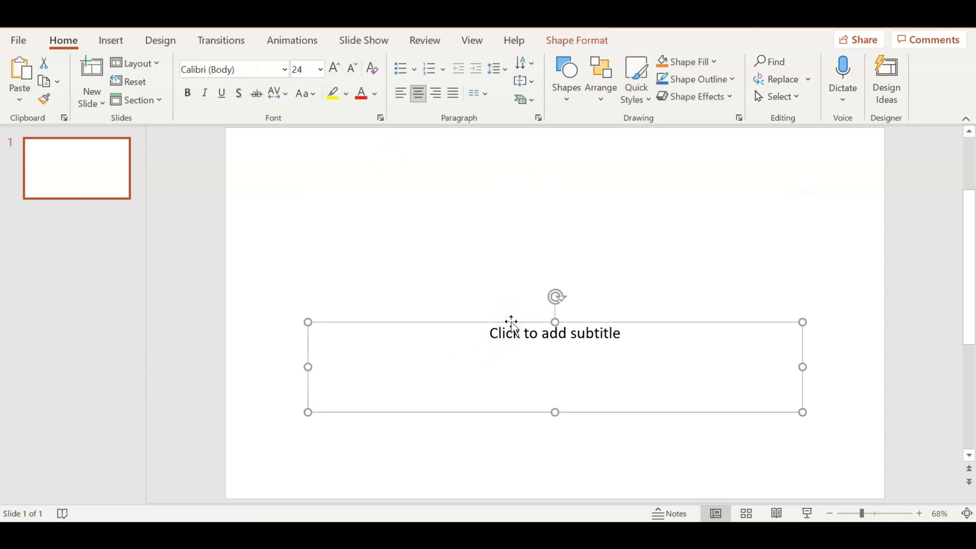
pyautogui.click(446, 305)
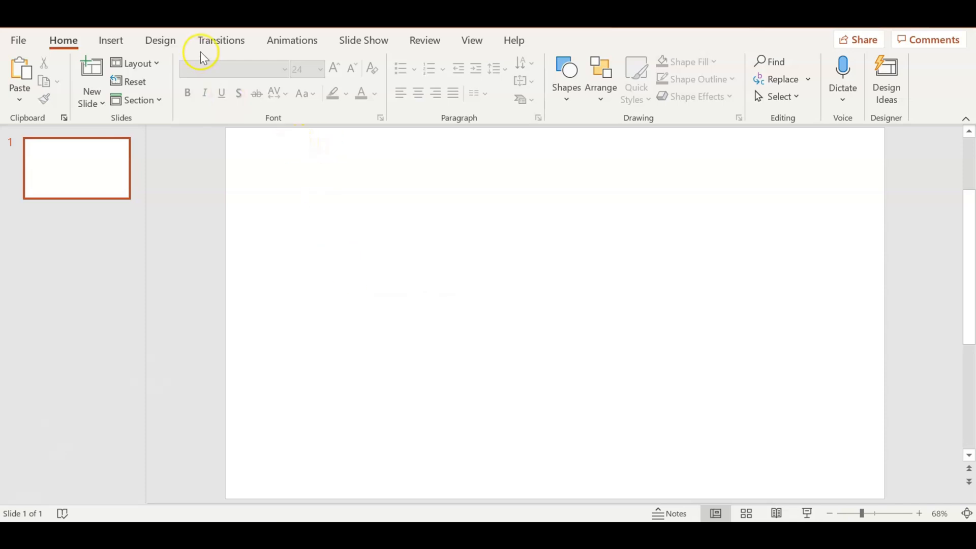
# Set a custom 8.5 × 11 inch portrait slide size and choose a content scaling option.
pyautogui.click(160, 40)
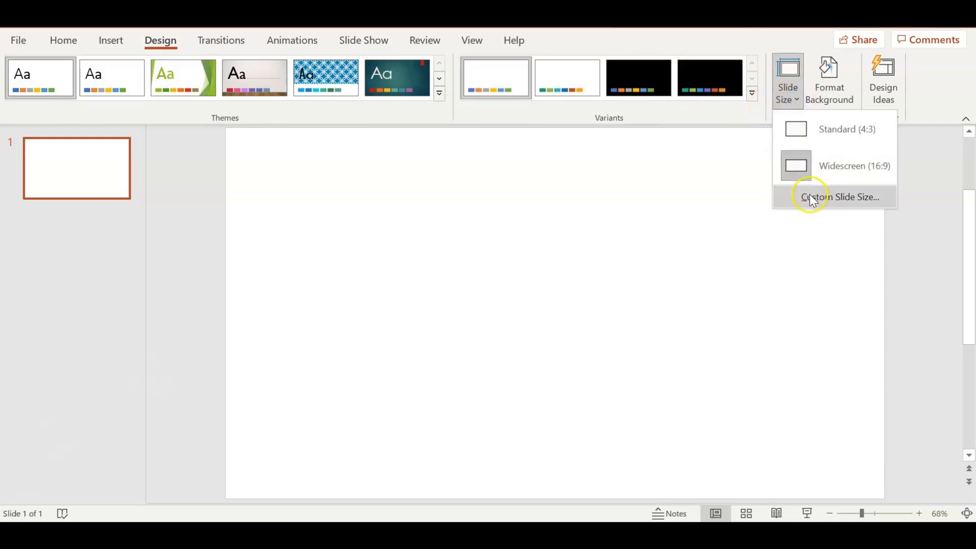
pyautogui.click(840, 197)
pyautogui.write('11')
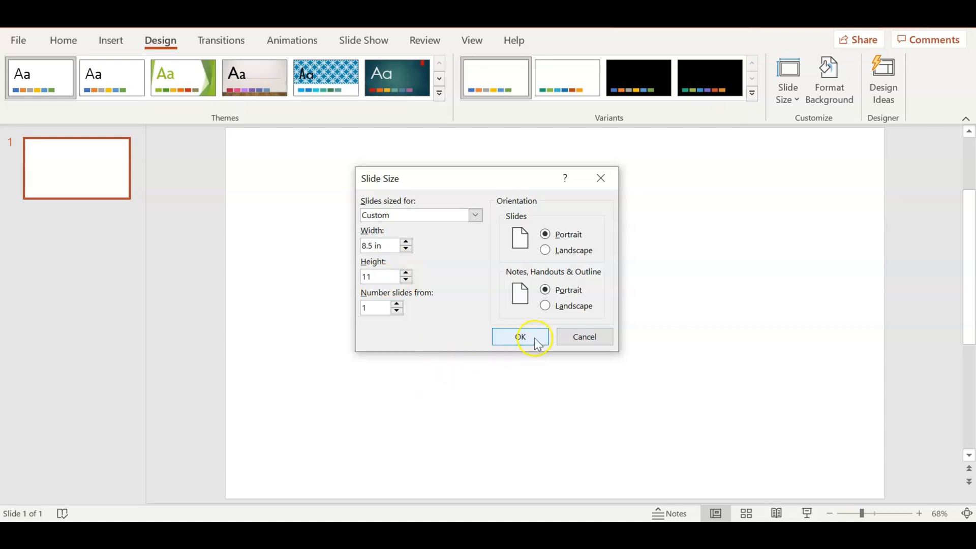
pyautogui.click(520, 337)
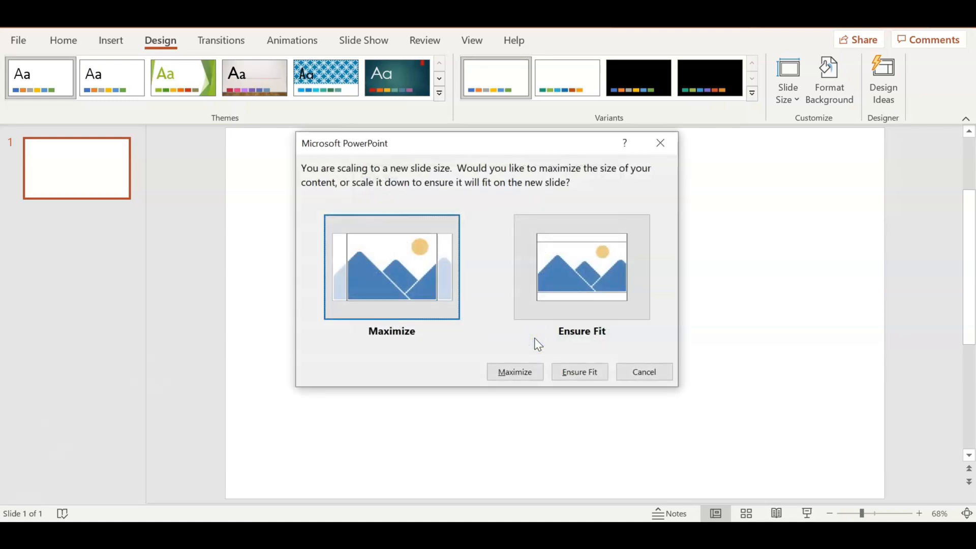
pyautogui.click(514, 371)
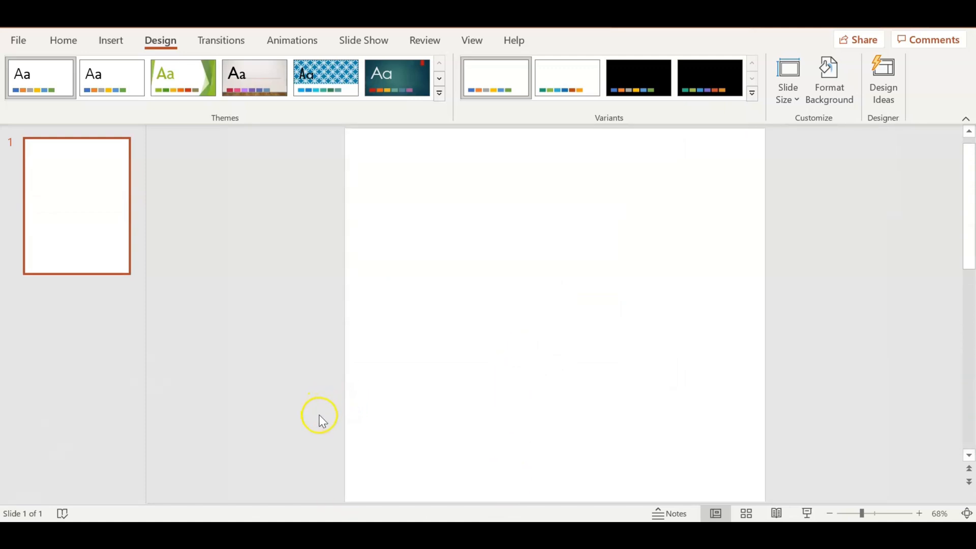
pyautogui.moveTo(805, 455)
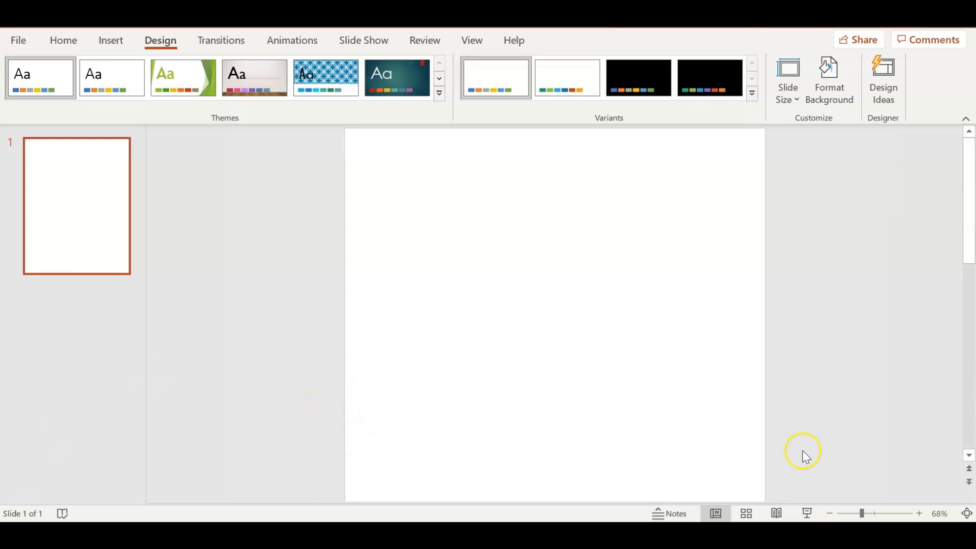
# Adjust the status-bar zoom to about 50% so the whole portrait slide is visible.
pyautogui.click(832, 512)
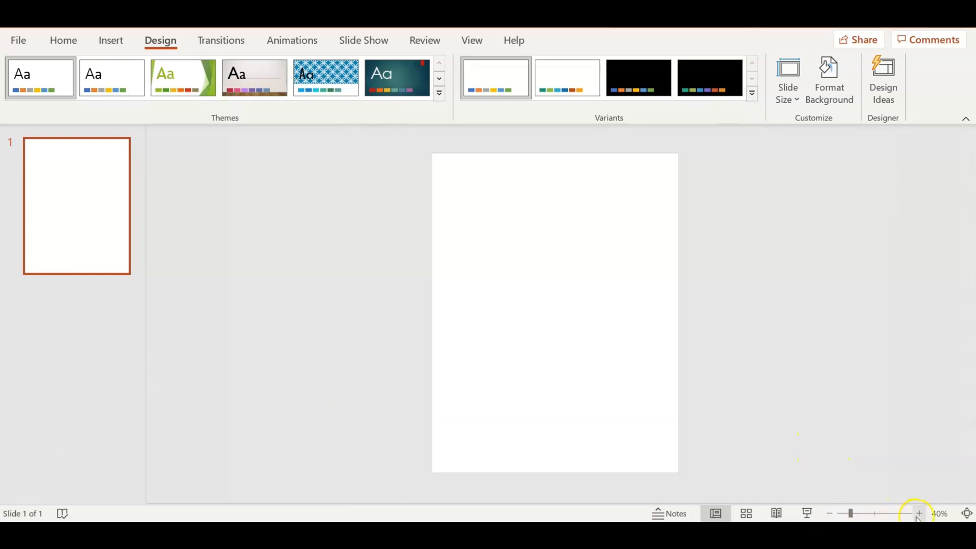
pyautogui.click(919, 513)
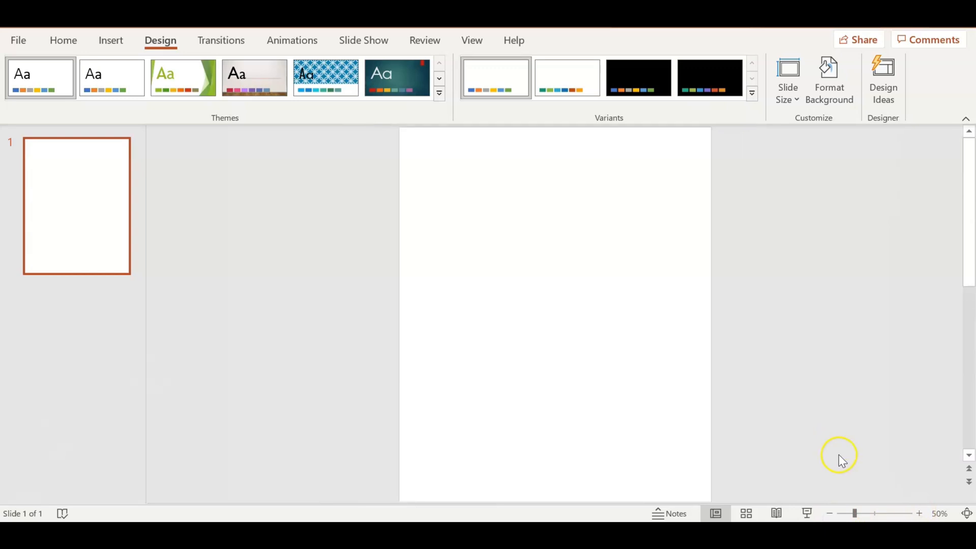
pyautogui.moveTo(809, 460)
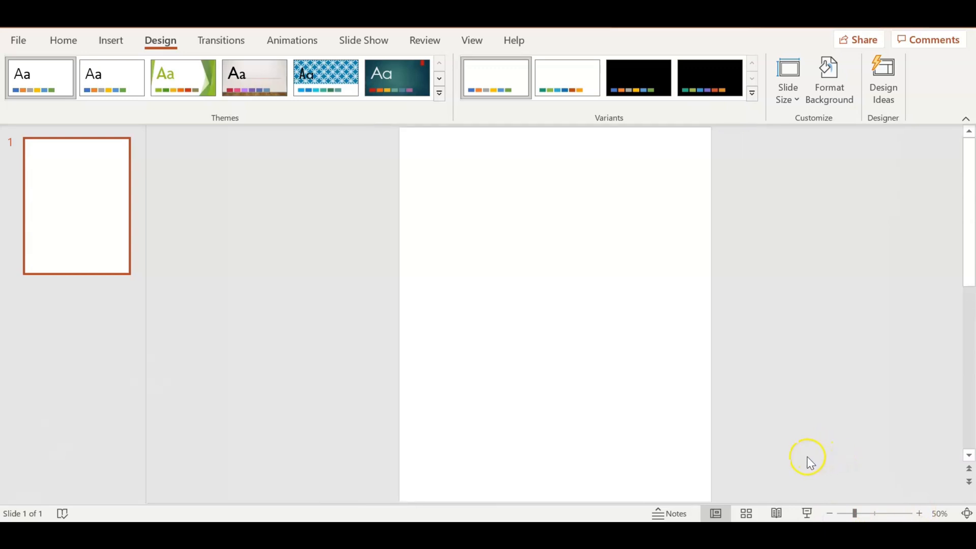
pyautogui.moveTo(590, 480)
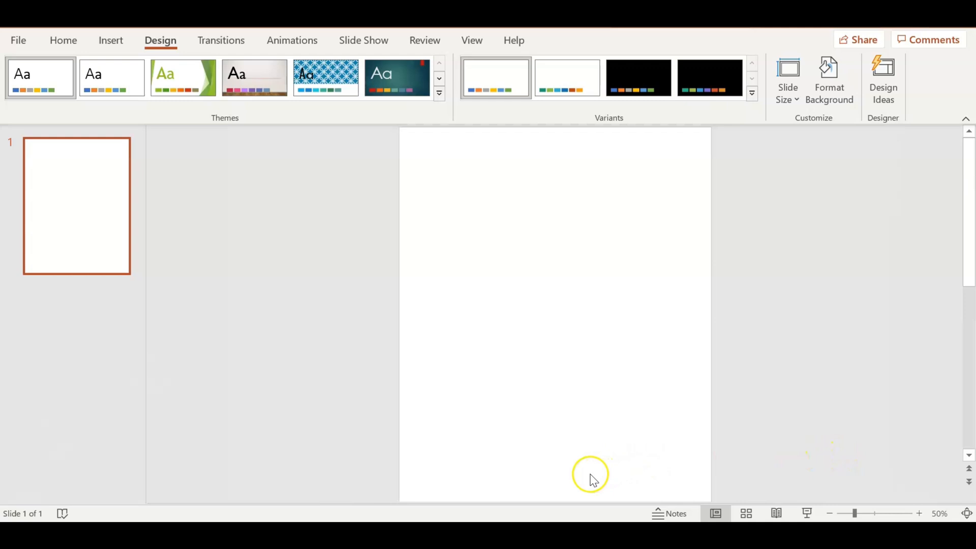
pyautogui.moveTo(172, 246)
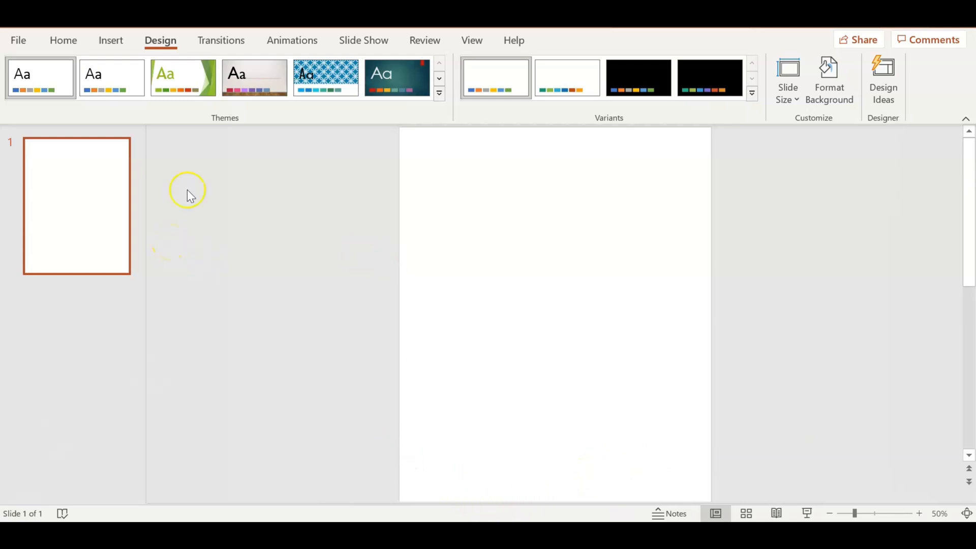
pyautogui.click(253, 77)
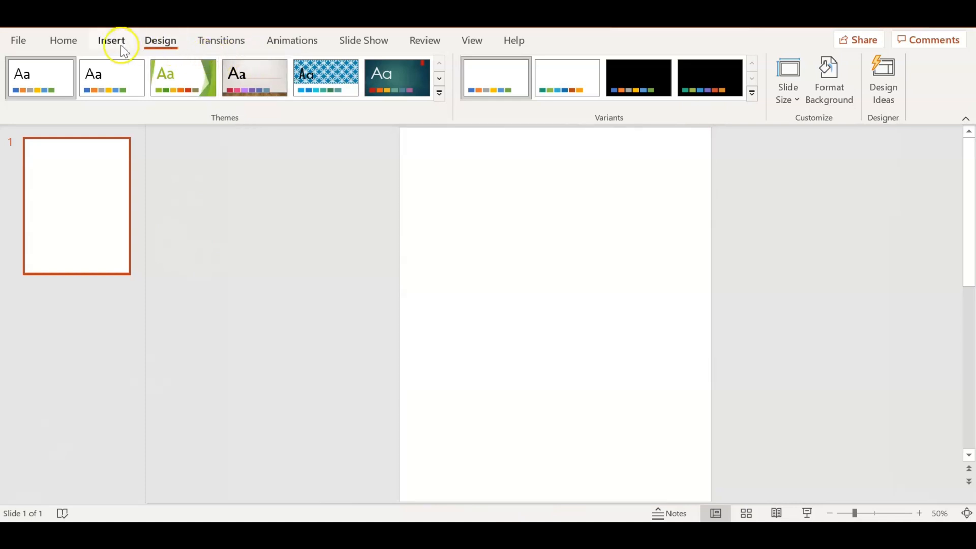
# Pick the Rectangle from the Insert Shapes gallery's recently used shapes.
pyautogui.click(111, 39)
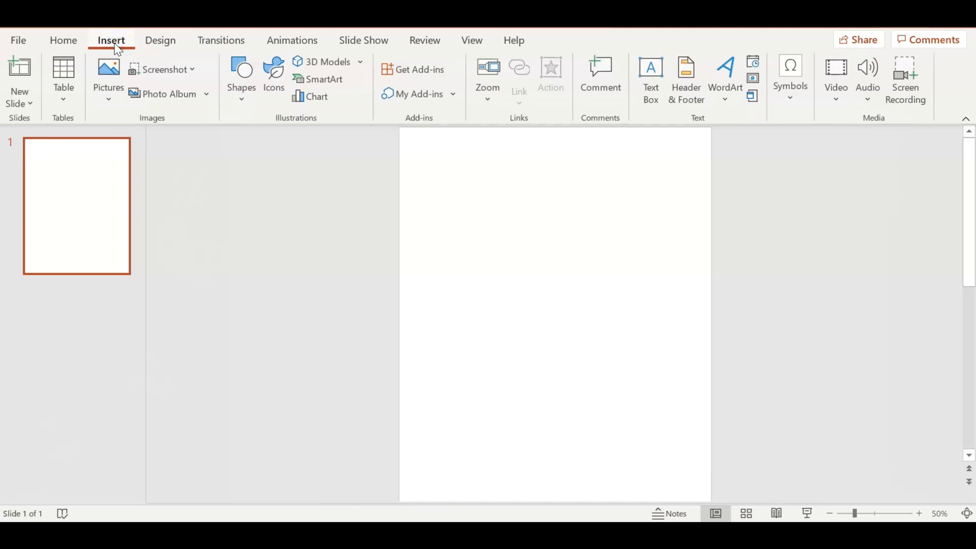
pyautogui.moveTo(242, 102)
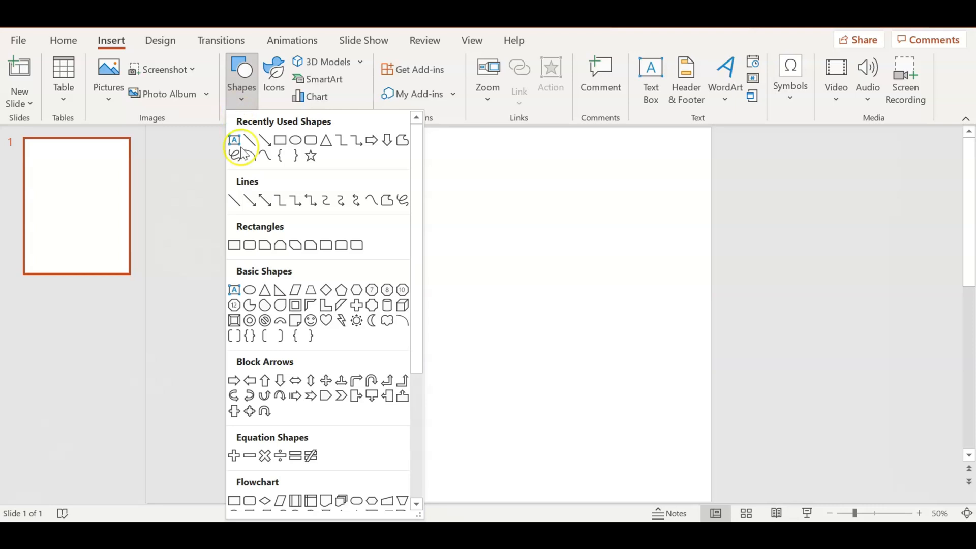
pyautogui.scroll(-3)
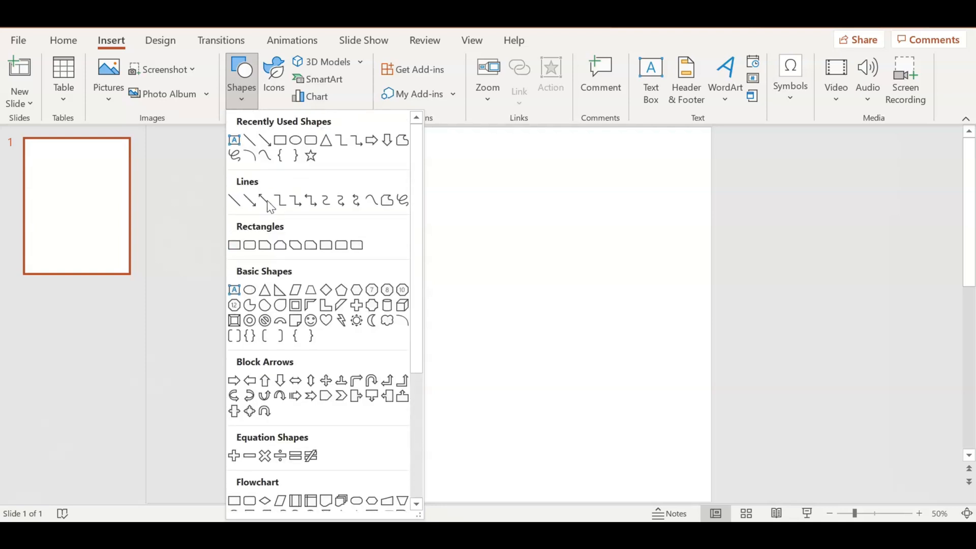
pyautogui.moveTo(281, 139)
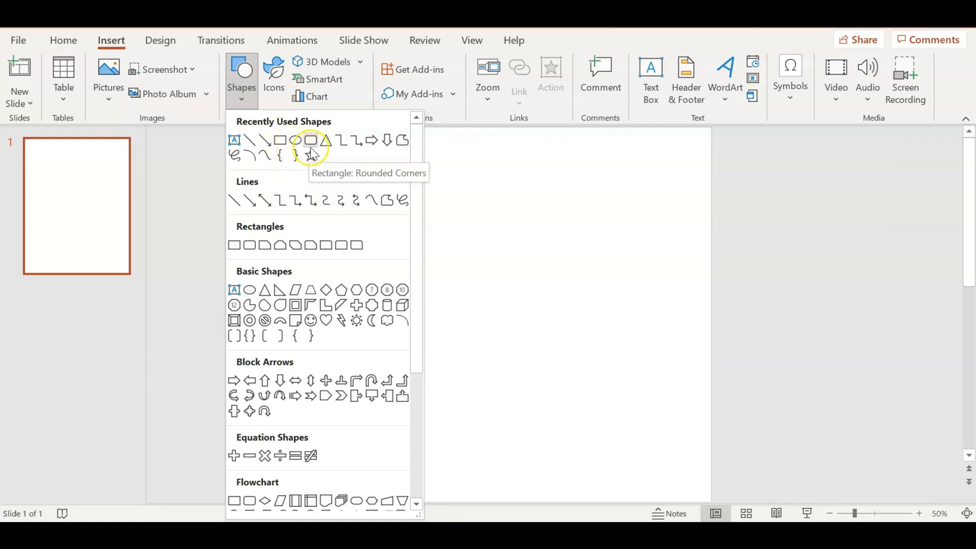
pyautogui.moveTo(235, 140)
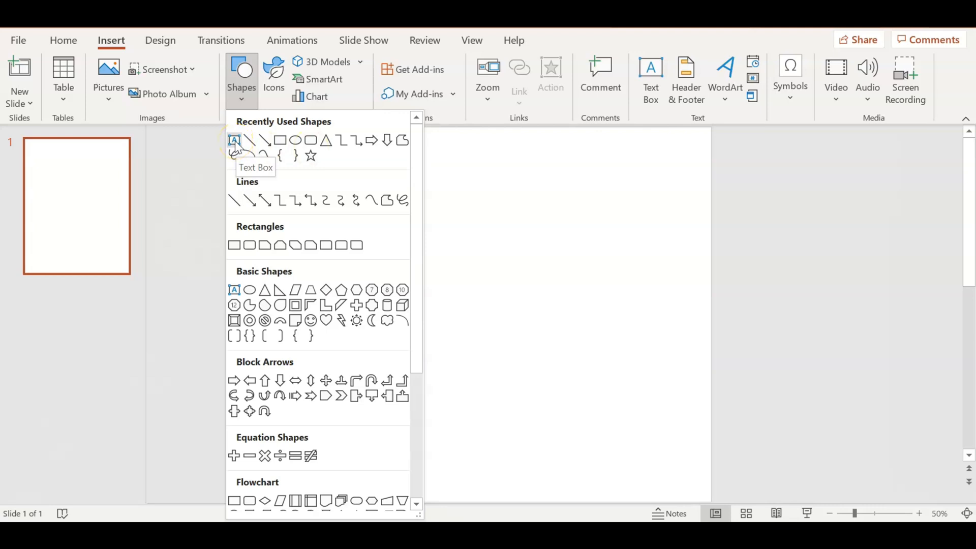
pyautogui.moveTo(235, 245)
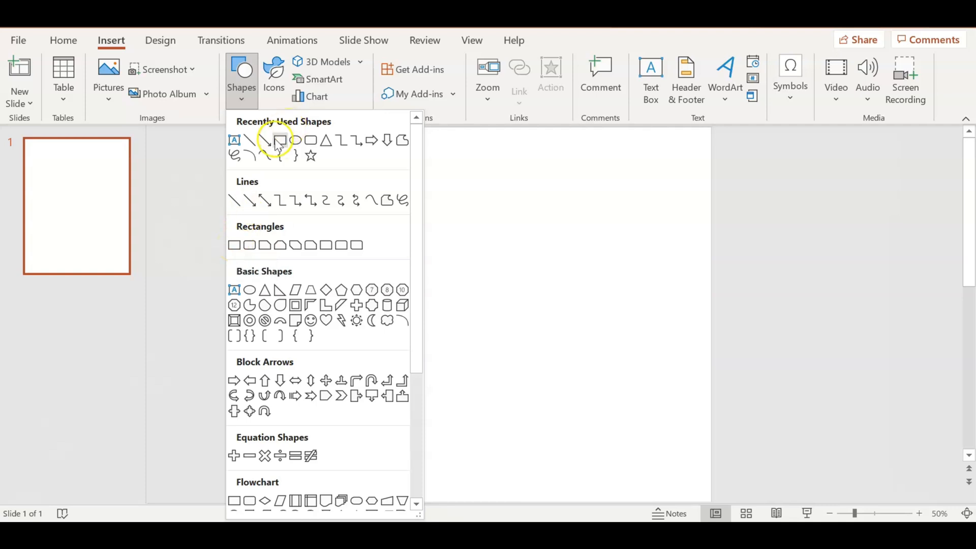
pyautogui.click(280, 139)
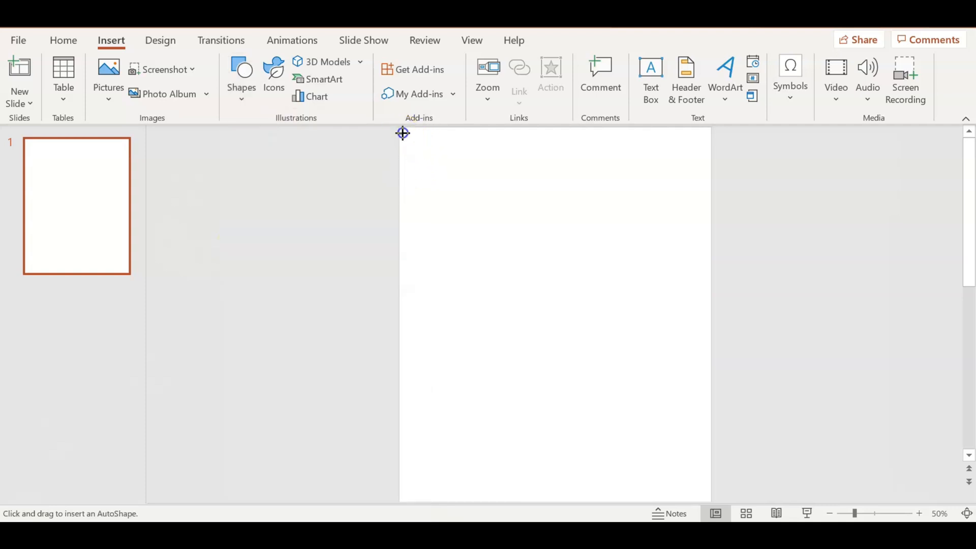
# Draw a blue rectangle over the top half and paste a copy into the bottom half.
pyautogui.moveTo(402, 133); pyautogui.dragTo(697, 322)
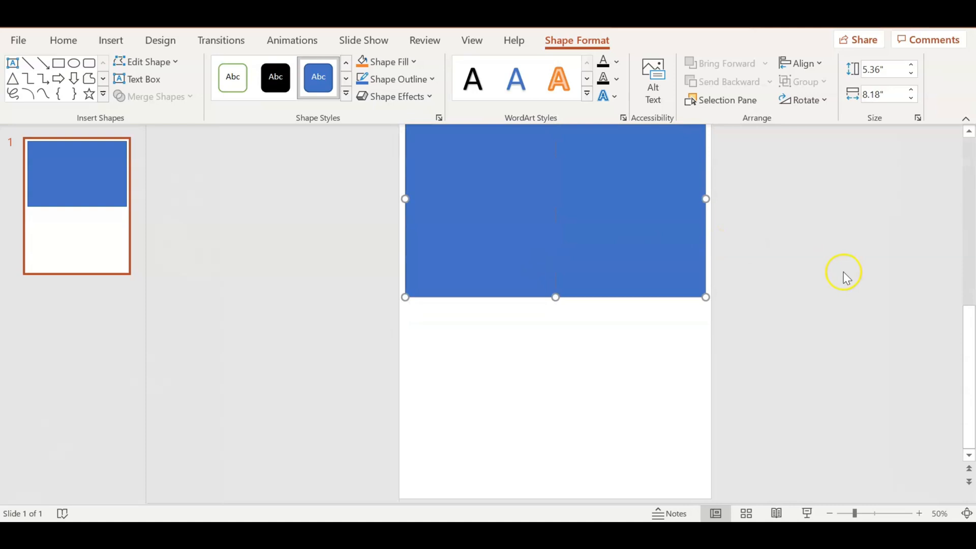
pyautogui.moveTo(512, 235)
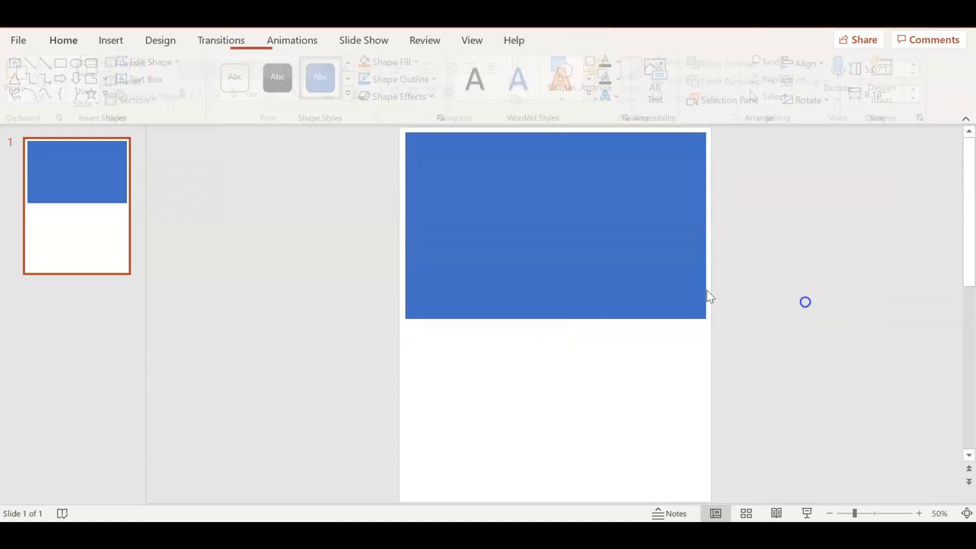
pyautogui.rightClick(554, 224)
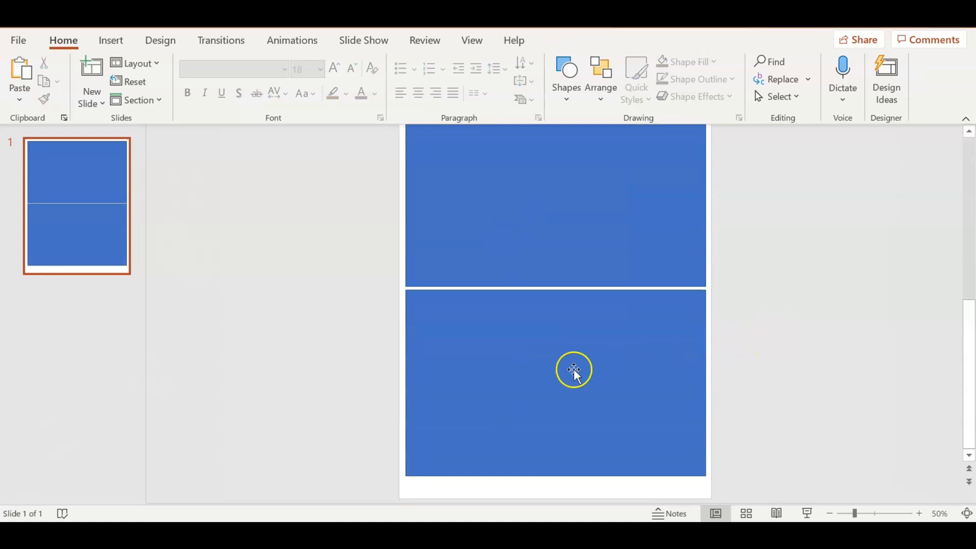
pyautogui.click(573, 382)
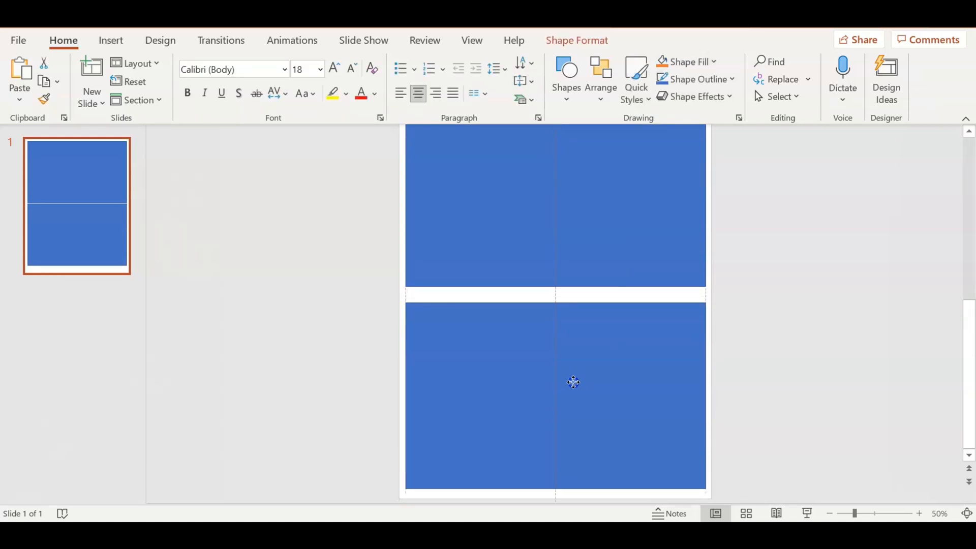
pyautogui.click(554, 395)
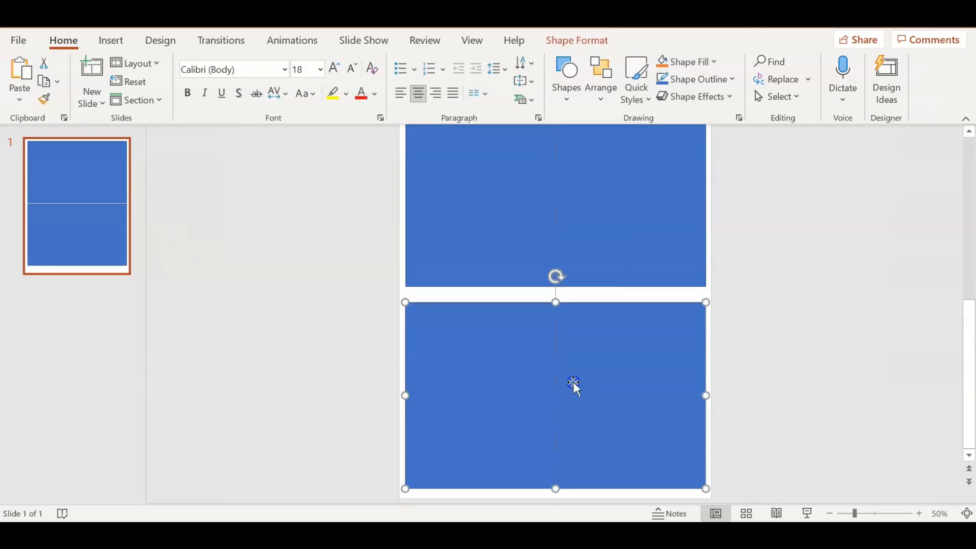
pyautogui.click(907, 362)
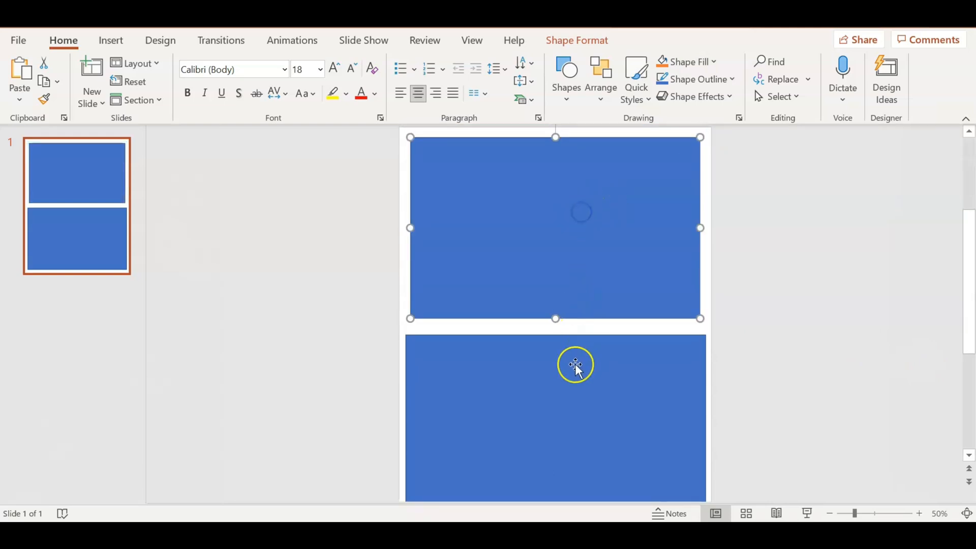
pyautogui.click(575, 364)
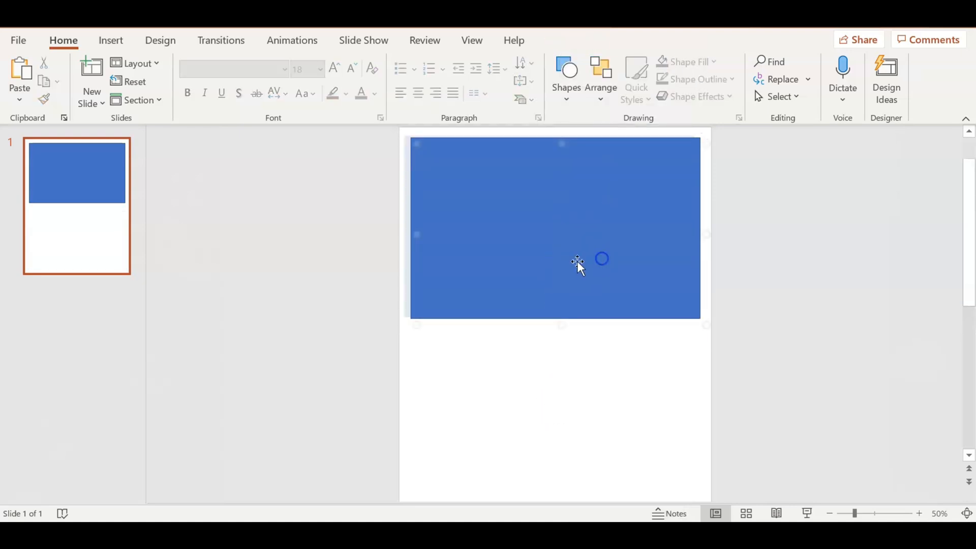
pyautogui.press('ctrl+v')
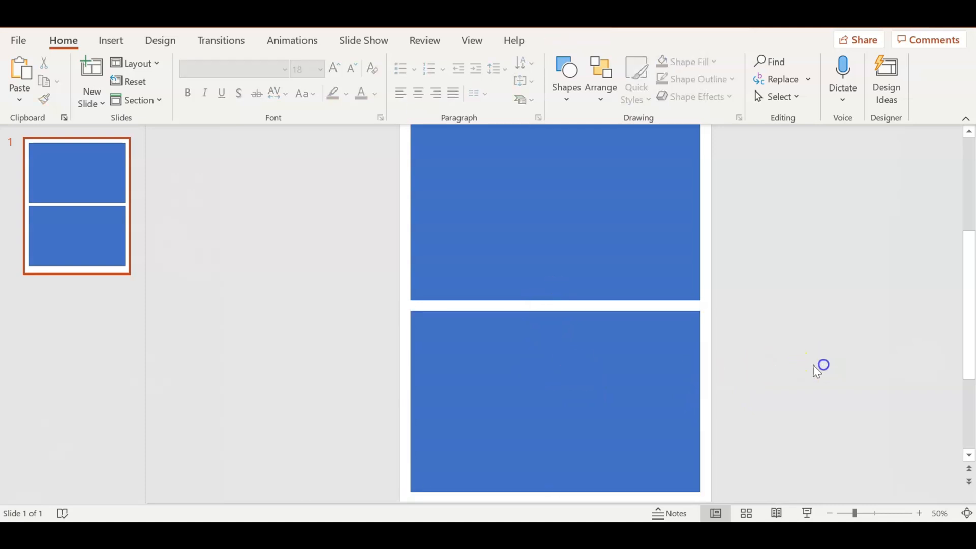
# Give the top rectangle a red outline and a white fill.
pyautogui.click(554, 227)
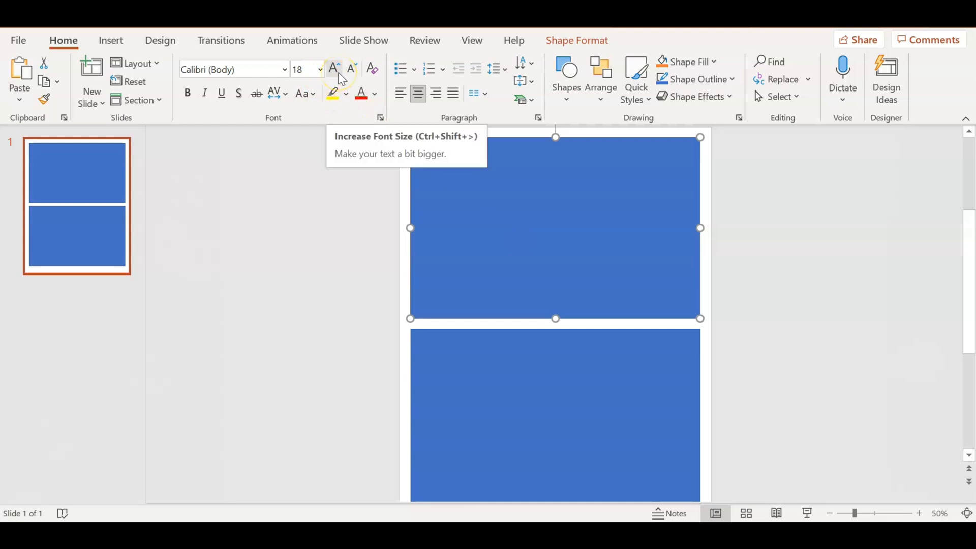
pyautogui.moveTo(373, 103)
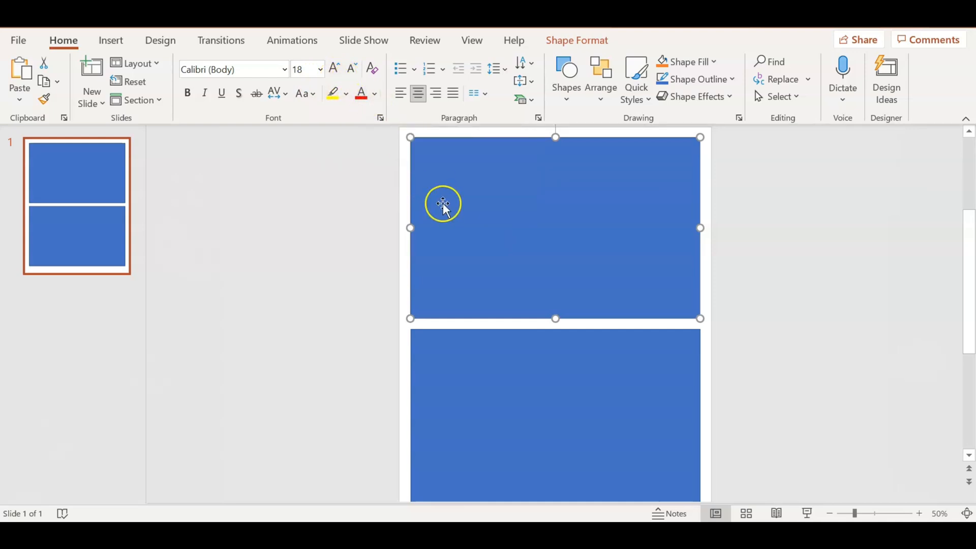
pyautogui.moveTo(476, 116)
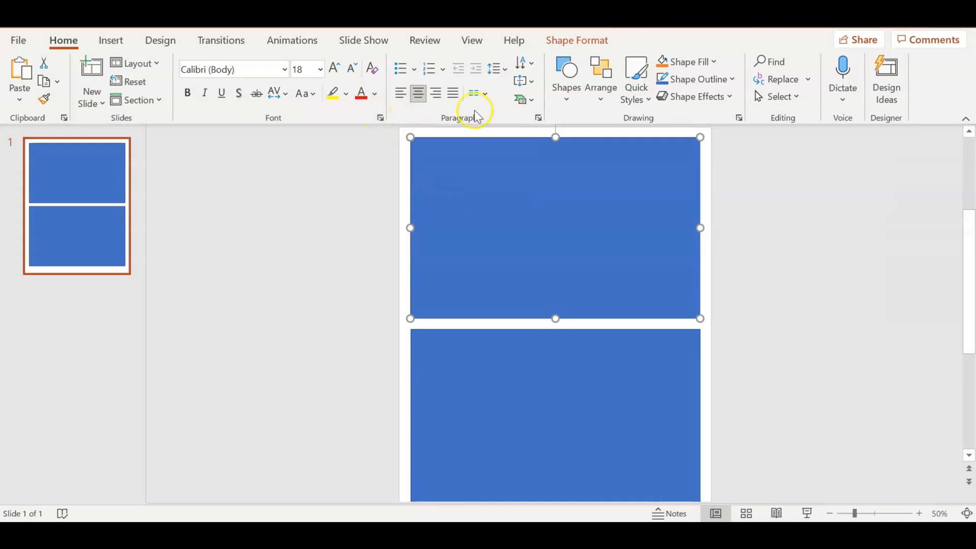
pyautogui.click(731, 79)
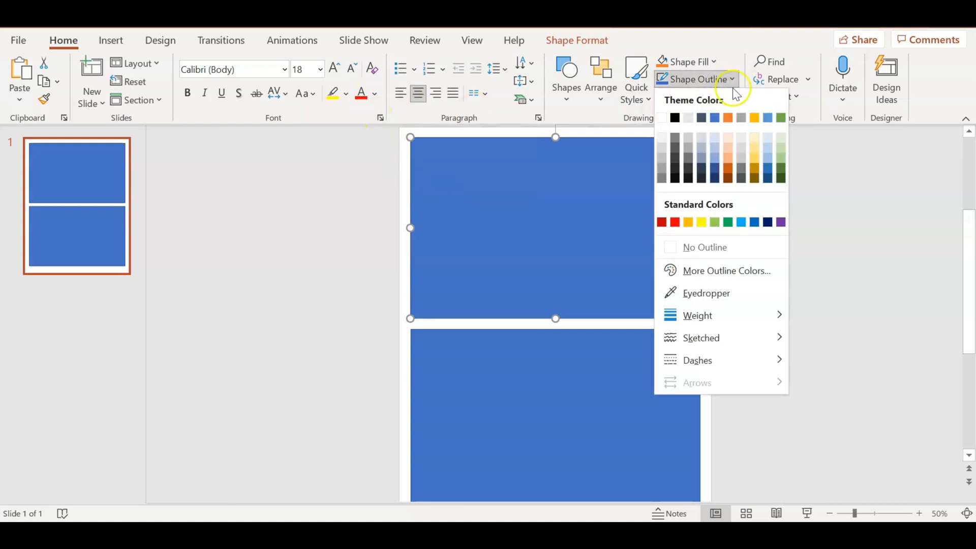
pyautogui.click(675, 222)
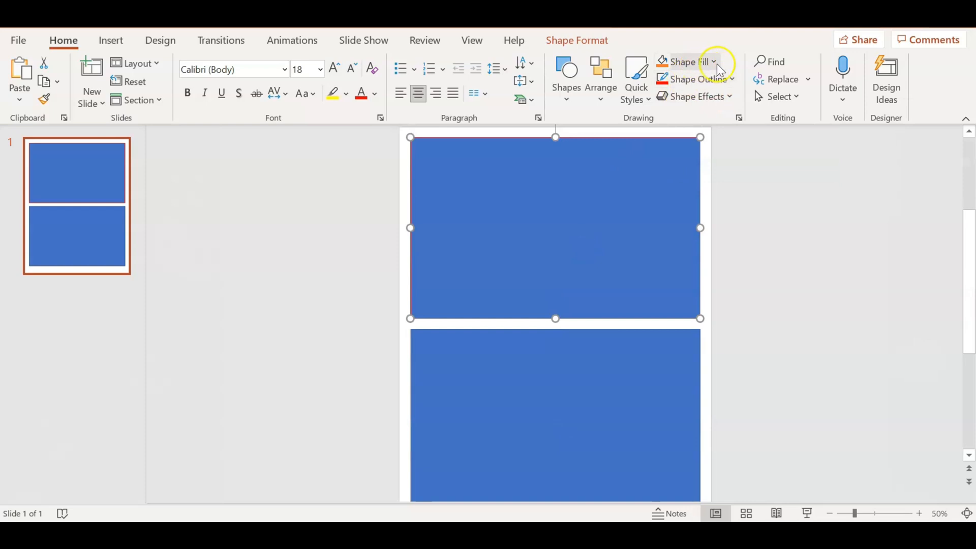
pyautogui.click(713, 61)
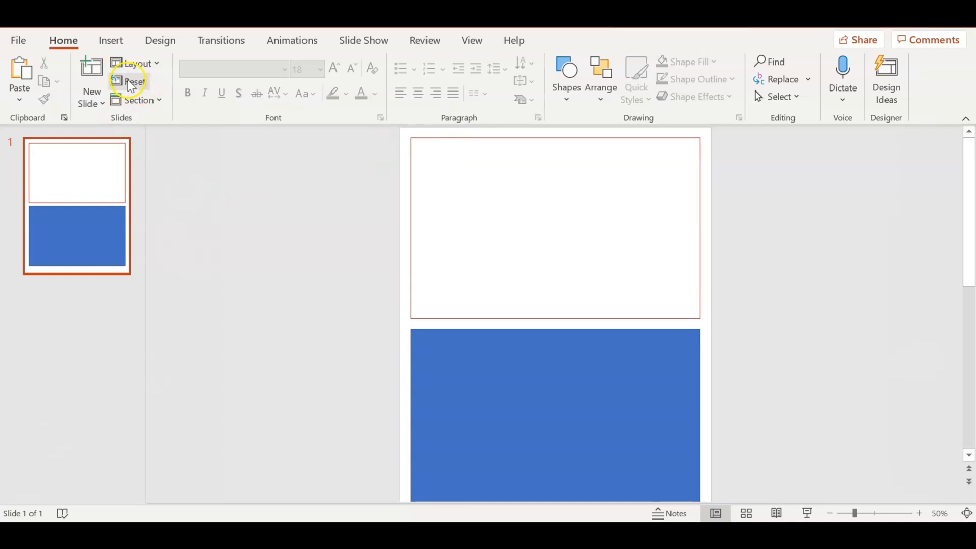
pyautogui.moveTo(133, 81)
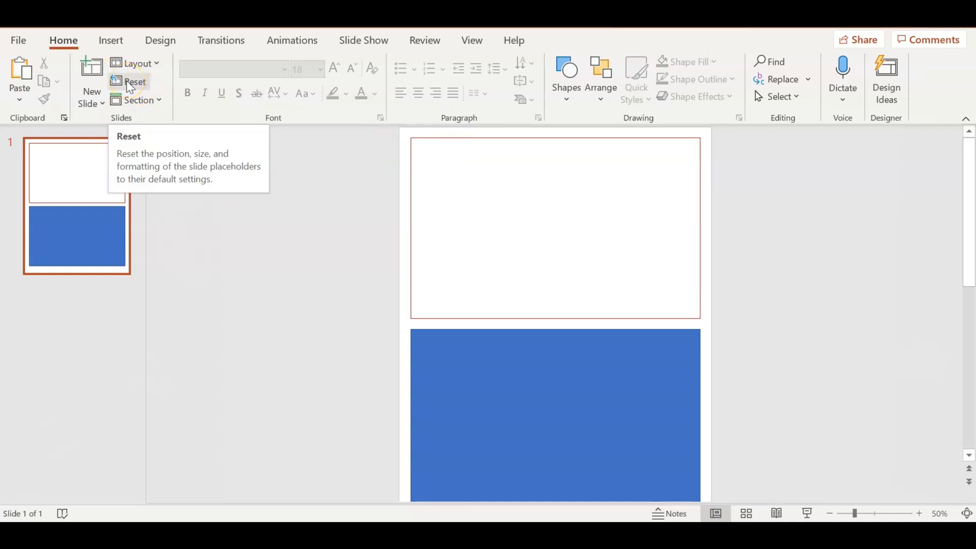
pyautogui.click(110, 40)
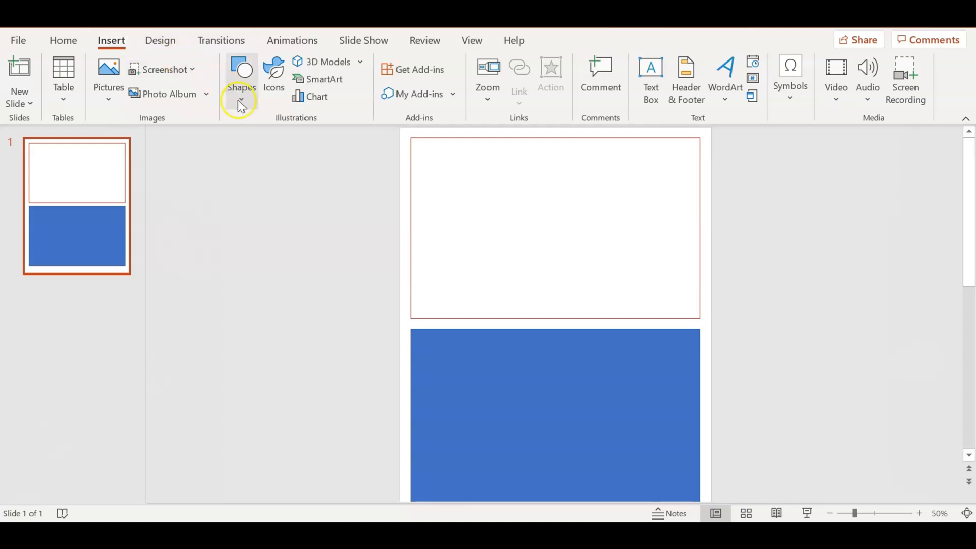
pyautogui.moveTo(274, 78)
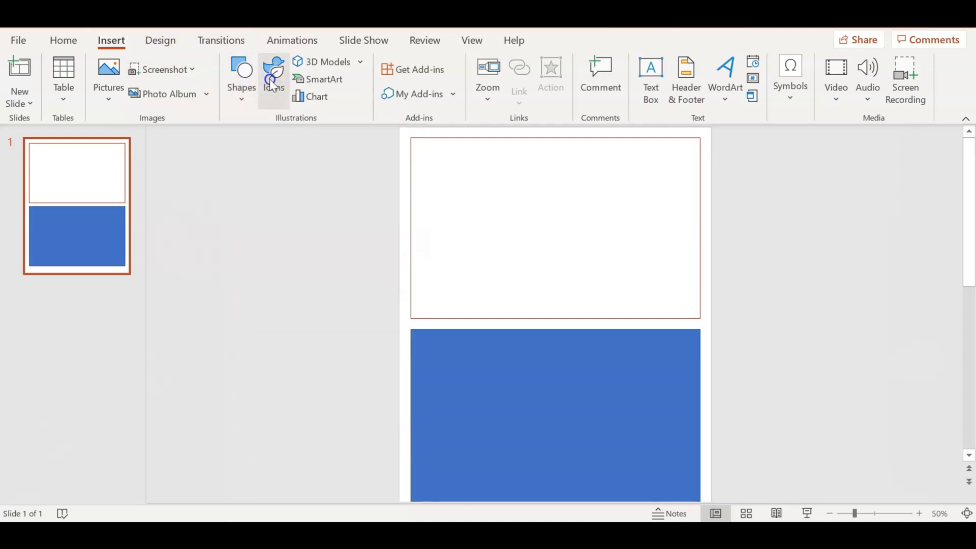
# Search the icon library for 'trophy' and insert the solid black trophy icon.
pyautogui.click(273, 78)
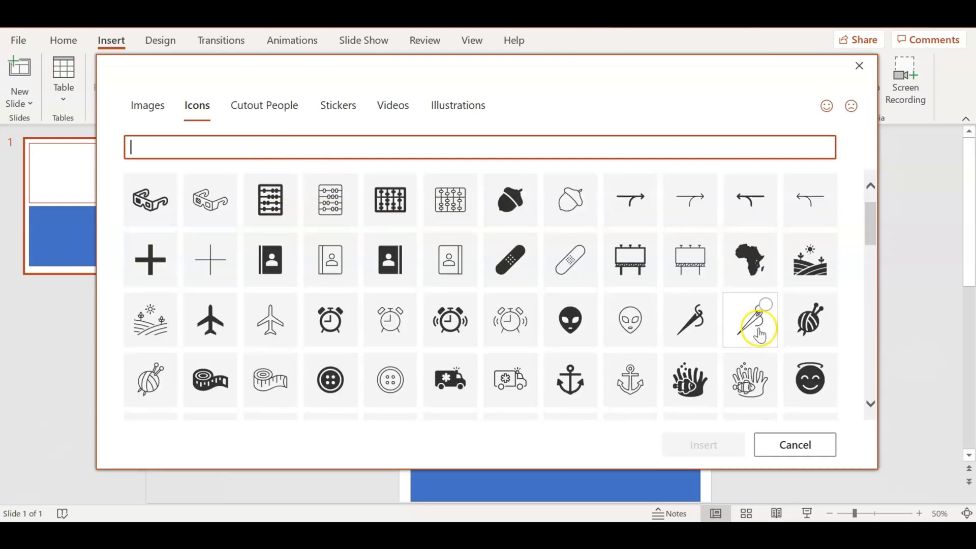
pyautogui.scroll(-3)
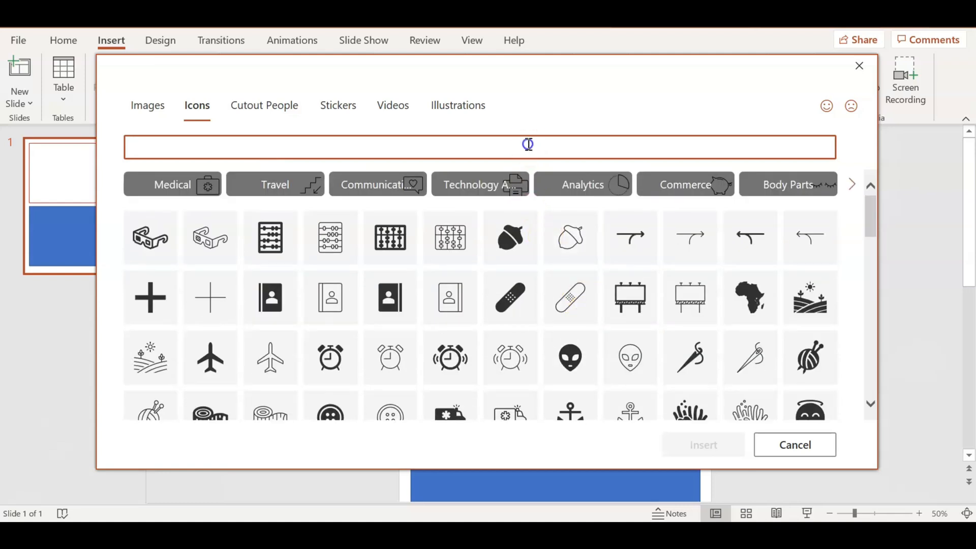
pyautogui.write('trophy')
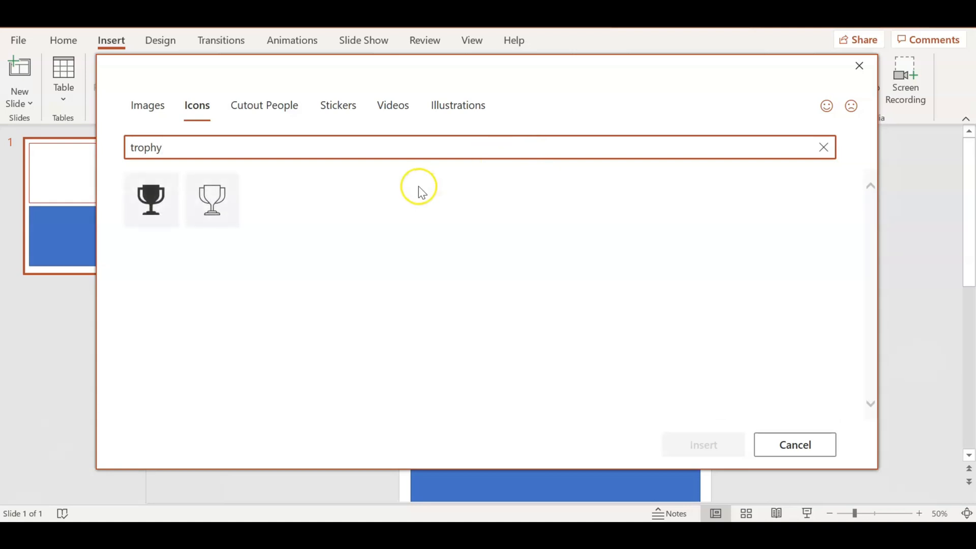
pyautogui.click(150, 200)
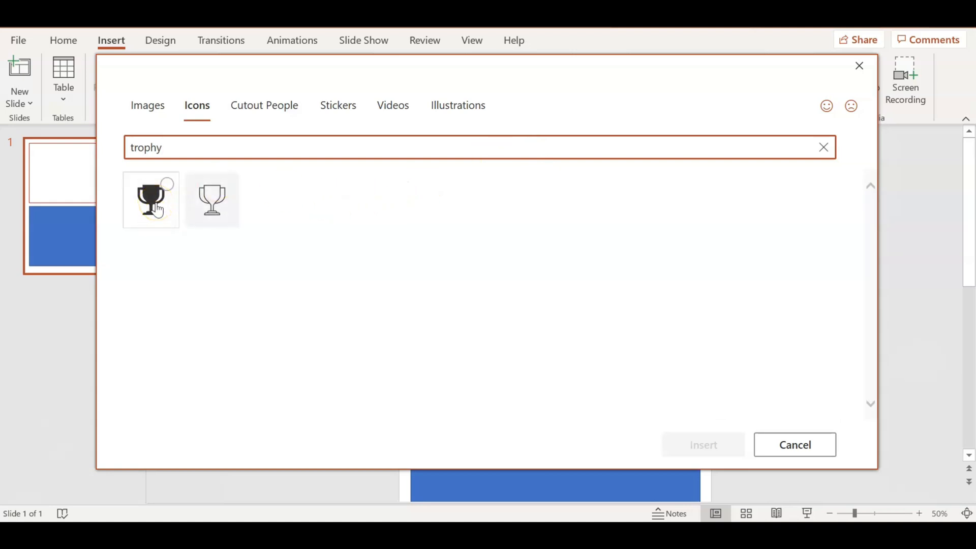
pyautogui.click(702, 445)
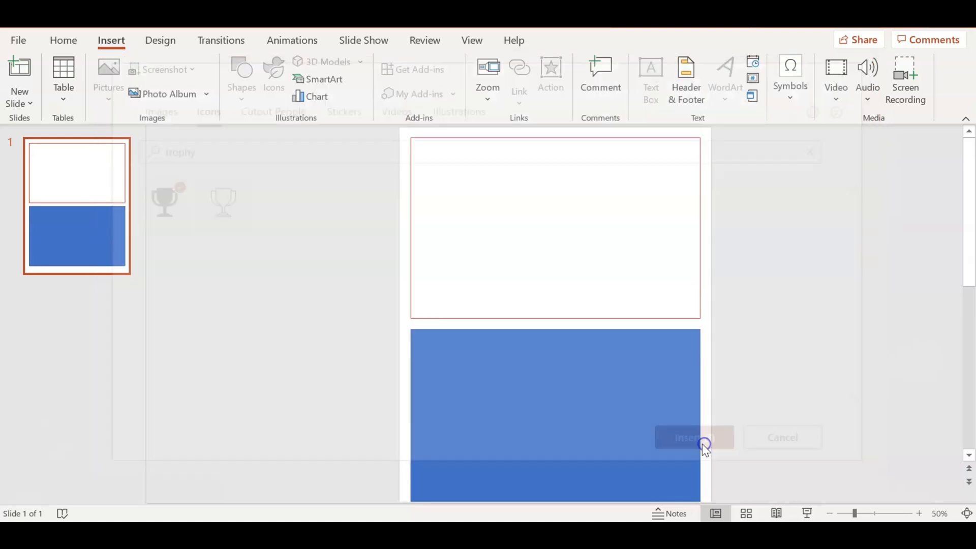
pyautogui.click(693, 436)
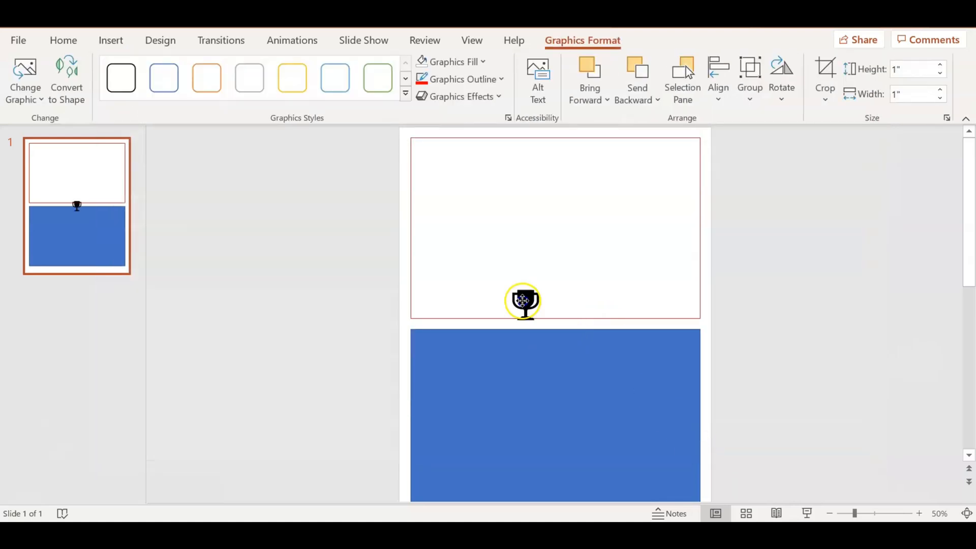
# Move the trophy to the top rectangle's lower left and enlarge it to about 1.92 inches.
pyautogui.moveTo(523, 301); pyautogui.dragTo(436, 299)
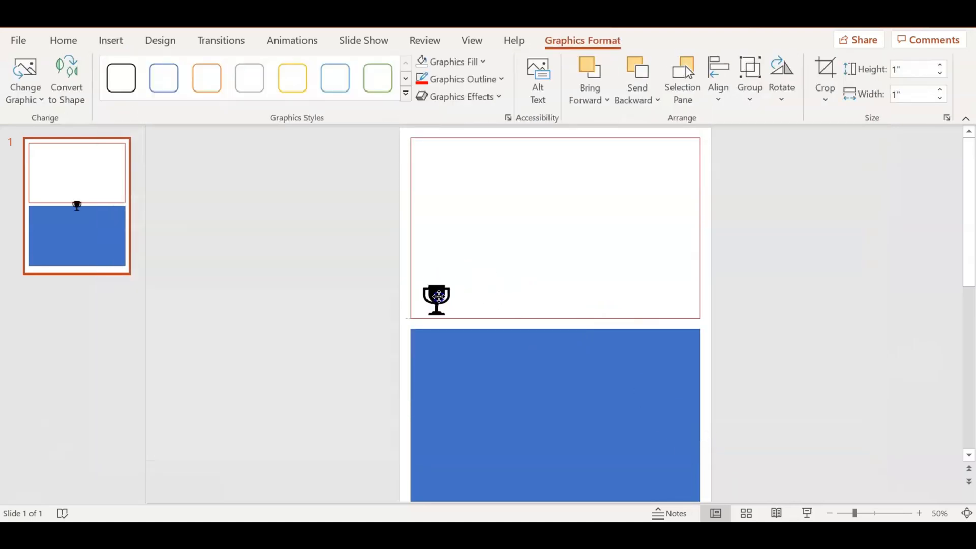
pyautogui.click(436, 298)
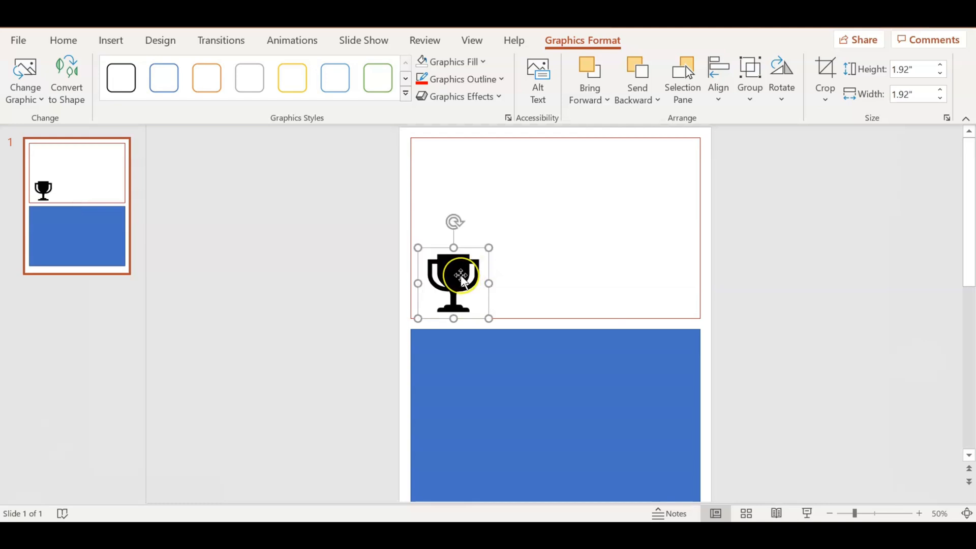
pyautogui.moveTo(577, 295)
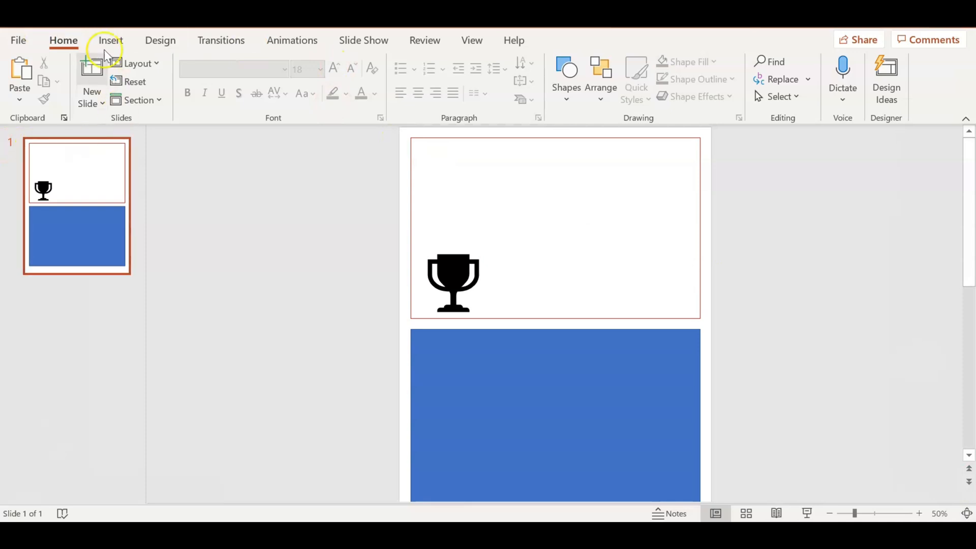
pyautogui.click(111, 40)
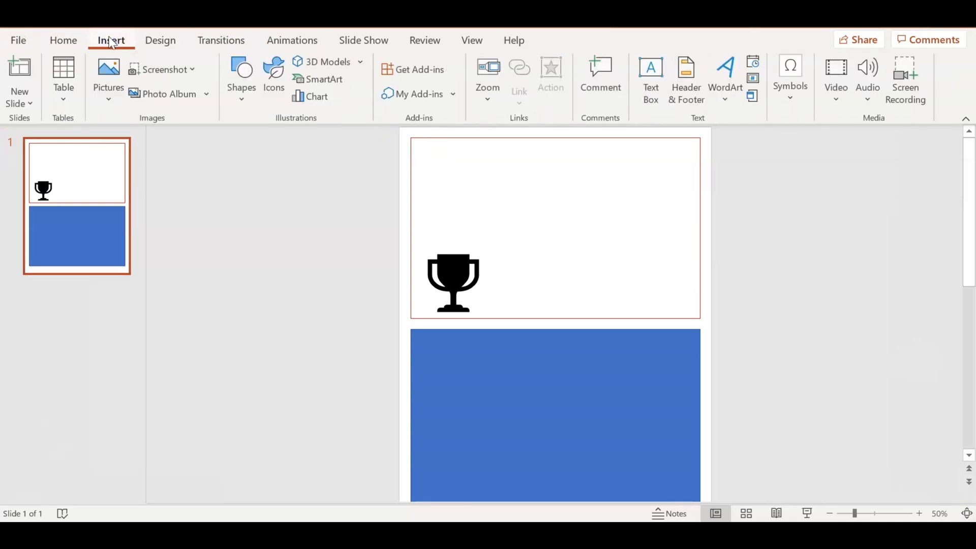
pyautogui.moveTo(110, 40)
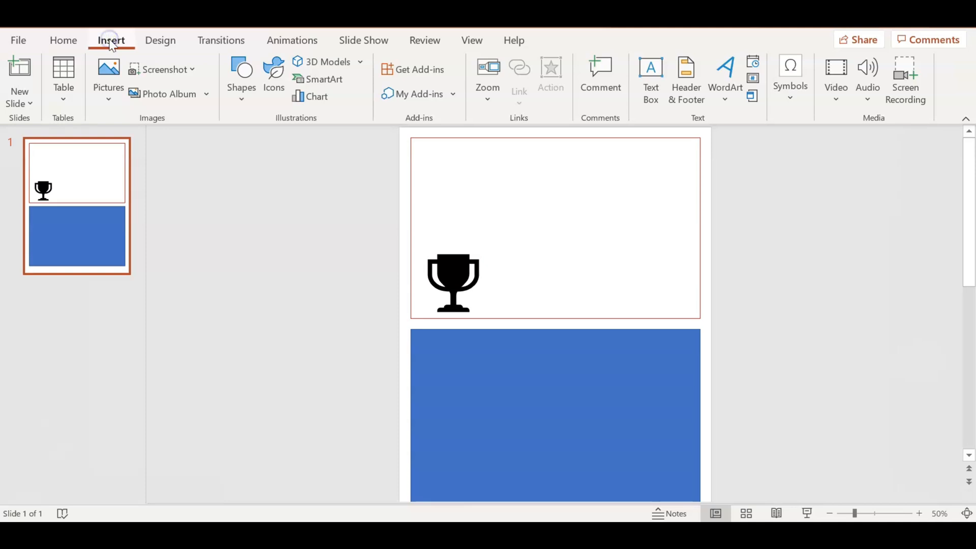
# Draw a text box across the top rectangle, type 'Student of the Week' and centre it.
pyautogui.click(650, 75)
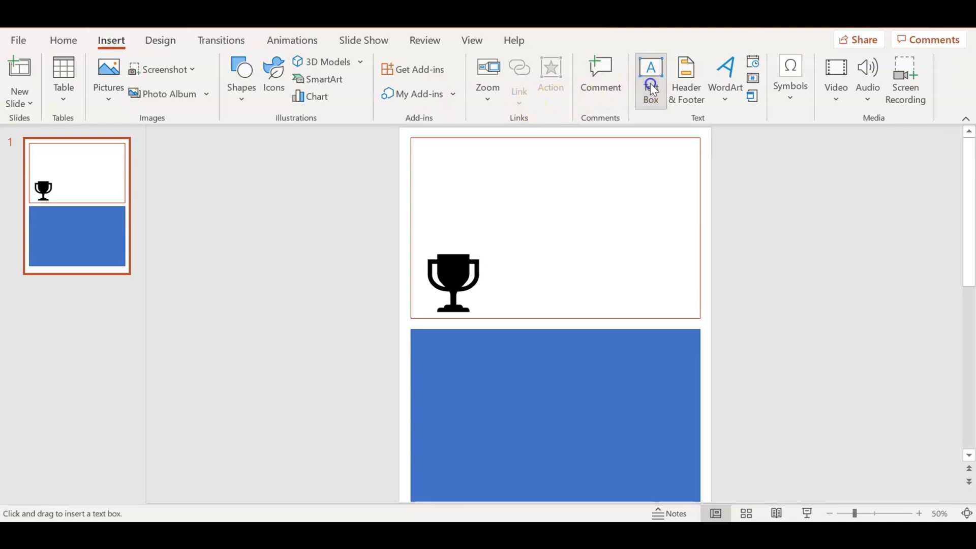
pyautogui.moveTo(422, 157); pyautogui.dragTo(493, 182)
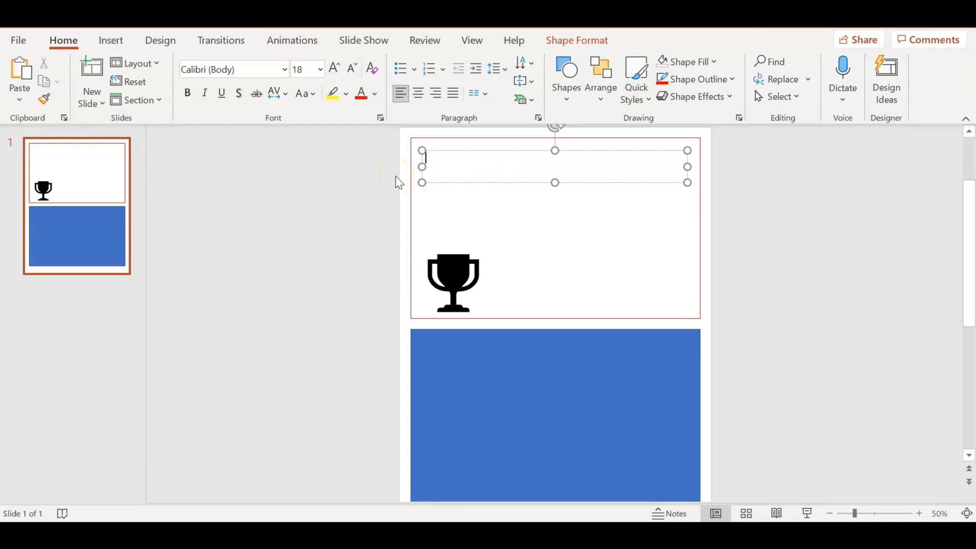
pyautogui.write('s')
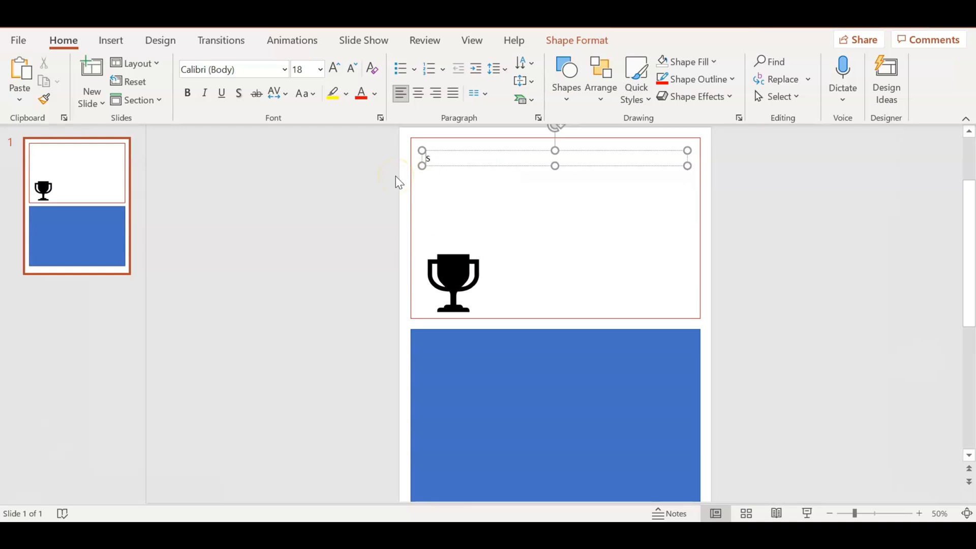
pyautogui.write('Student of the')
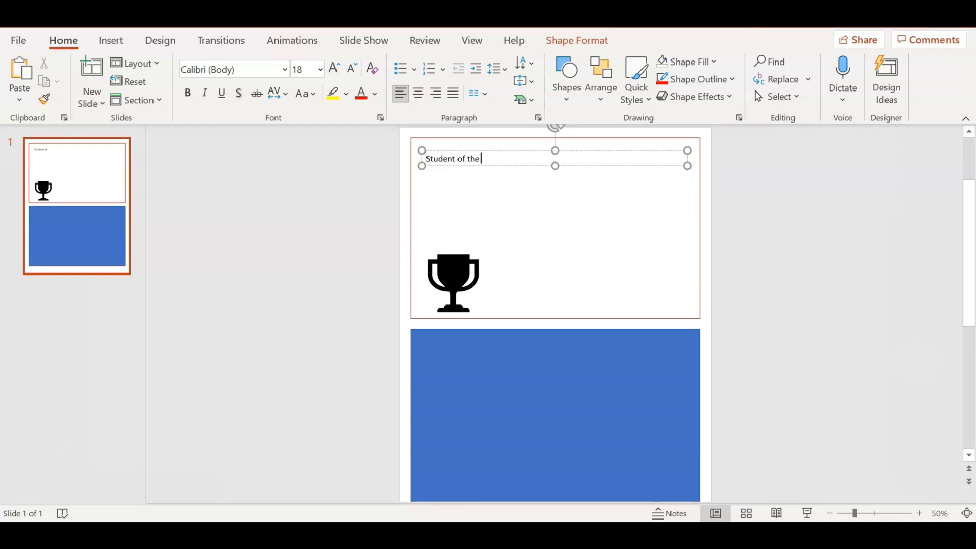
pyautogui.write('Week')
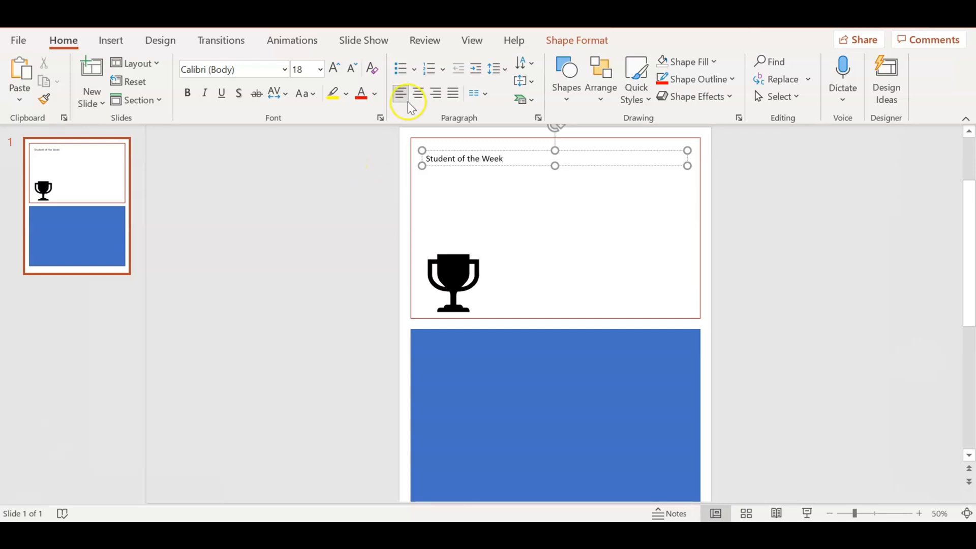
pyautogui.click(418, 93)
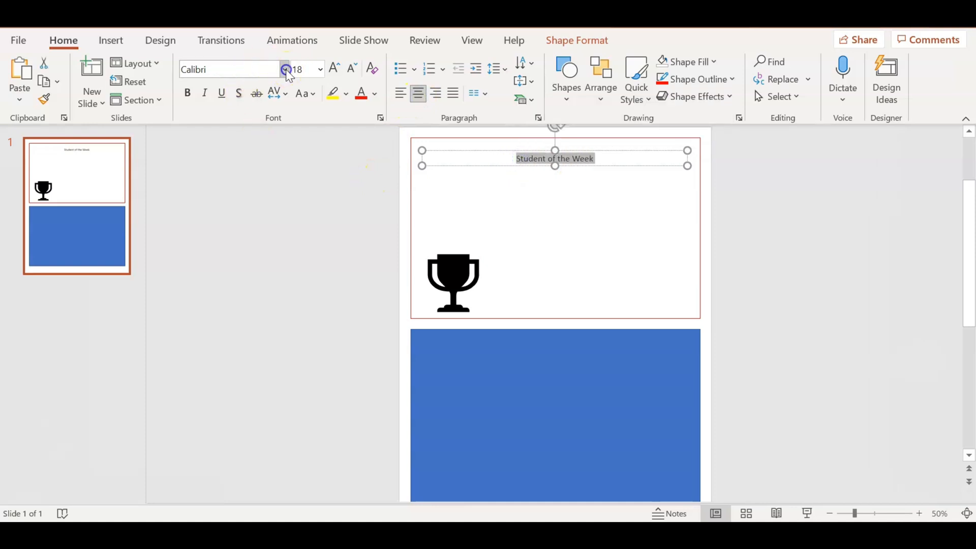
# Set the title to the Brush Script font at 48 pt.
pyautogui.click(284, 69)
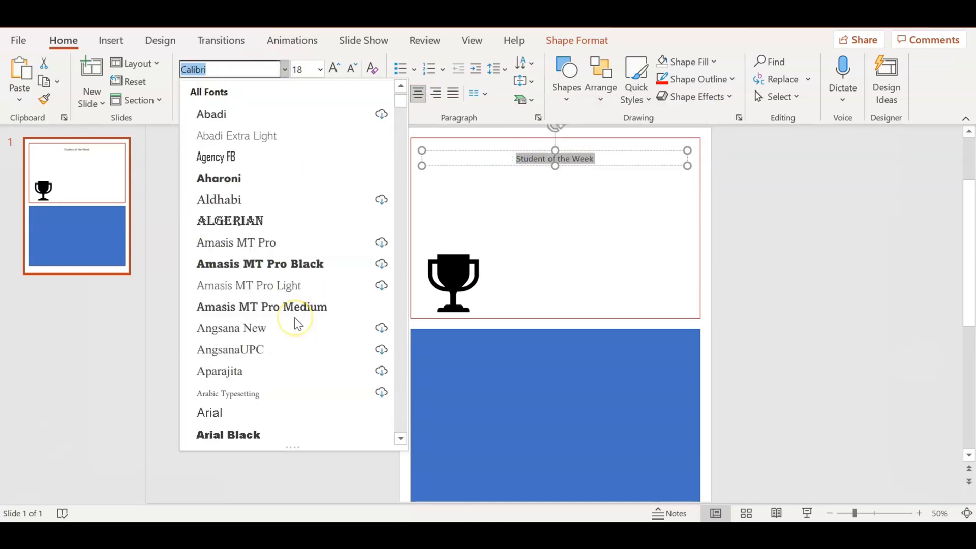
pyautogui.scroll(-3)
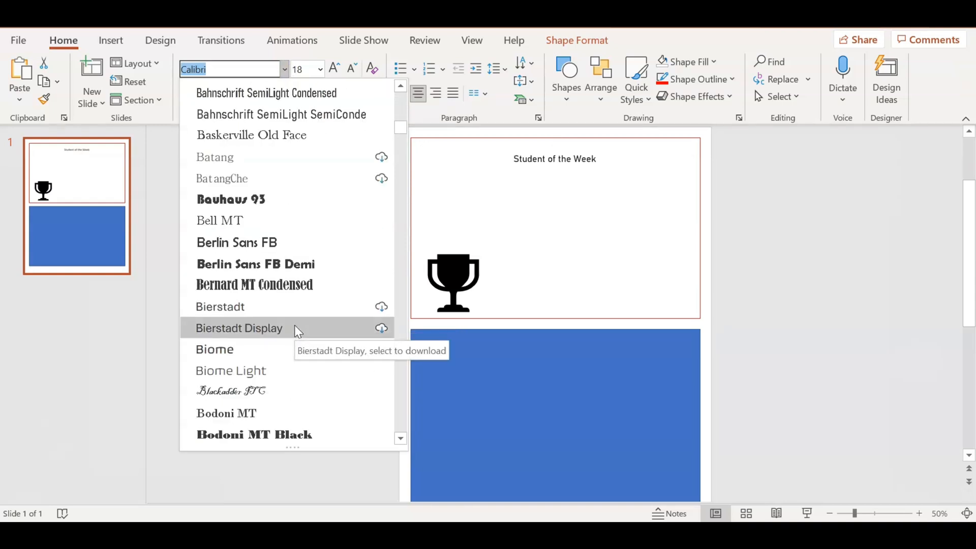
pyautogui.scroll(-3)
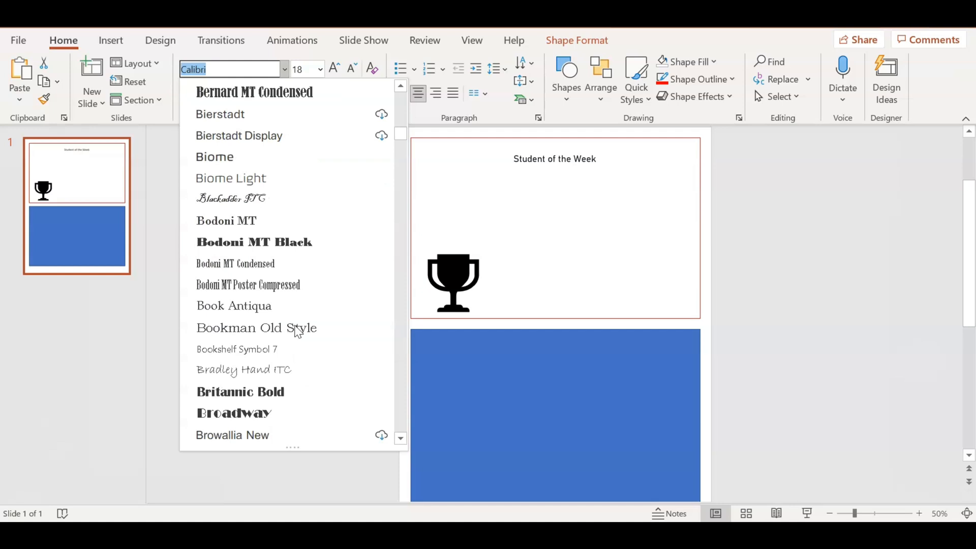
pyautogui.scroll(-3)
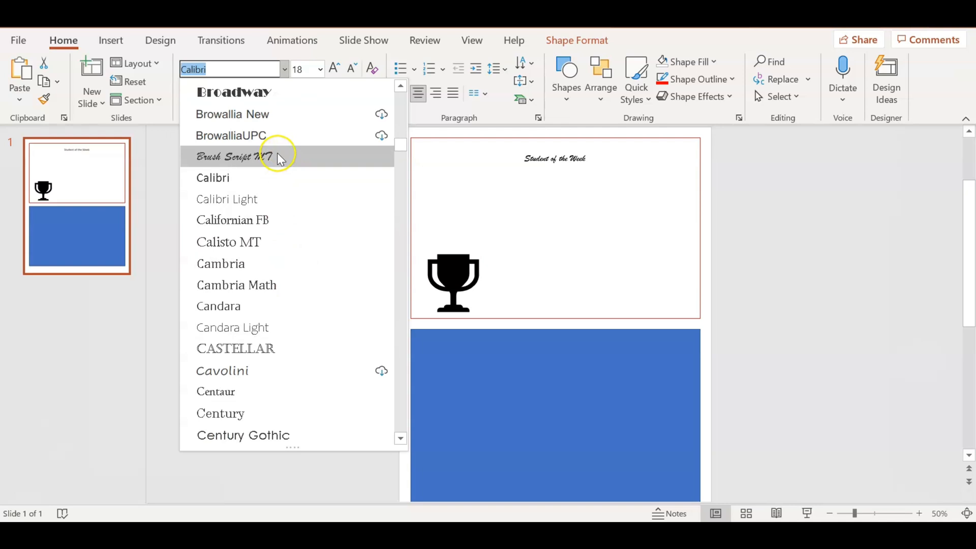
pyautogui.click(233, 156)
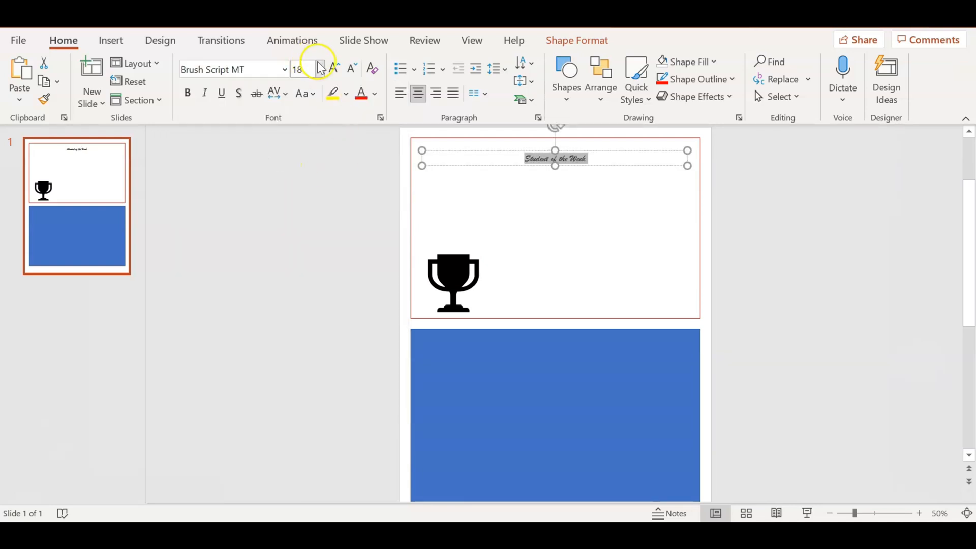
pyautogui.click(321, 69)
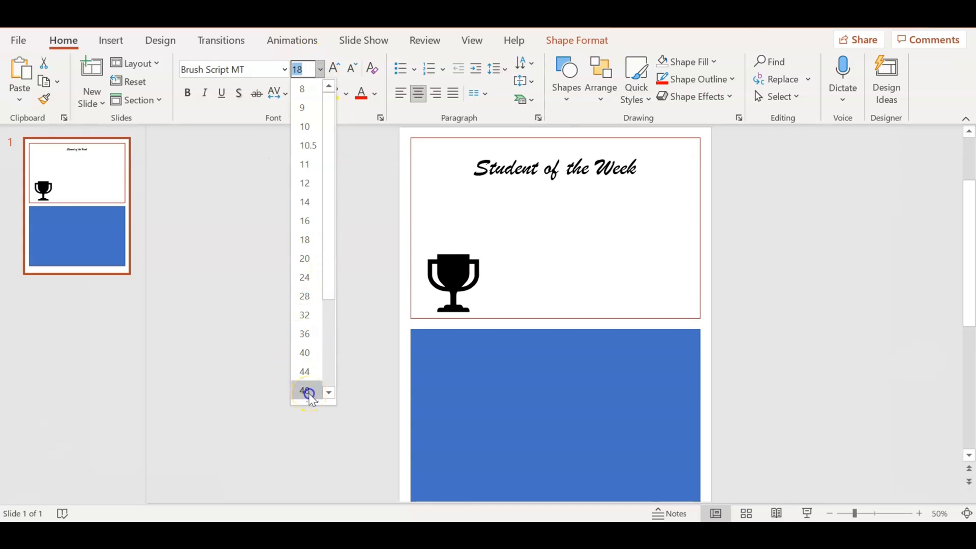
pyautogui.click(304, 391)
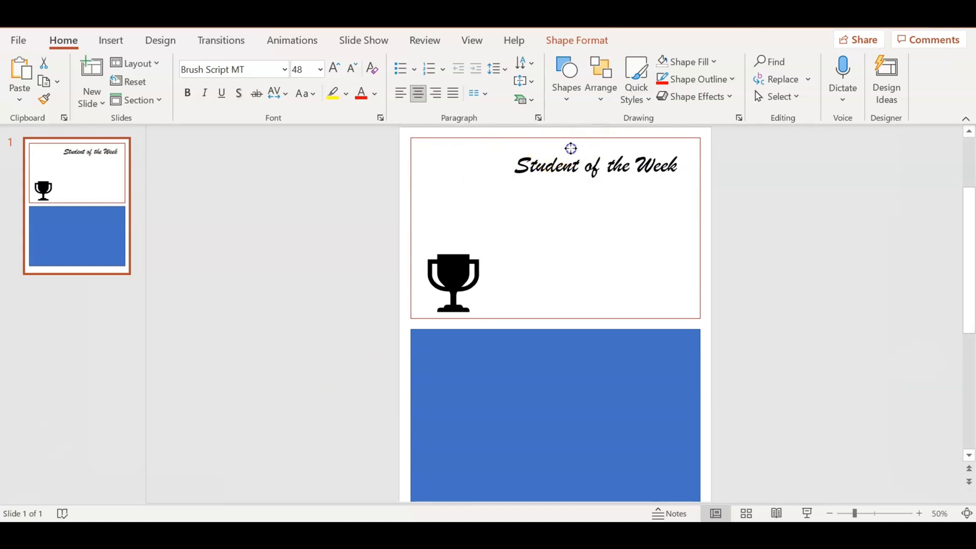
# Increase the 'Student of the Week' title size to 60 pt.
pyautogui.click(594, 165)
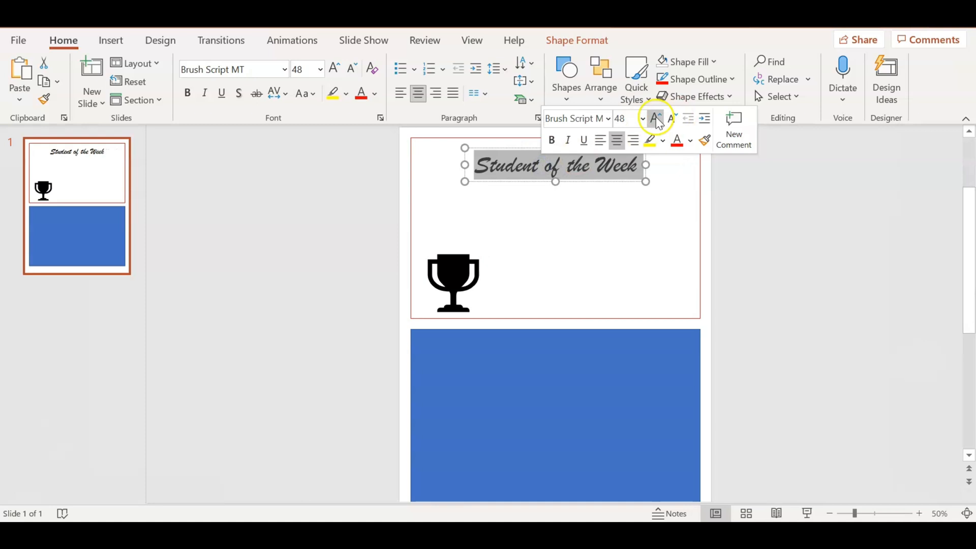
pyautogui.click(641, 118)
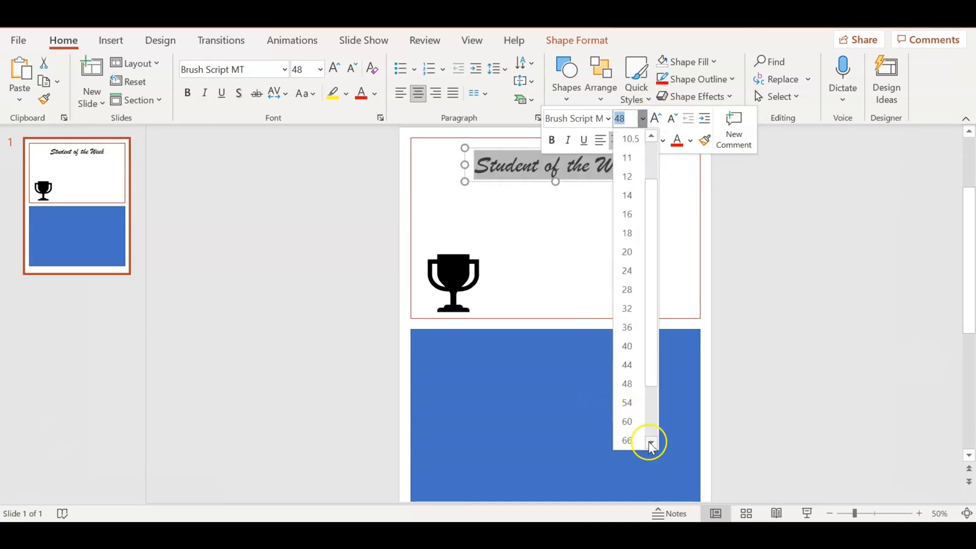
pyautogui.click(627, 421)
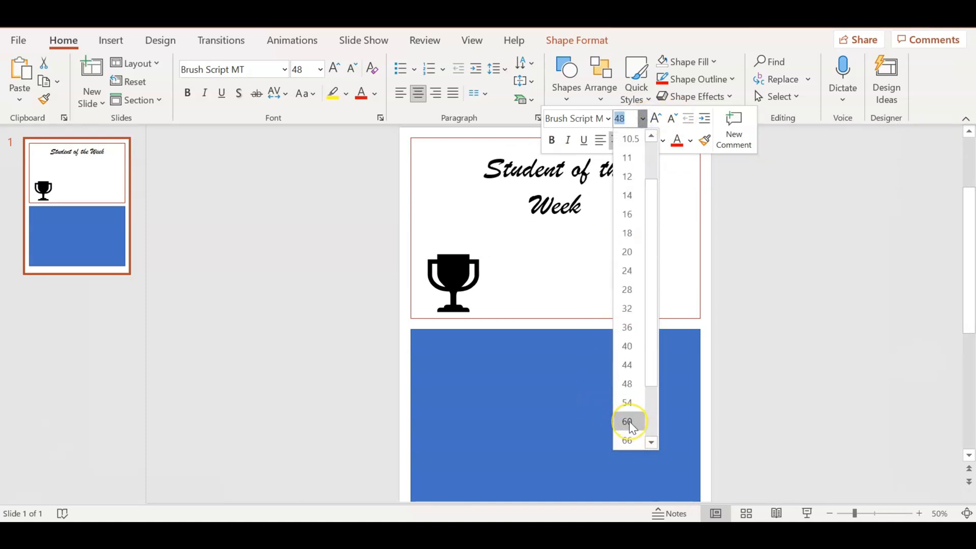
pyautogui.click(626, 422)
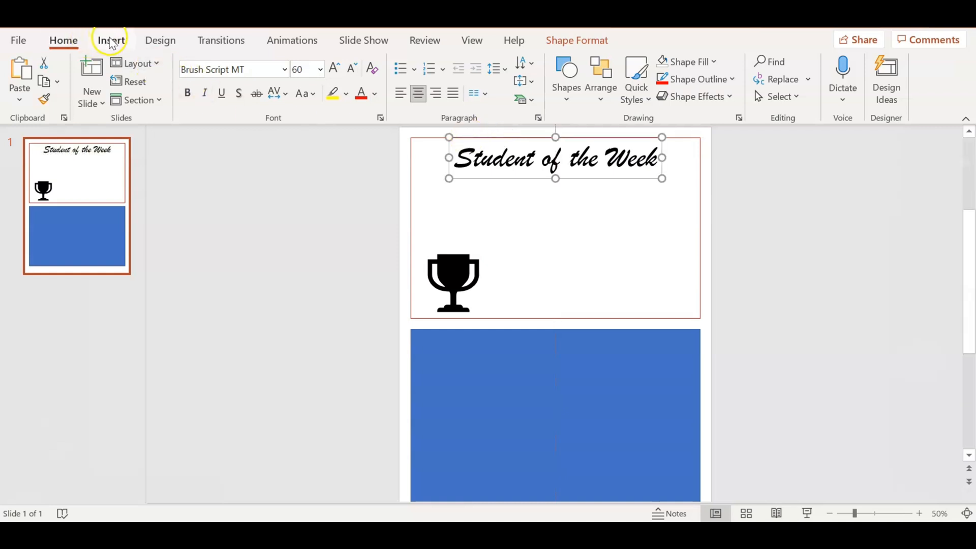
# Search the icon library for 'star' and insert the shooting star icon.
pyautogui.click(111, 39)
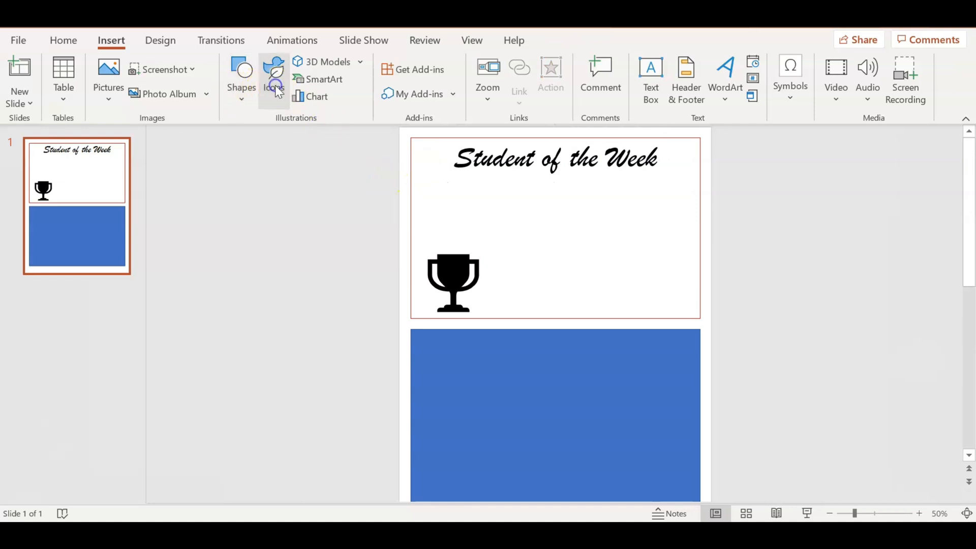
pyautogui.click(274, 75)
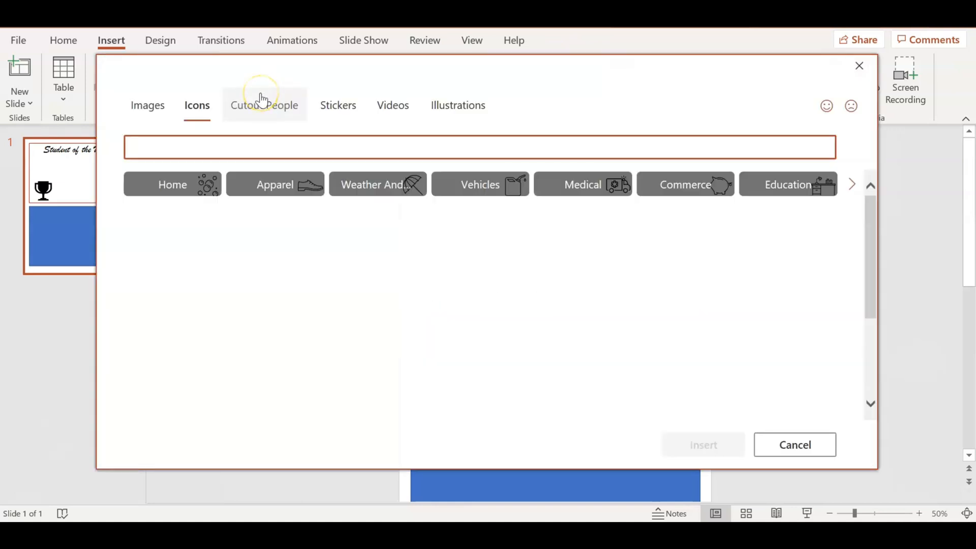
pyautogui.write('stars')
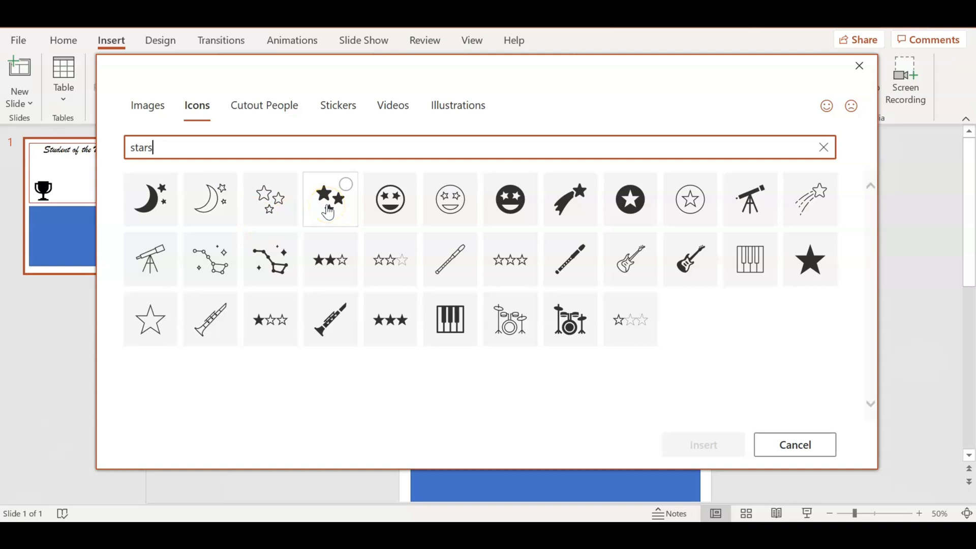
pyautogui.moveTo(778, 211)
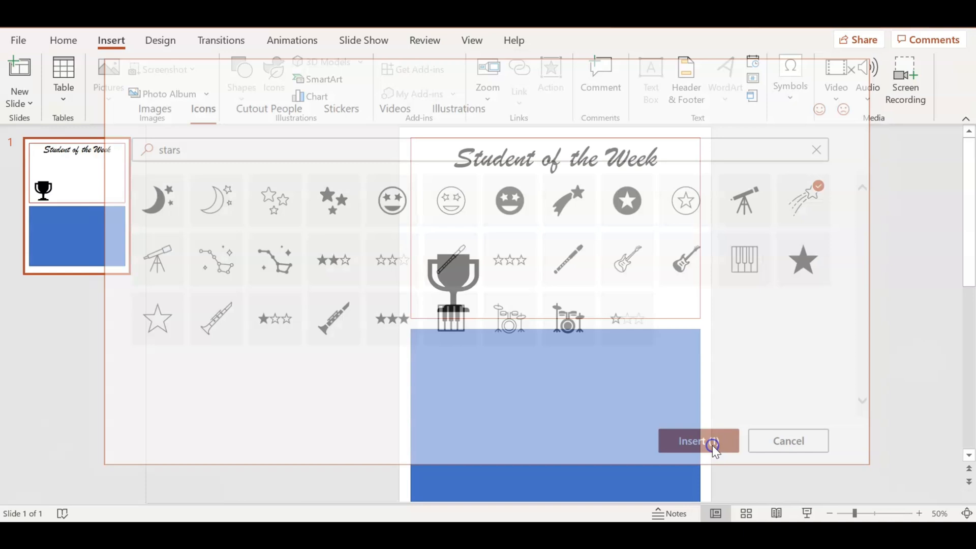
pyautogui.click(698, 441)
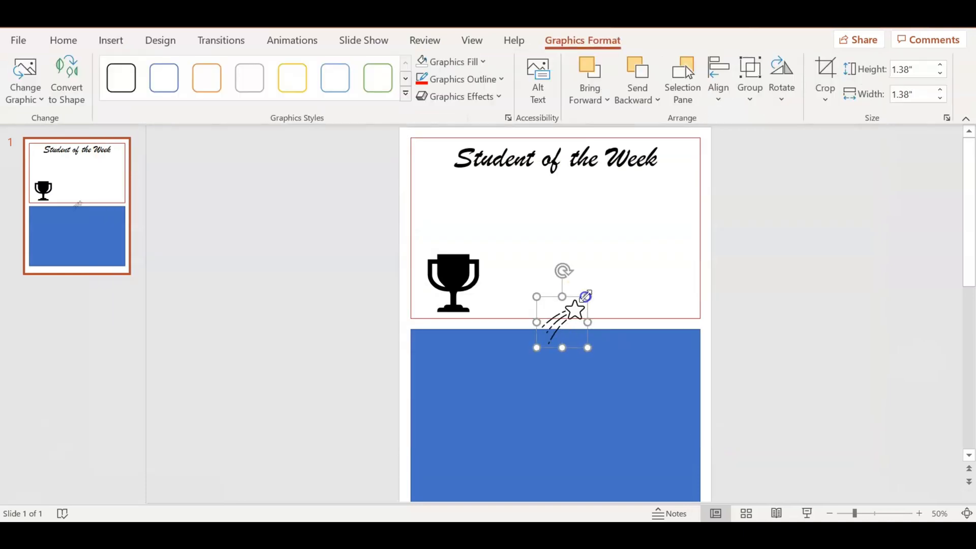
# Move the shooting star up to the top-right corner, right after the title.
pyautogui.moveTo(562, 311); pyautogui.dragTo(672, 171)
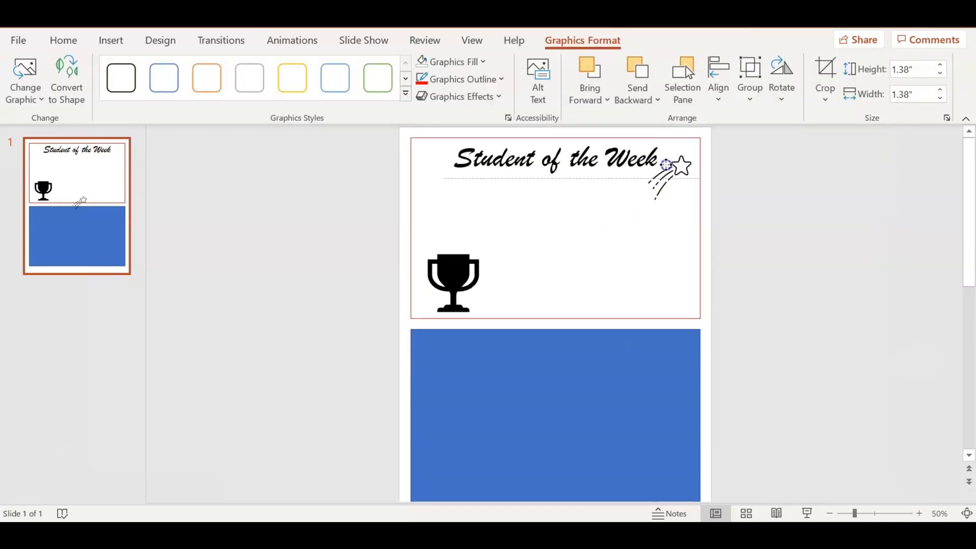
pyautogui.click(554, 159)
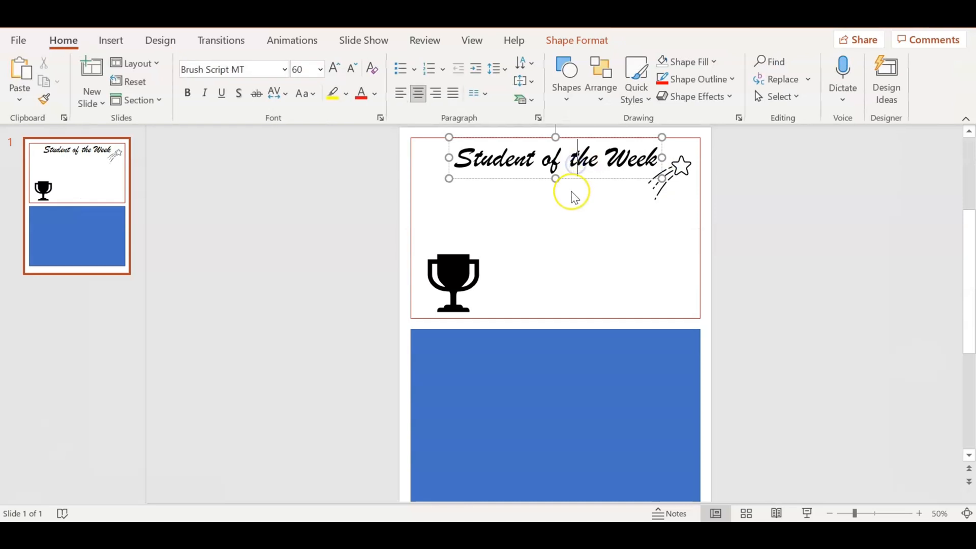
pyautogui.moveTo(557, 208)
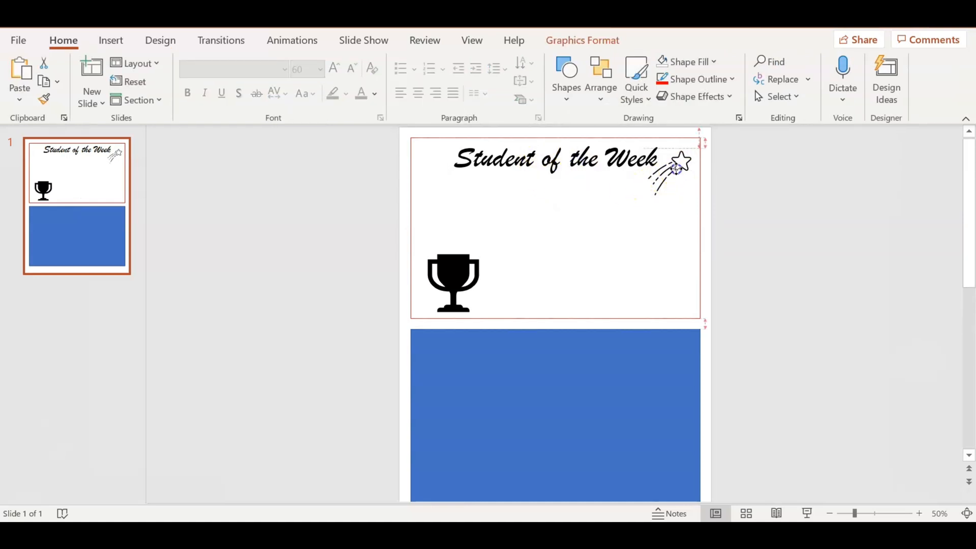
pyautogui.click(671, 168)
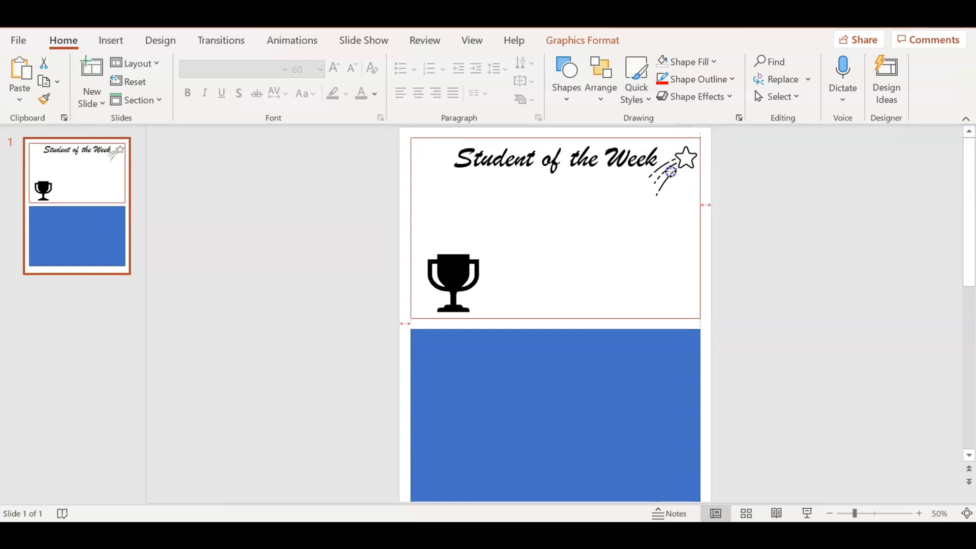
pyautogui.click(671, 175)
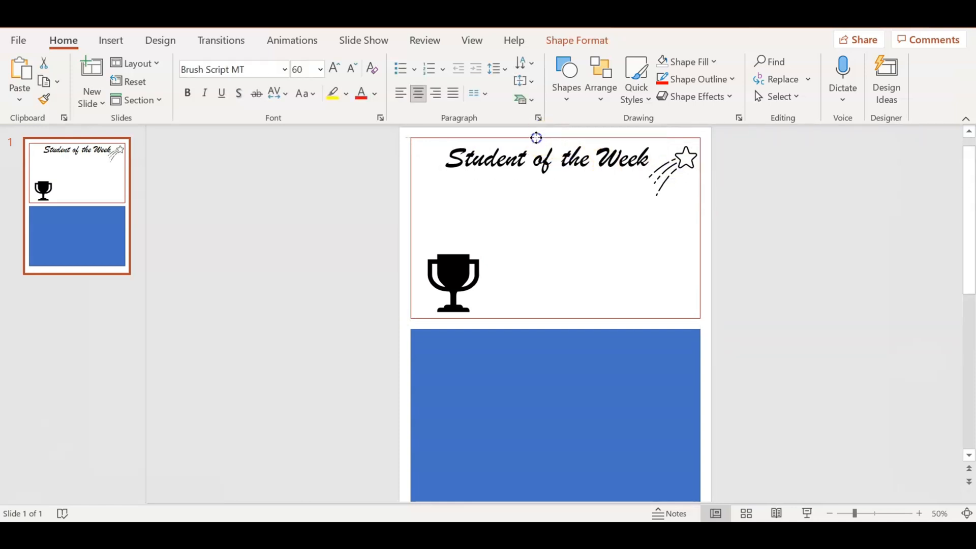
# Nudge the title left and give the shooting star a light green graphic style.
pyautogui.click(544, 159)
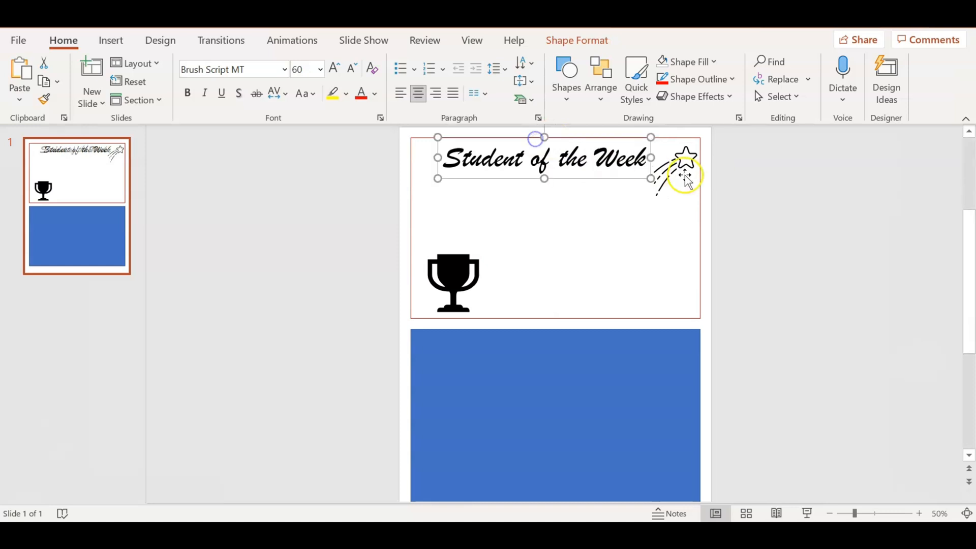
pyautogui.click(683, 168)
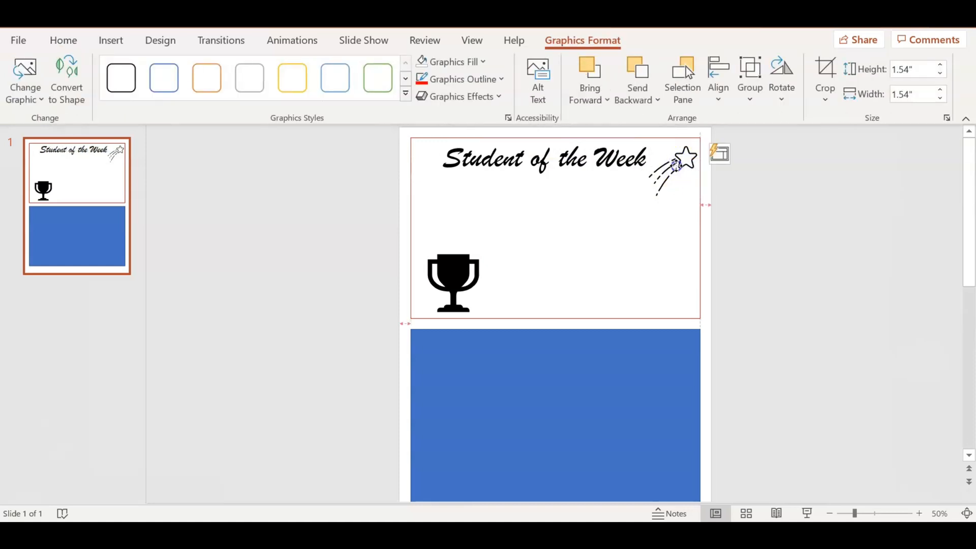
pyautogui.click(165, 78)
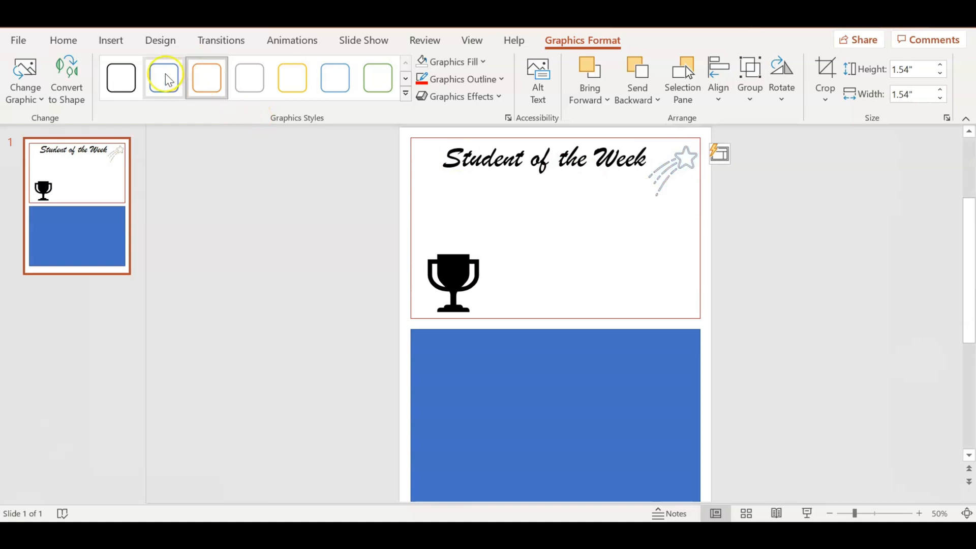
pyautogui.click(164, 77)
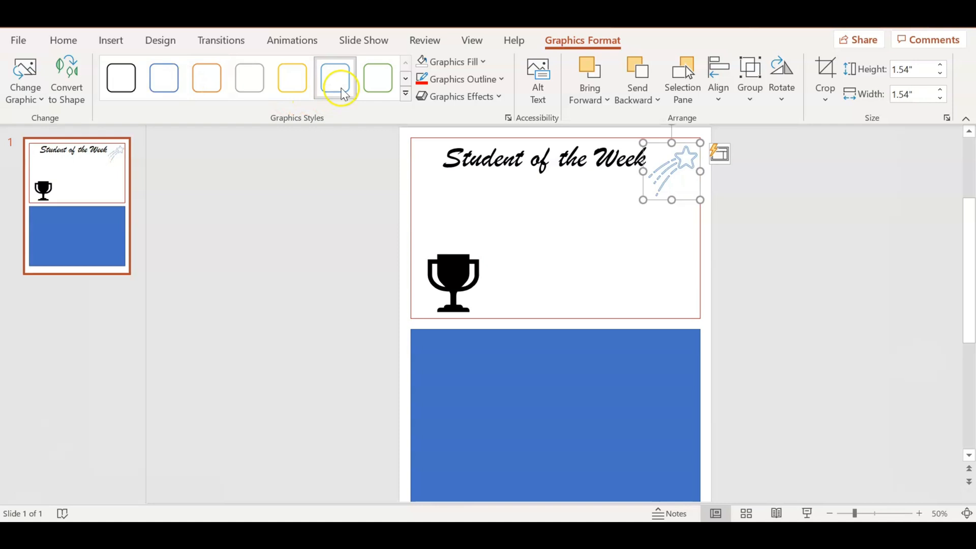
pyautogui.click(377, 78)
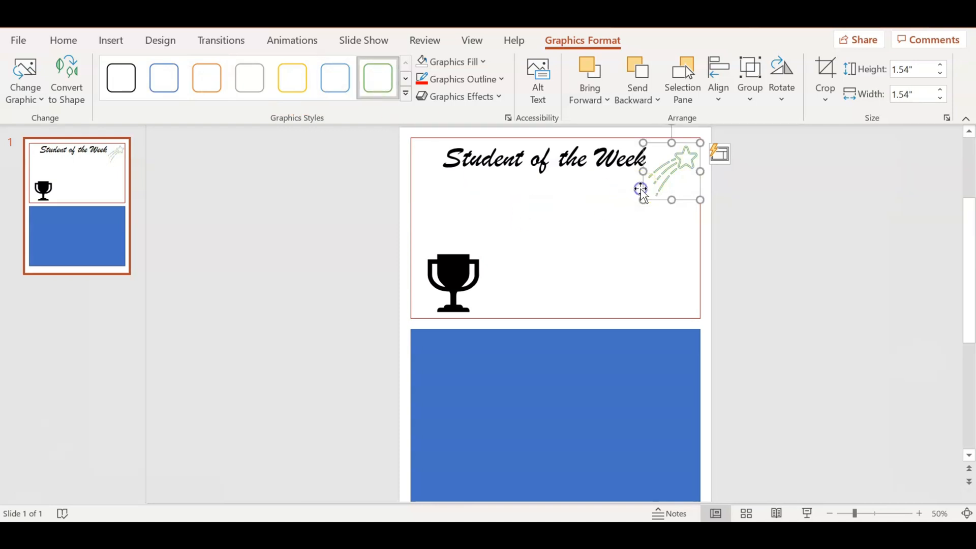
pyautogui.click(63, 40)
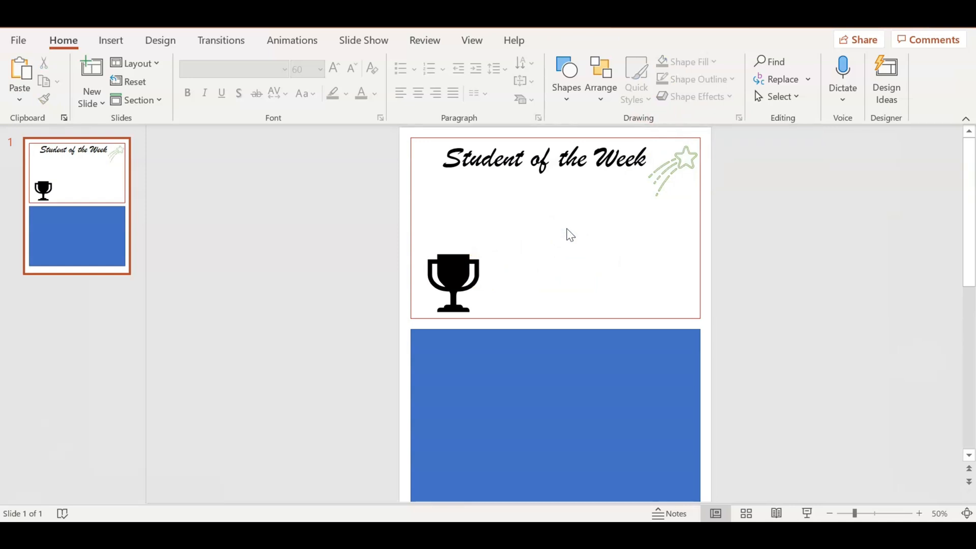
# Draw a text box below the title and type 'AWARDED TO'.
pyautogui.click(110, 40)
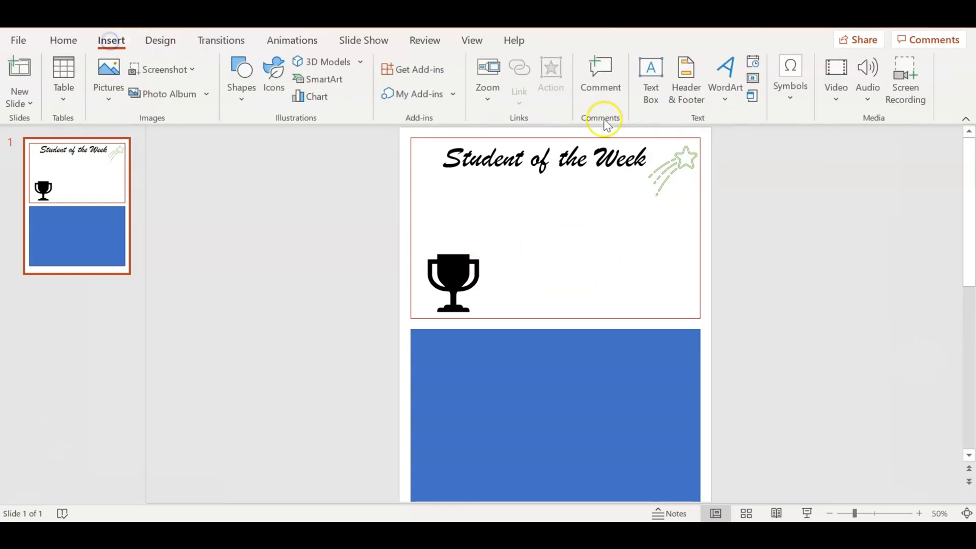
pyautogui.click(650, 75)
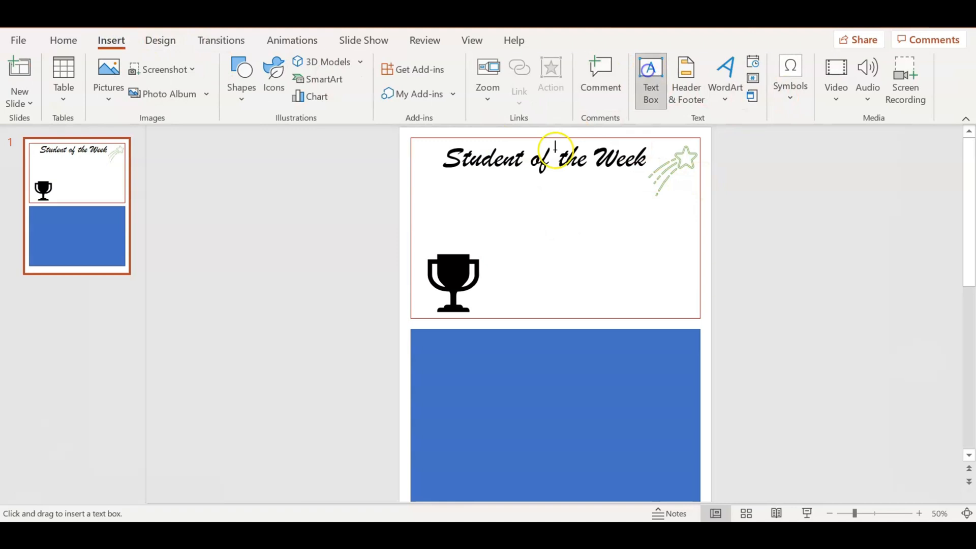
pyautogui.moveTo(458, 185); pyautogui.dragTo(612, 210)
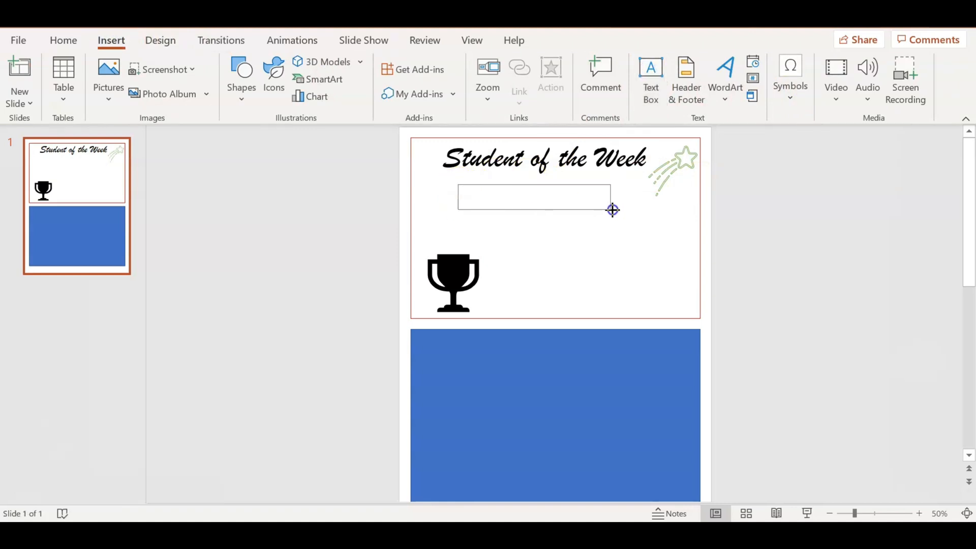
pyautogui.click(534, 196)
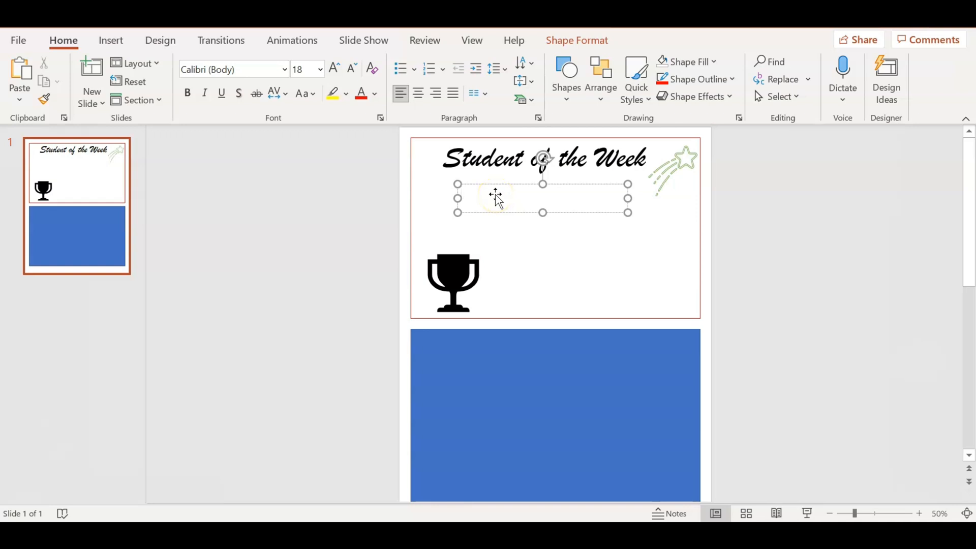
pyautogui.write('AWAR')
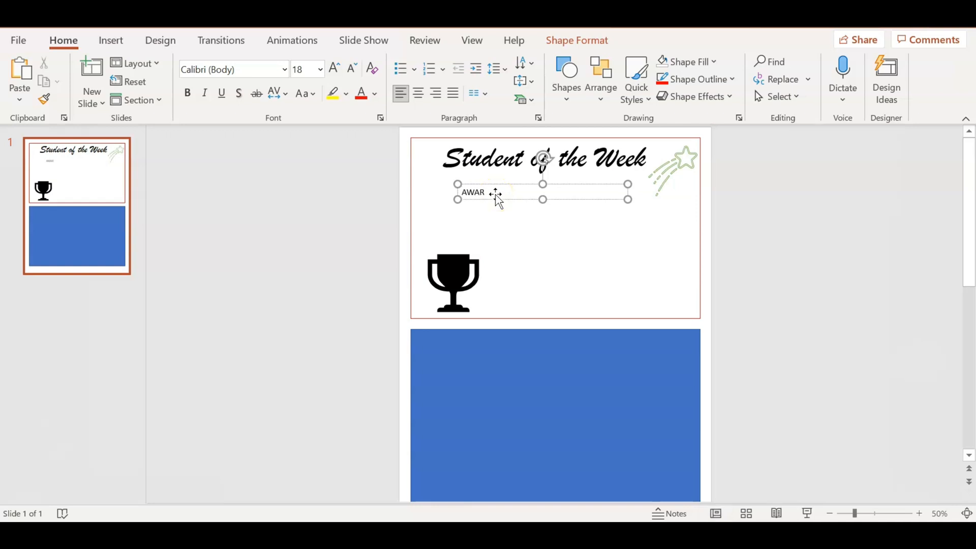
pyautogui.write('DED')
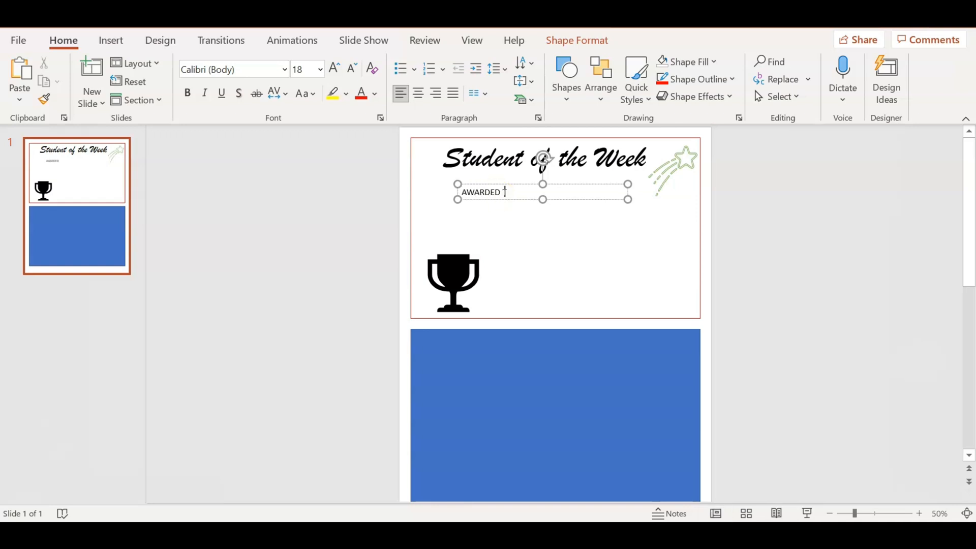
pyautogui.write('TO')
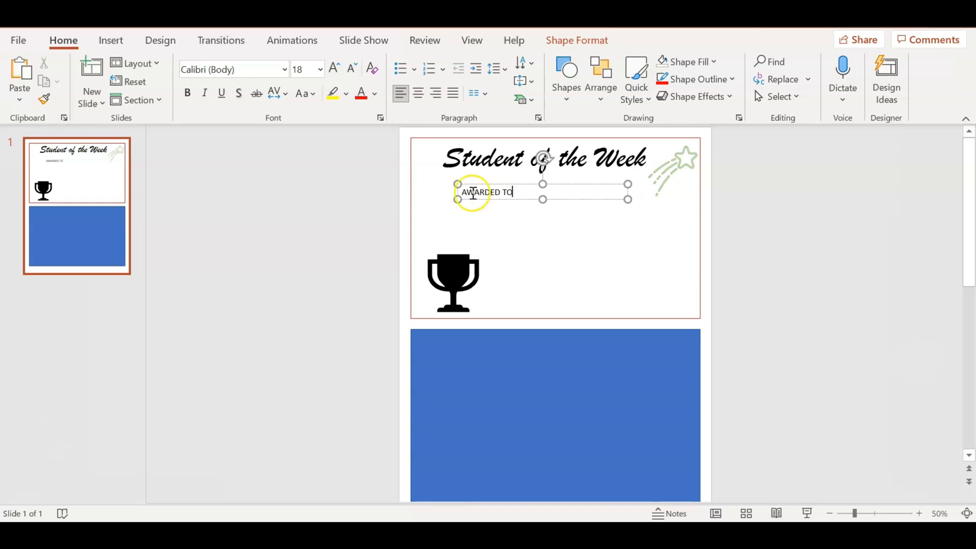
# Set the AWARDED TO caption in the Biome font.
pyautogui.click(417, 94)
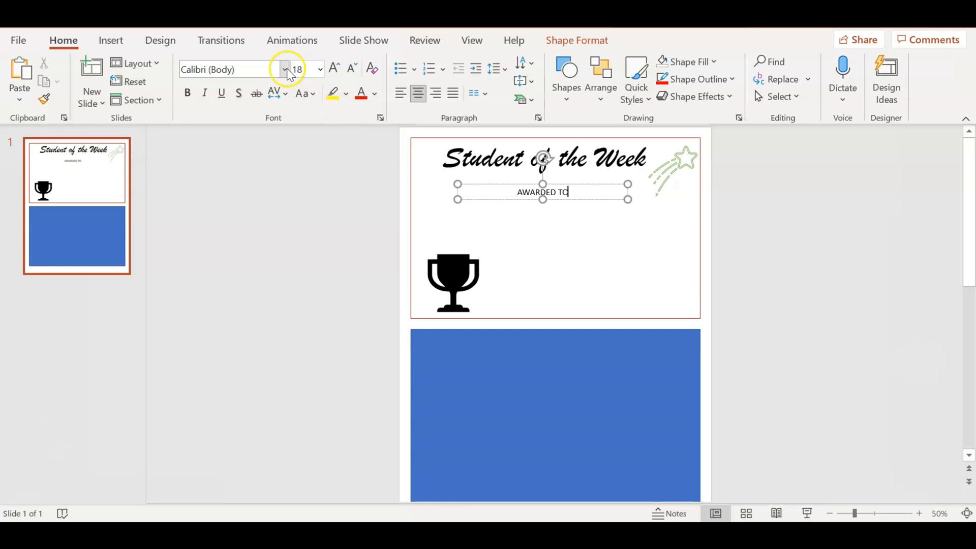
pyautogui.click(285, 69)
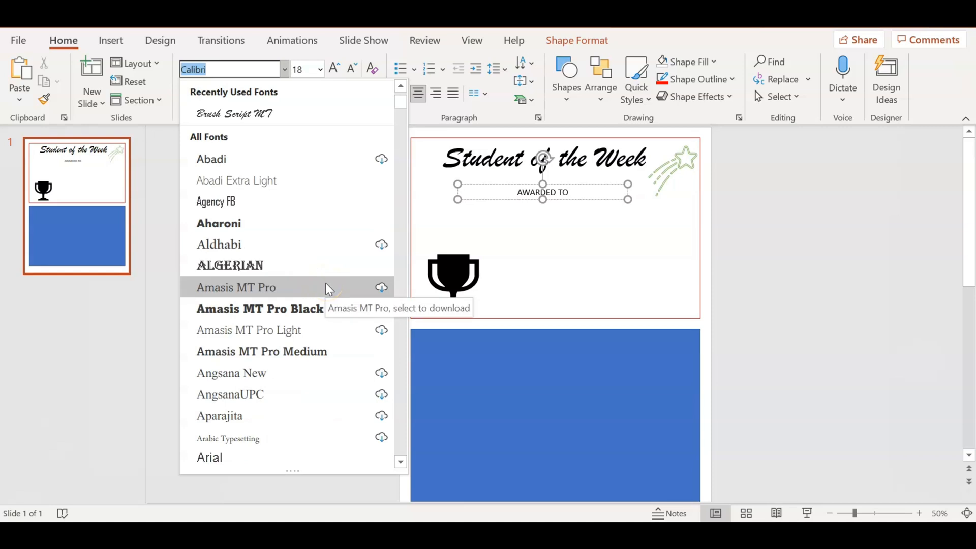
pyautogui.scroll(-3)
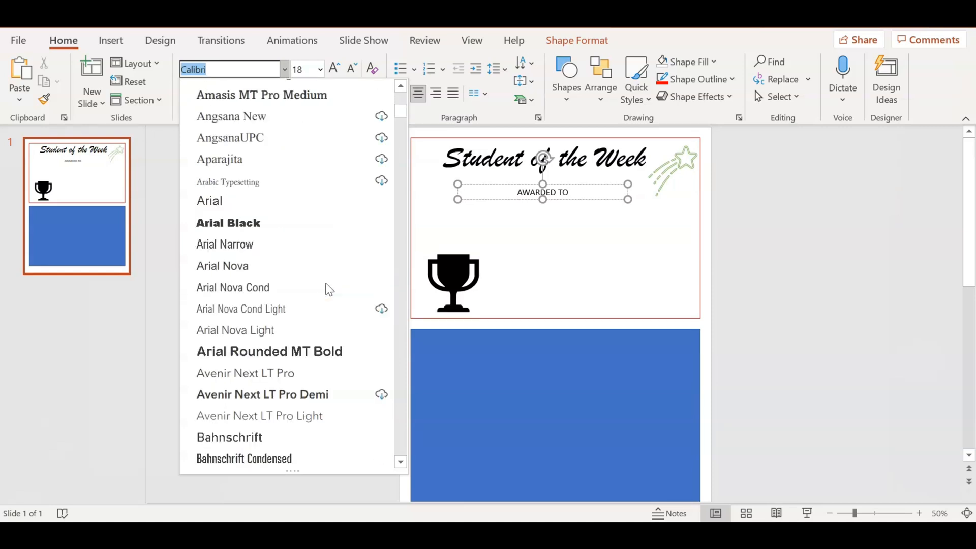
pyautogui.scroll(-3)
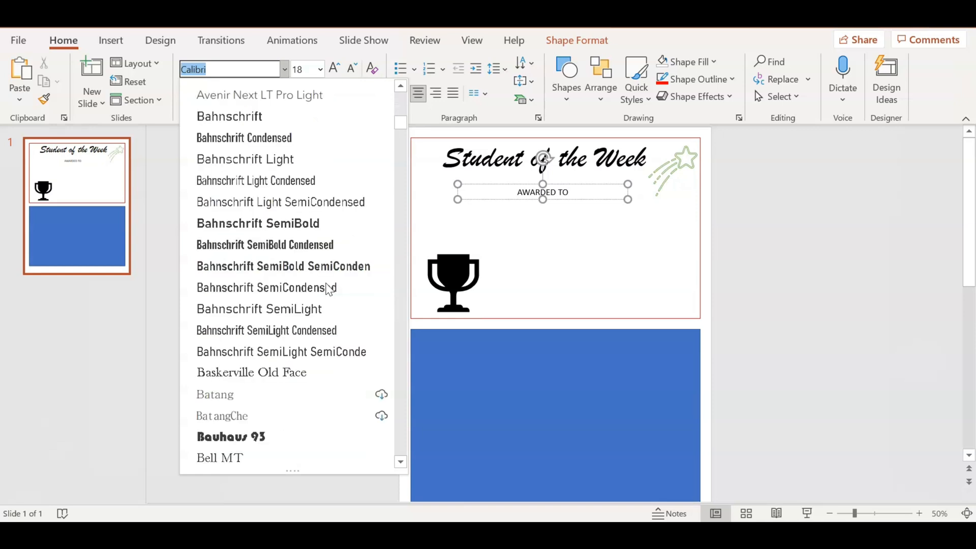
pyautogui.scroll(-3)
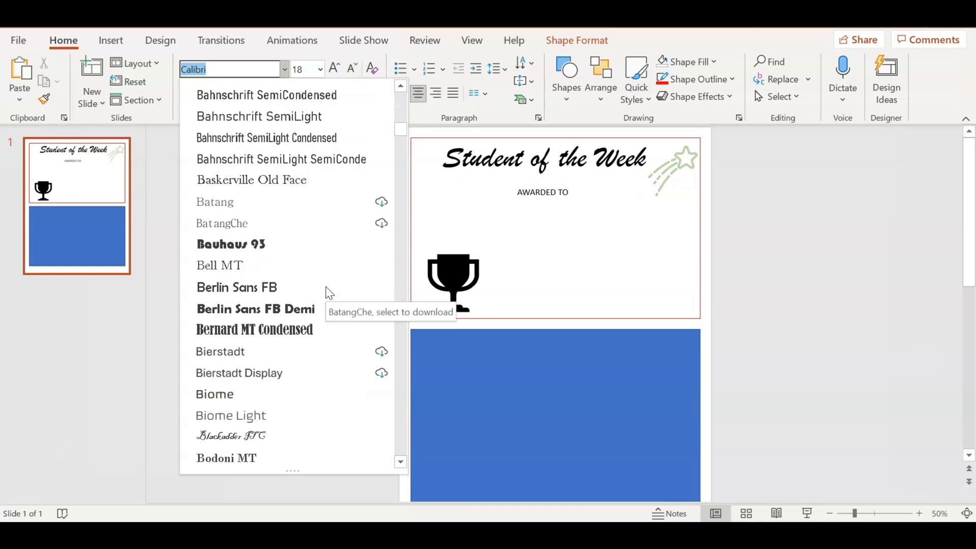
pyautogui.moveTo(290, 415)
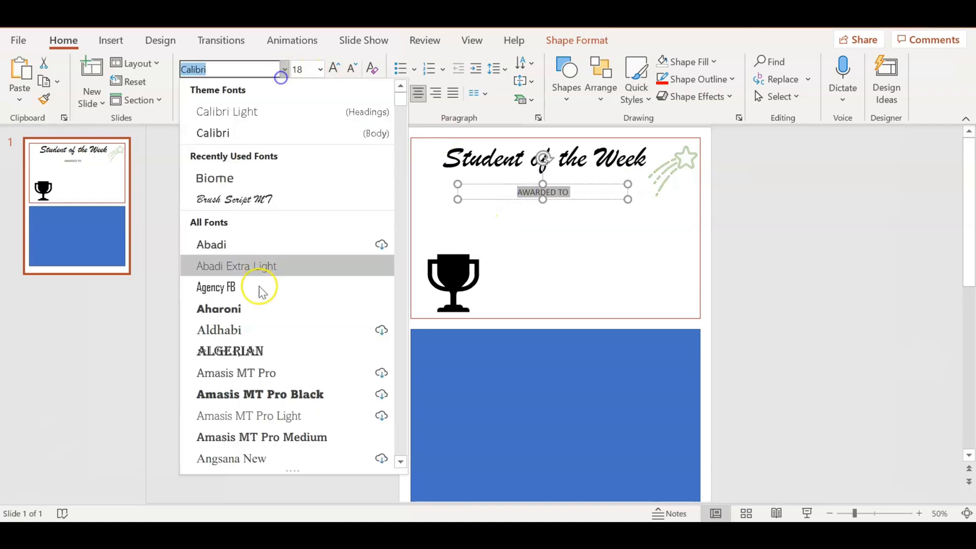
pyautogui.click(214, 178)
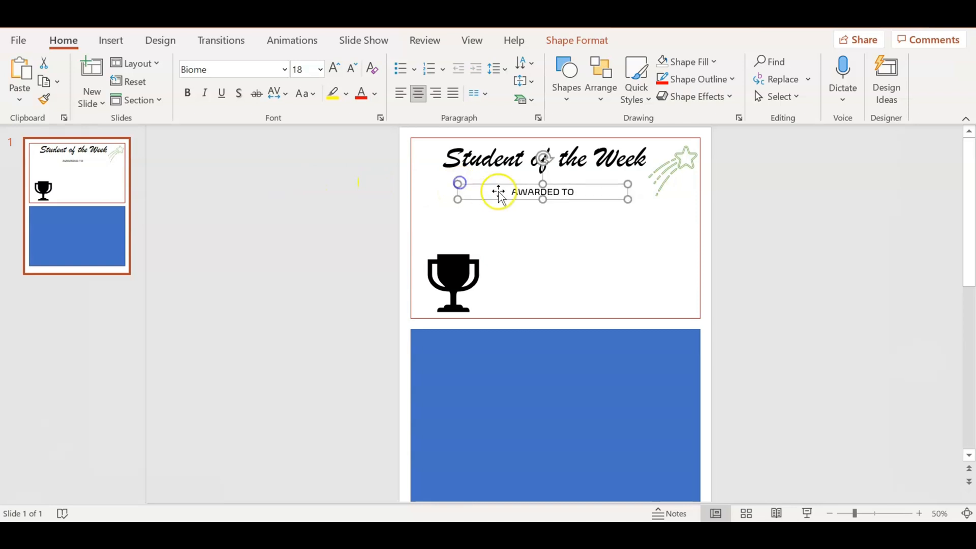
# Enlarge the AWARDED TO caption text to 28 point.
pyautogui.tripleClick(543, 191)
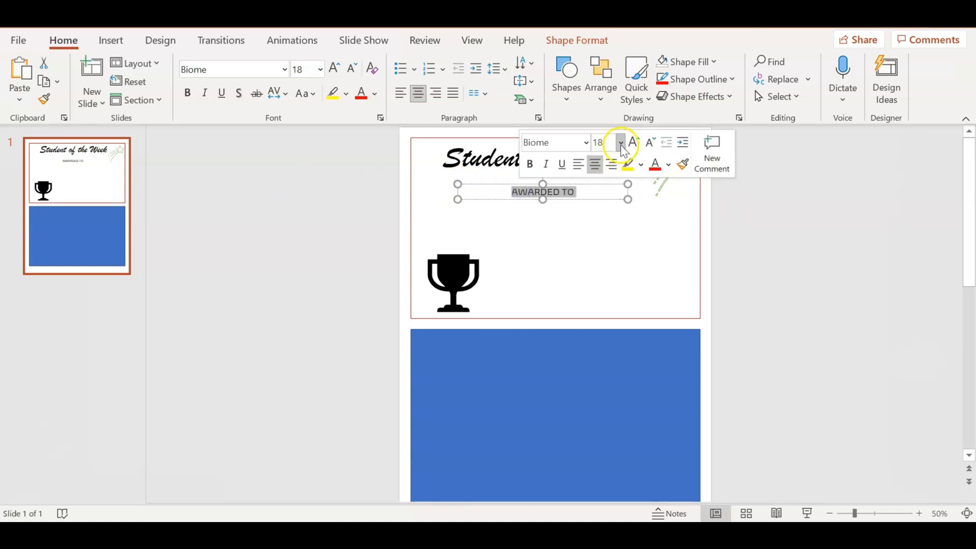
pyautogui.click(621, 142)
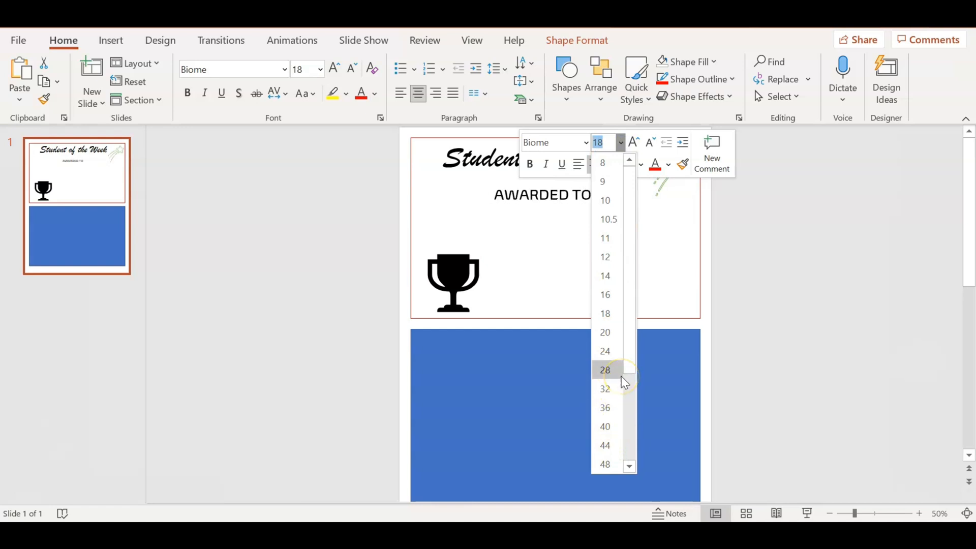
pyautogui.click(604, 369)
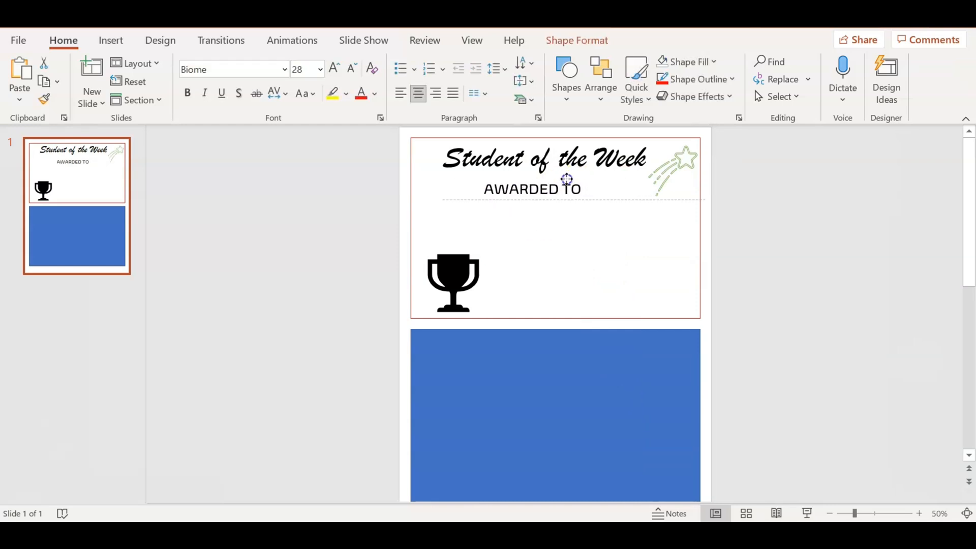
pyautogui.click(532, 188)
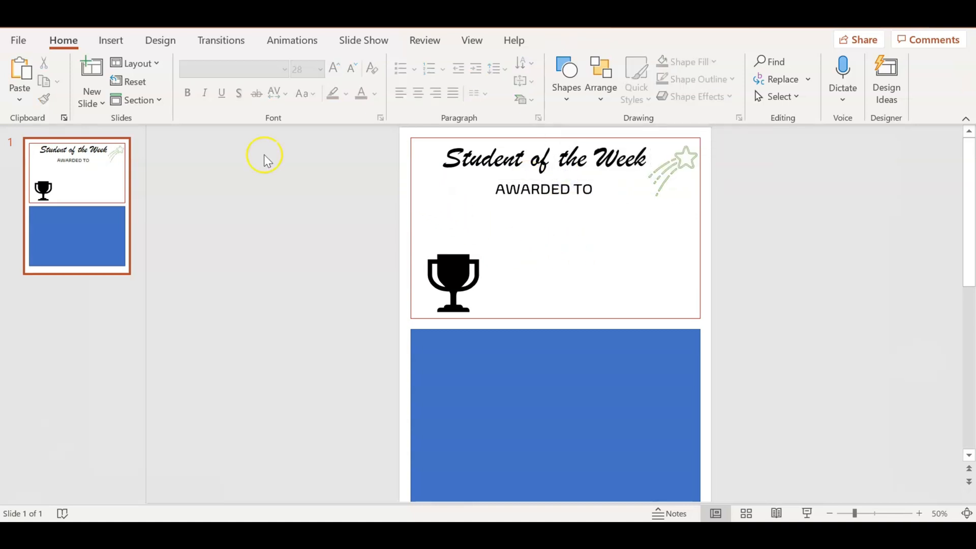
# Draw a horizontal name line across the certificate and position it above the trophy.
pyautogui.click(111, 39)
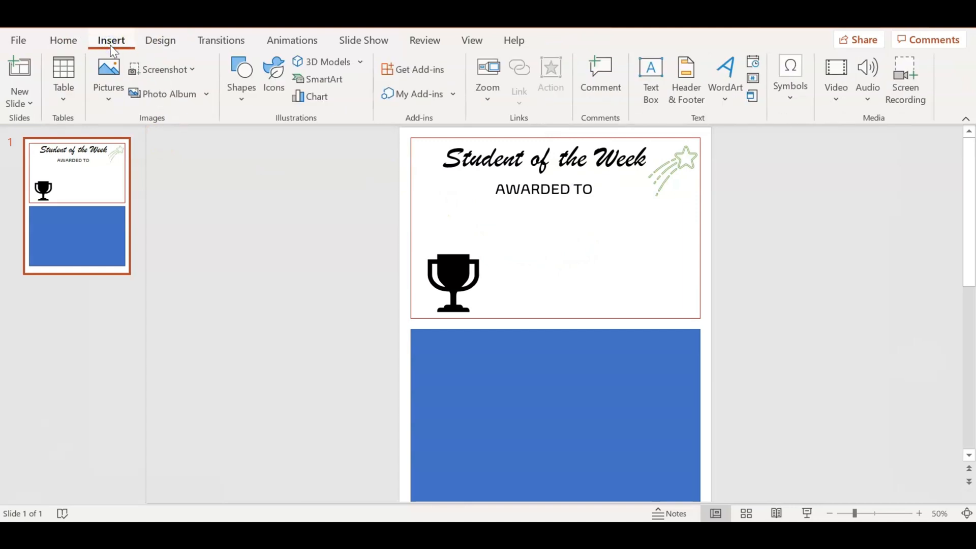
pyautogui.click(241, 78)
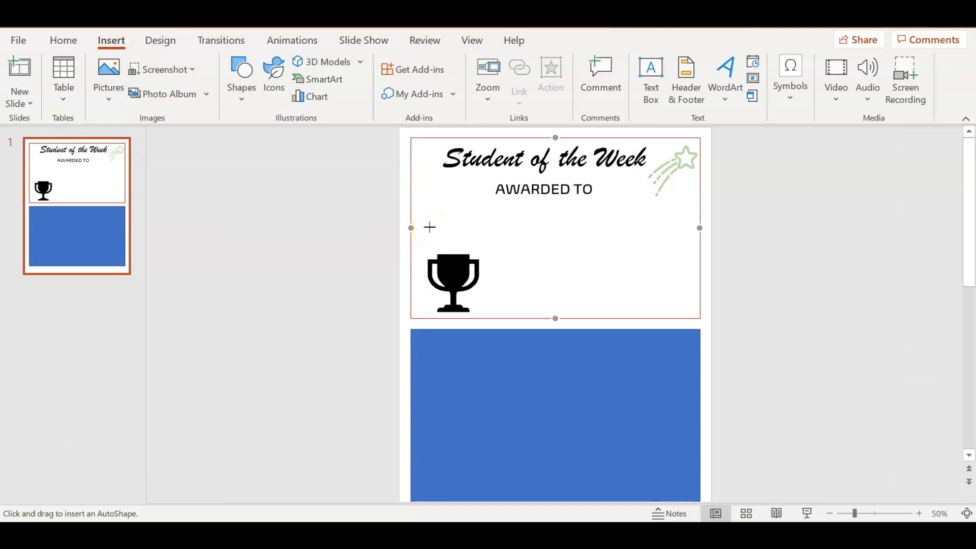
pyautogui.moveTo(429, 227); pyautogui.dragTo(602, 223)
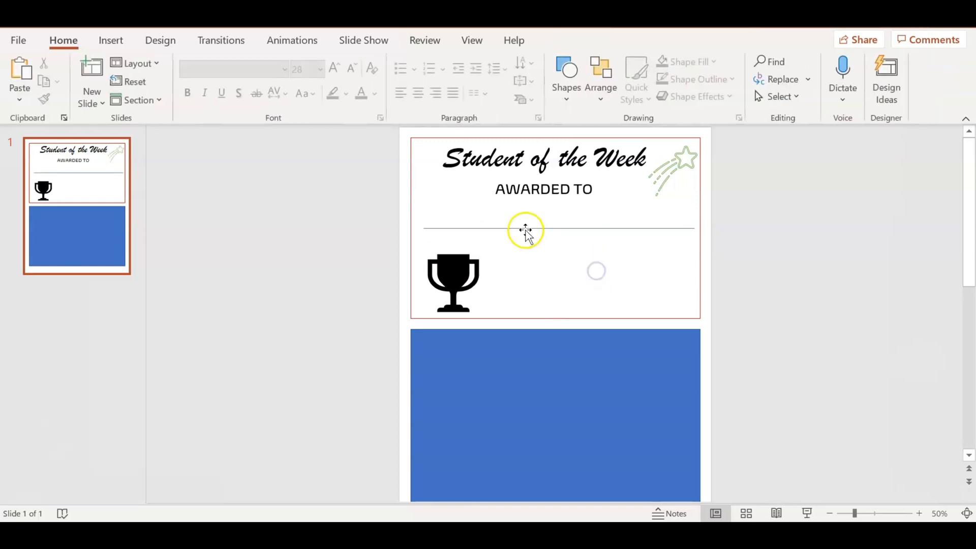
pyautogui.click(524, 229)
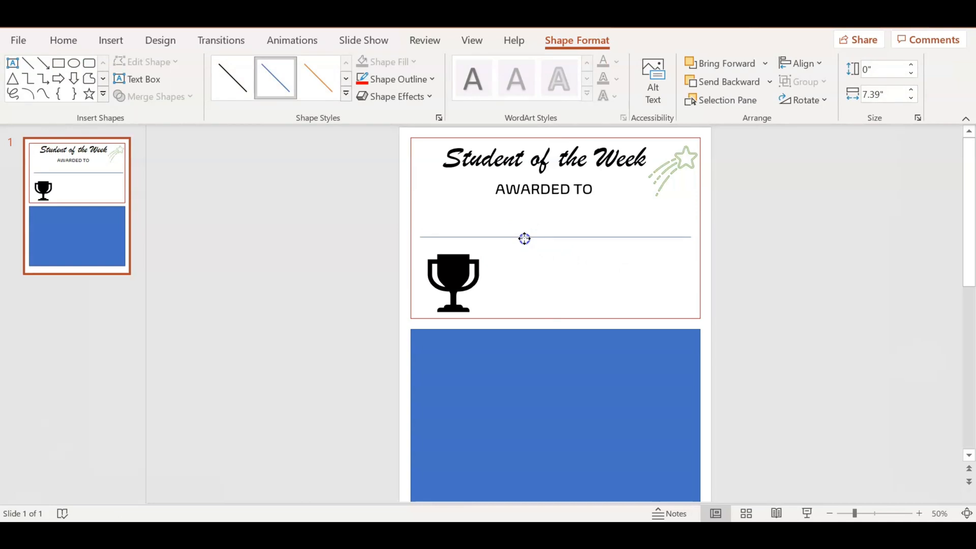
pyautogui.moveTo(524, 238); pyautogui.dragTo(523, 318)
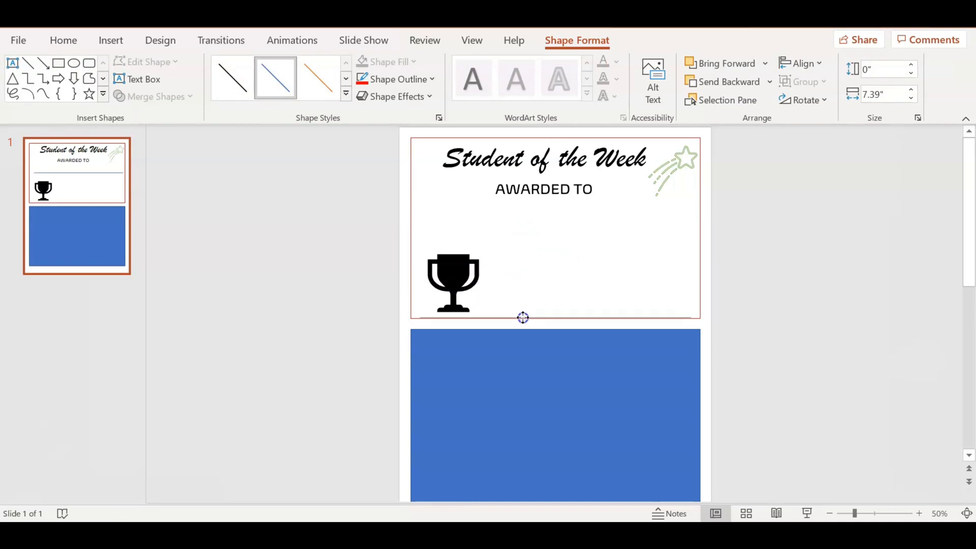
pyautogui.moveTo(523, 317); pyautogui.dragTo(523, 241)
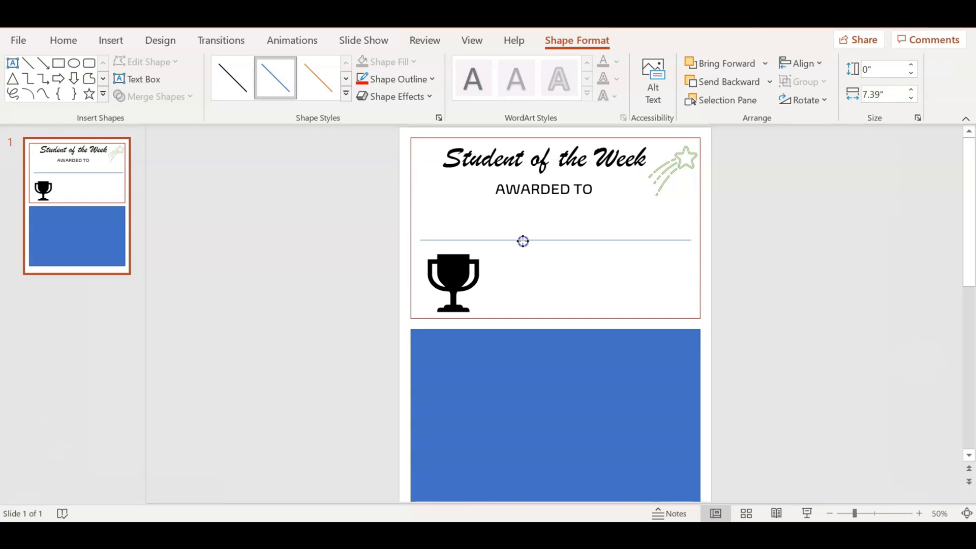
pyautogui.click(453, 283)
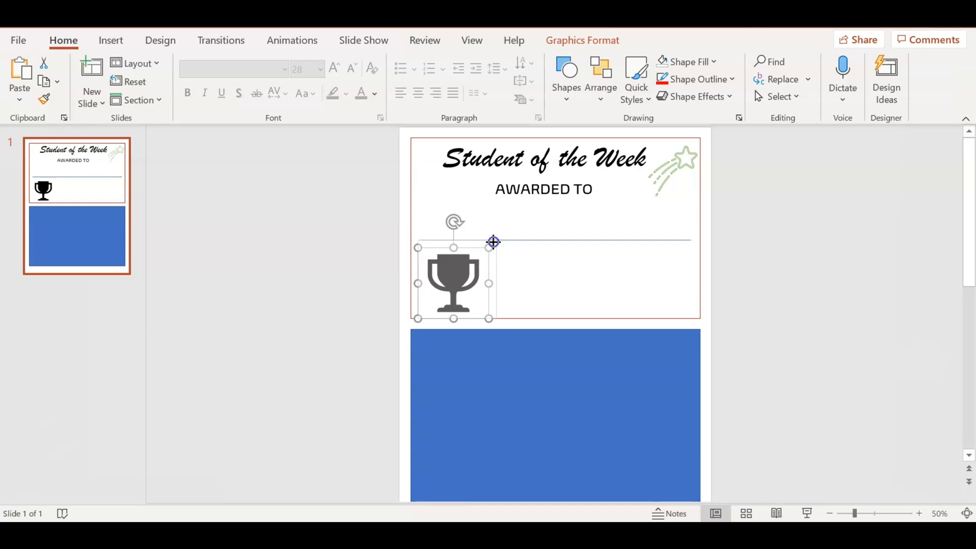
pyautogui.moveTo(493, 243)
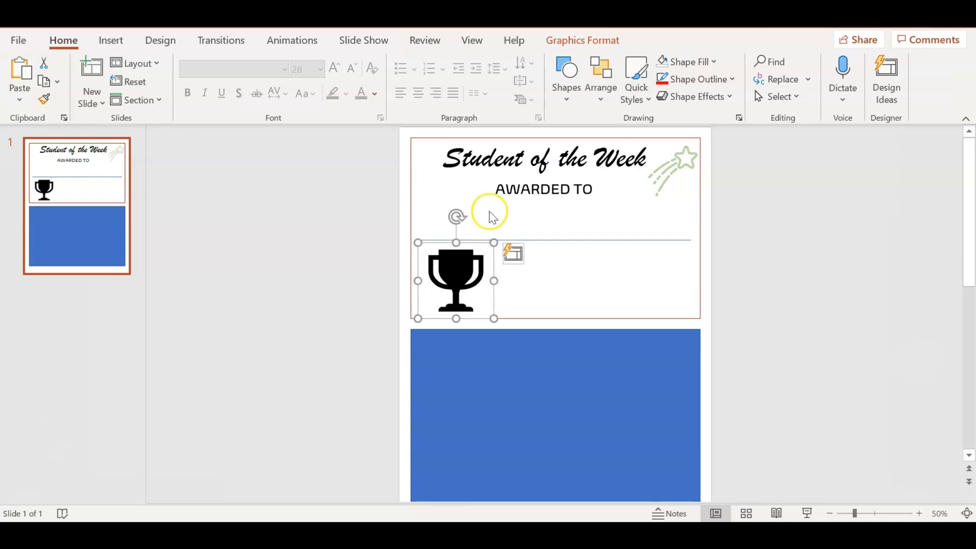
pyautogui.moveTo(579, 233)
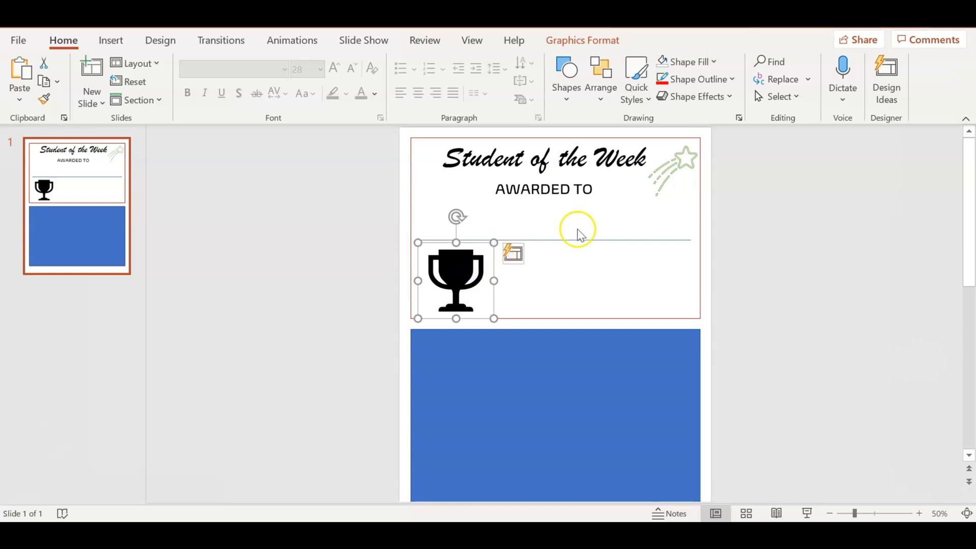
pyautogui.moveTo(585, 227)
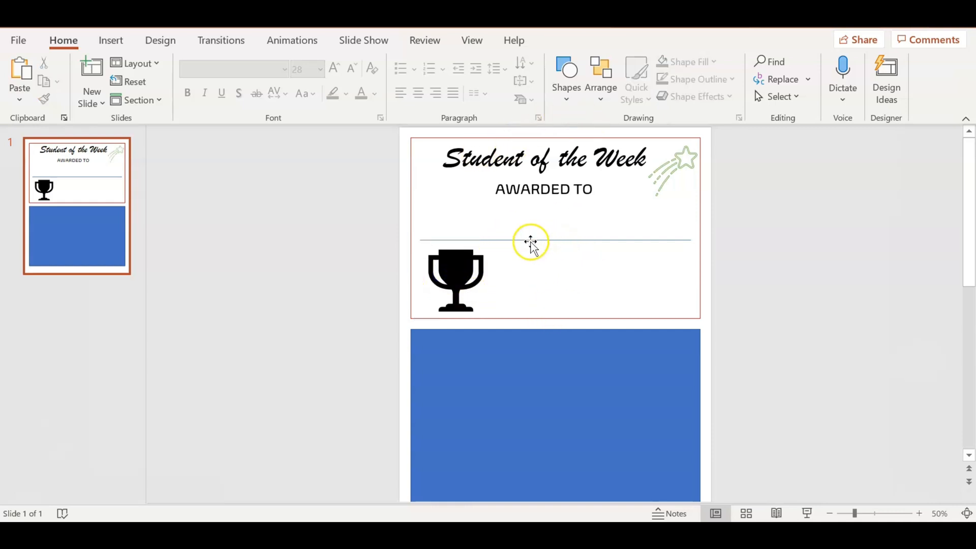
pyautogui.rightClick(530, 241)
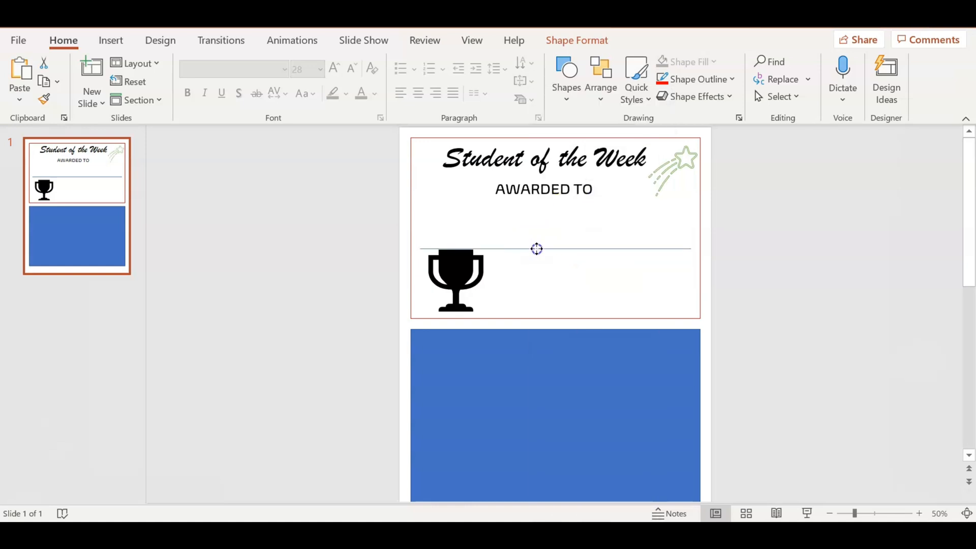
pyautogui.moveTo(536, 249); pyautogui.dragTo(537, 238)
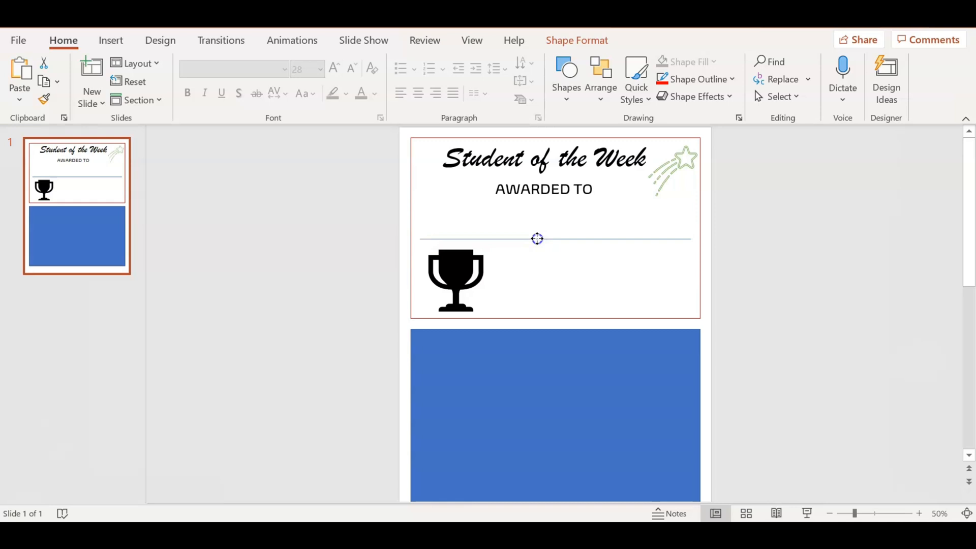
pyautogui.click(536, 238)
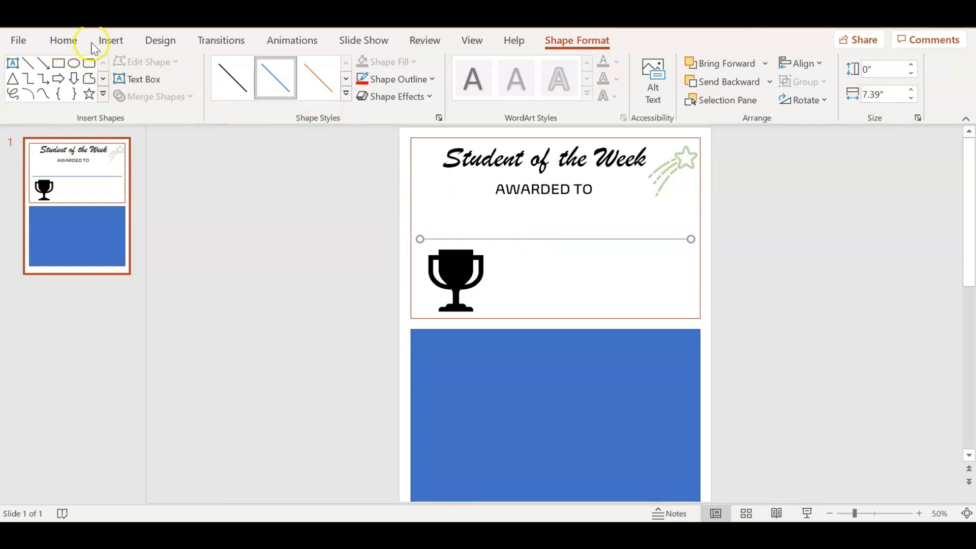
# Draw a short line right of the trophy, paste a second below, and adjust the name line's length.
pyautogui.click(241, 77)
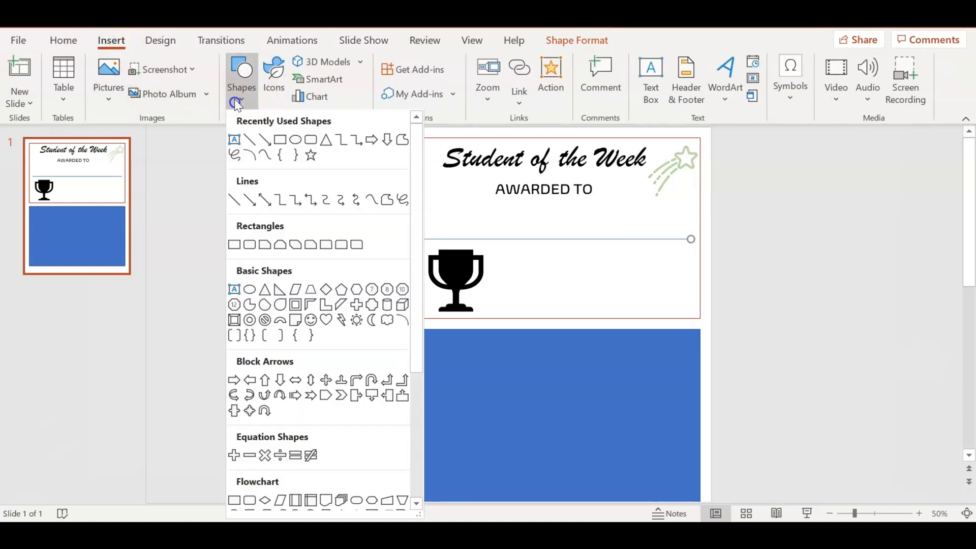
pyautogui.click(248, 199)
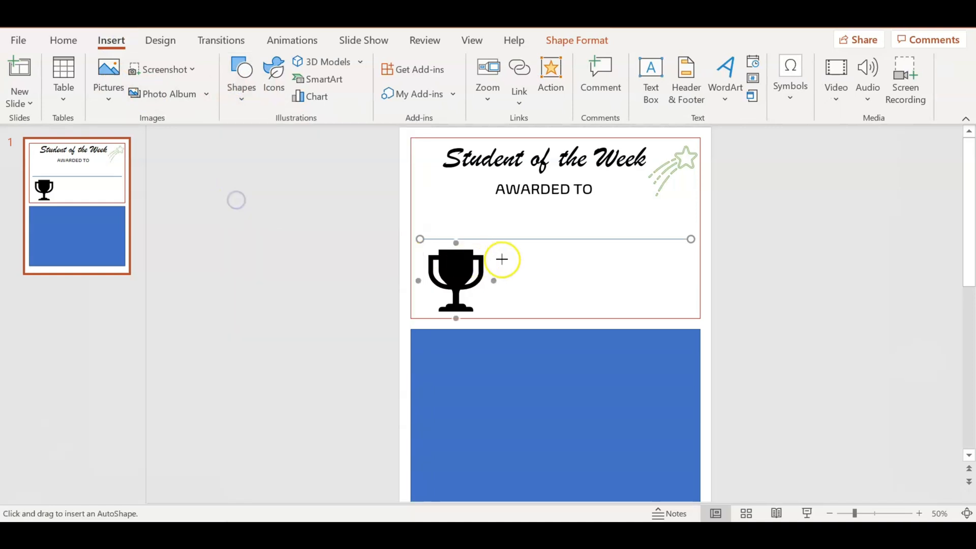
pyautogui.moveTo(569, 272)
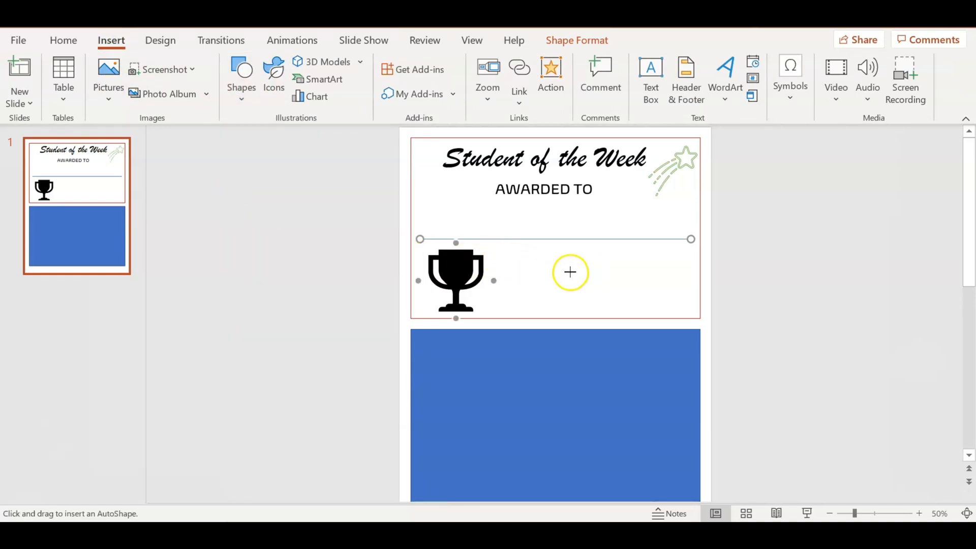
pyautogui.moveTo(569, 272); pyautogui.dragTo(694, 269)
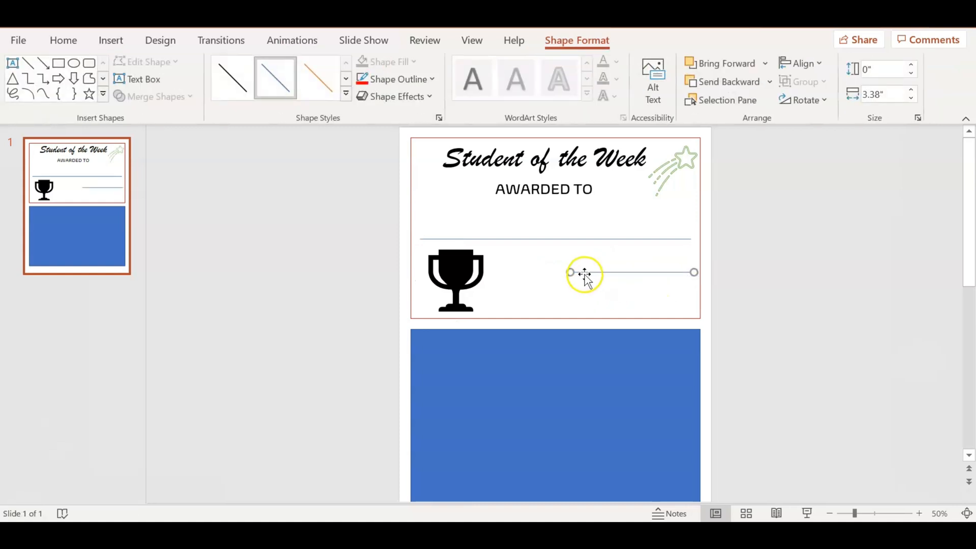
pyautogui.rightClick(584, 272)
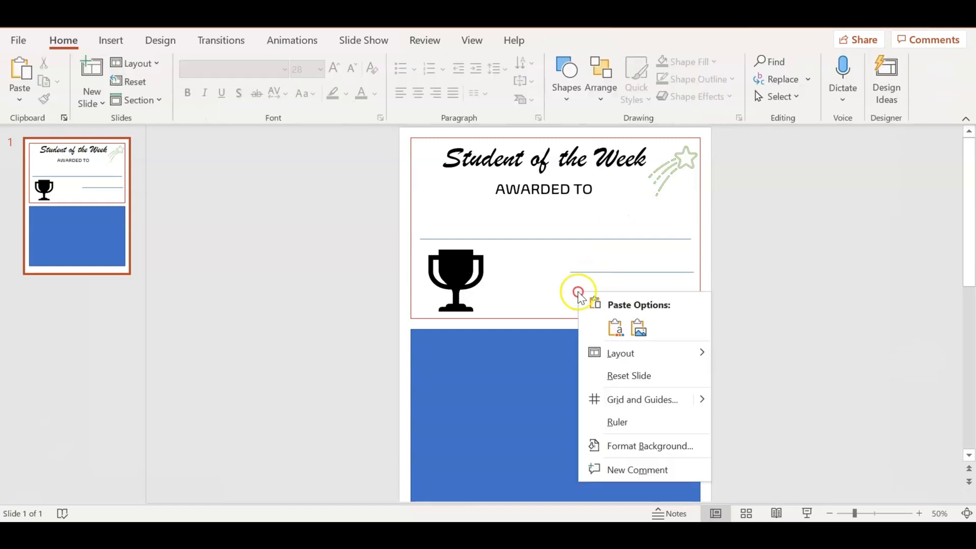
pyautogui.click(608, 287)
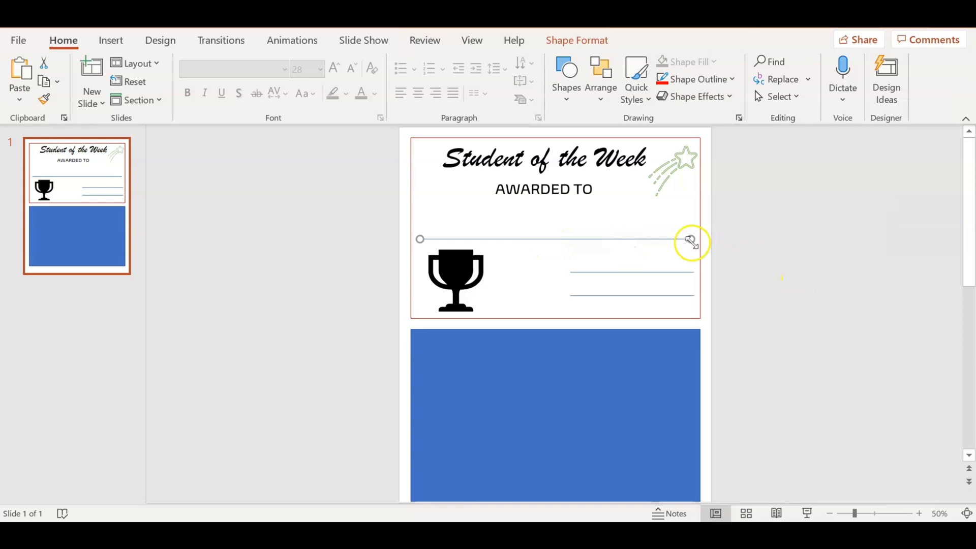
pyautogui.moveTo(690, 241); pyautogui.dragTo(693, 243)
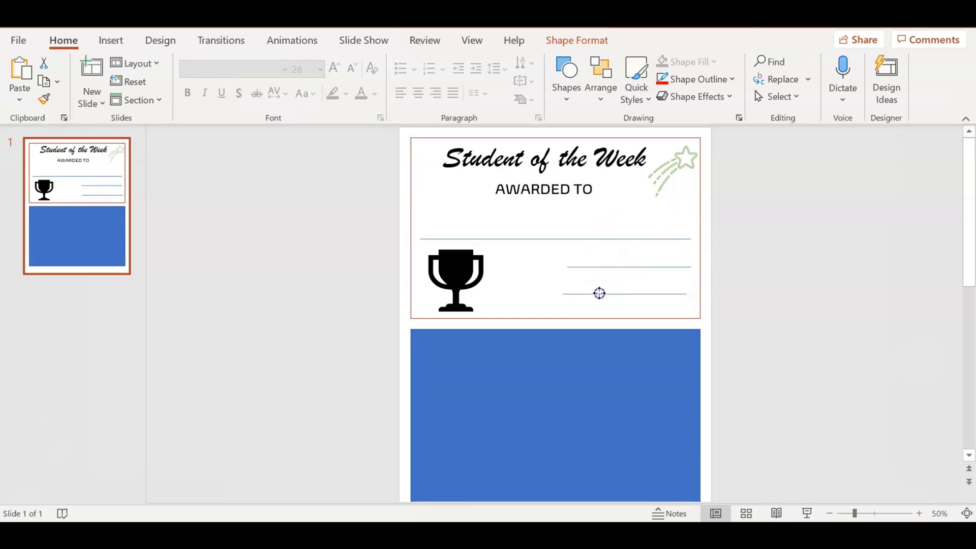
# Line up the two short writing lines to the right of the trophy.
pyautogui.click(599, 293)
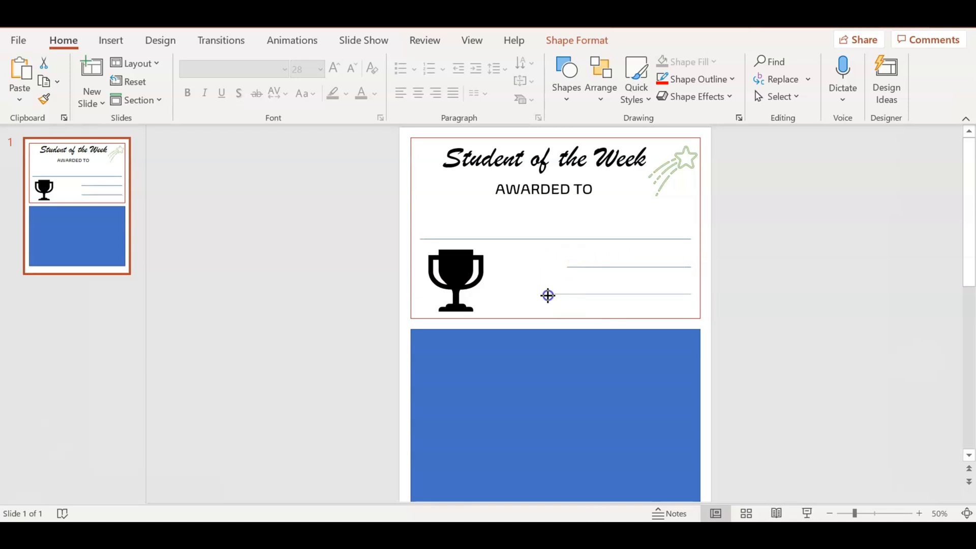
pyautogui.click(548, 294)
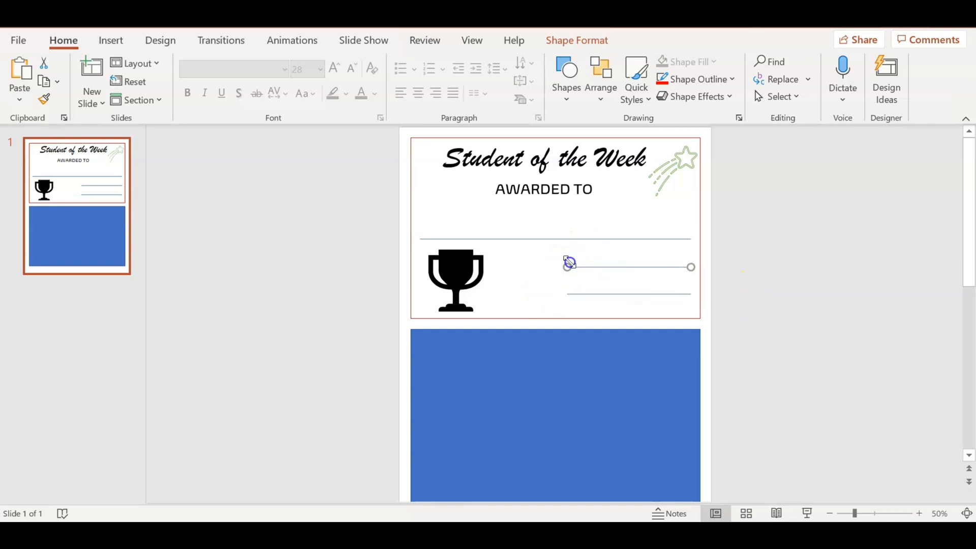
pyautogui.click(520, 289)
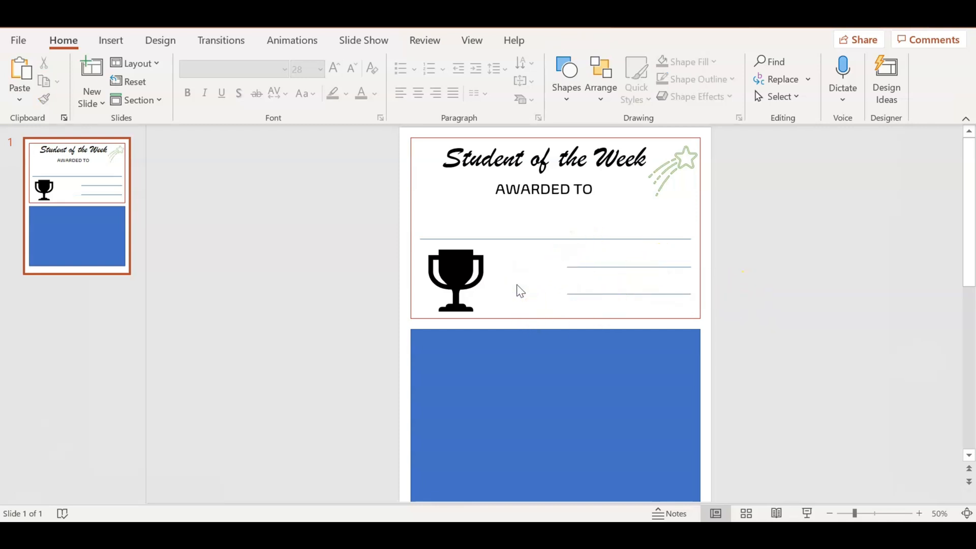
# Add a 'SIGNED:' text box left of the upper short line and enlarge its font.
pyautogui.click(110, 40)
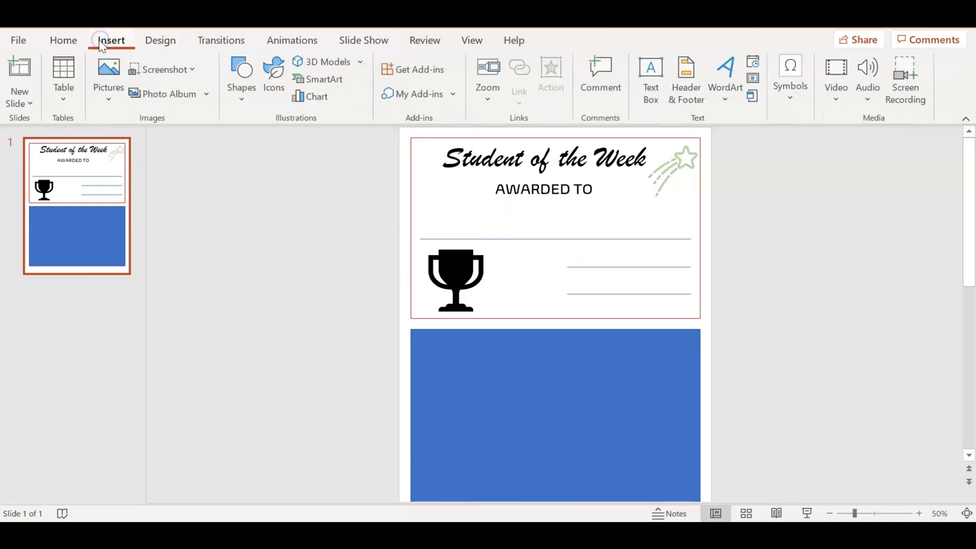
pyautogui.click(649, 78)
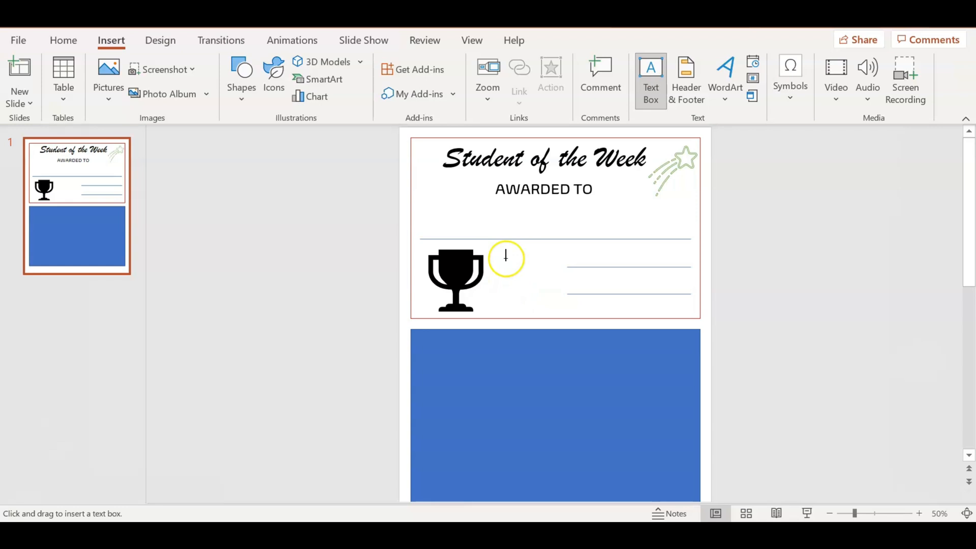
pyautogui.moveTo(505, 258); pyautogui.dragTo(563, 271)
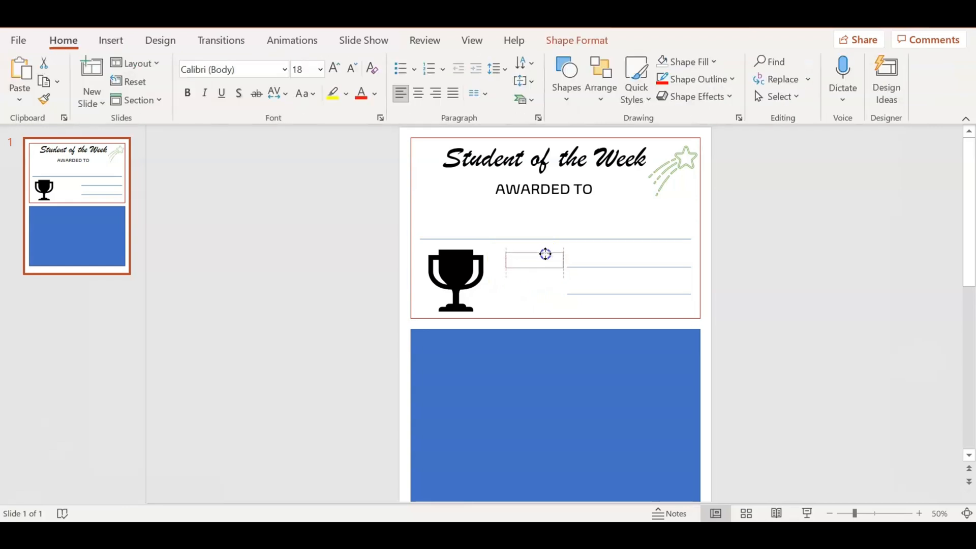
pyautogui.click(544, 255)
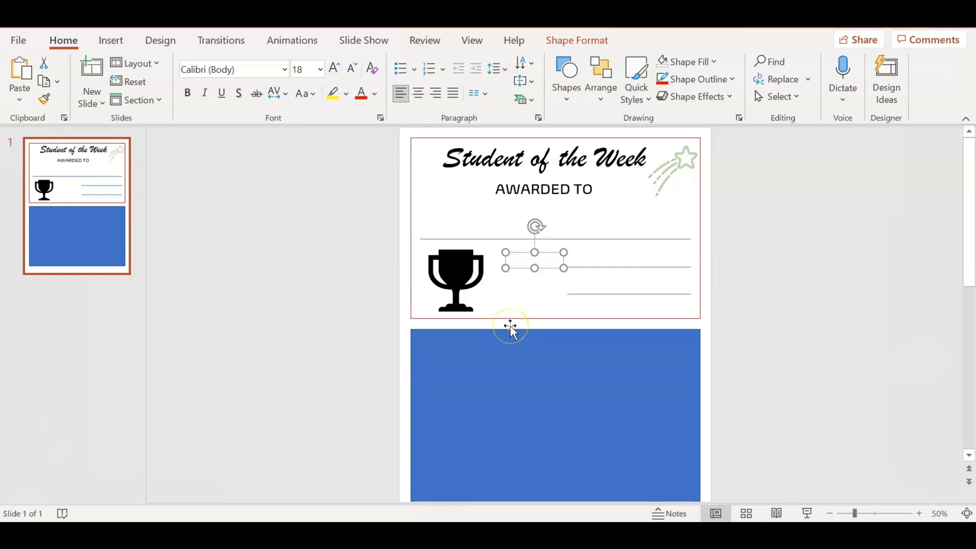
pyautogui.write('SIGNED:')
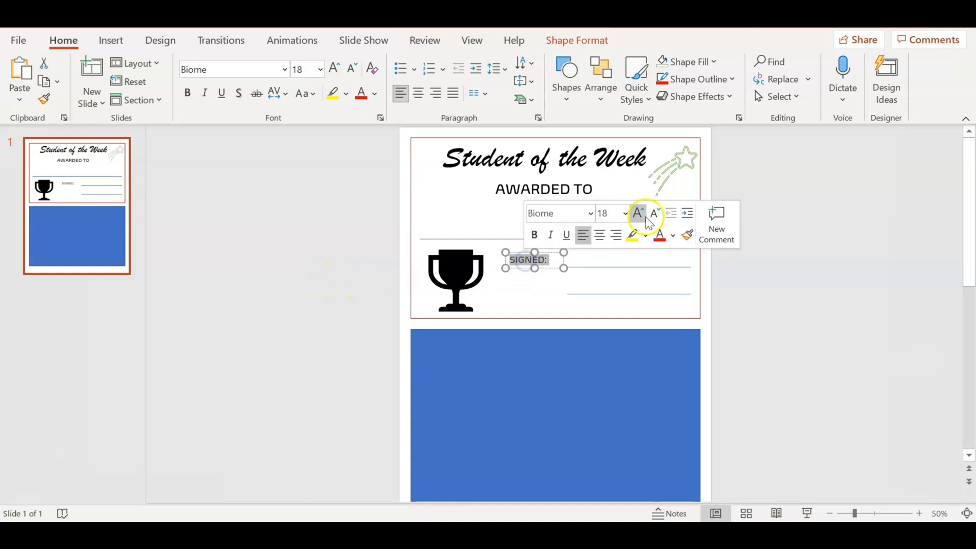
pyautogui.click(626, 213)
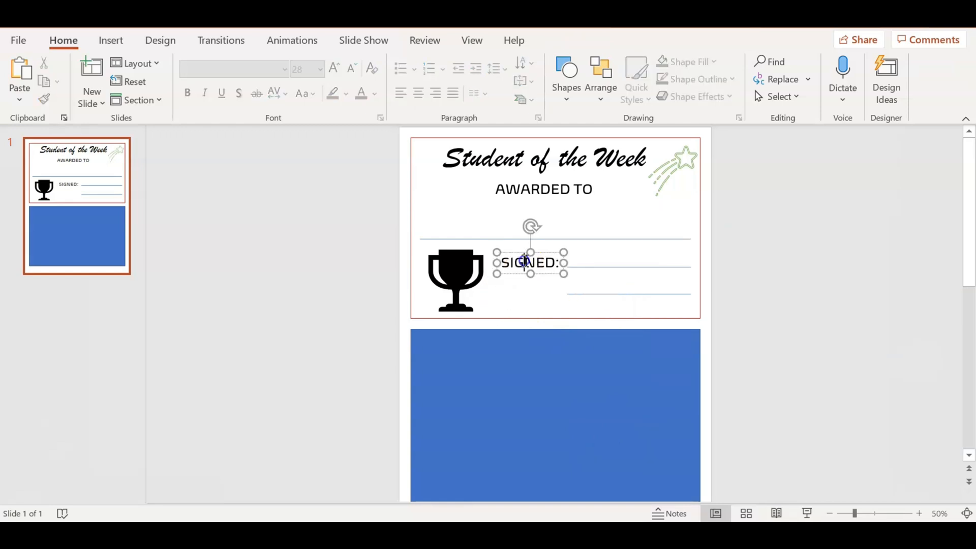
# Duplicate the SIGNED: label and retype the copy as 'DATE:' beside the lower line.
pyautogui.rightClick(528, 262)
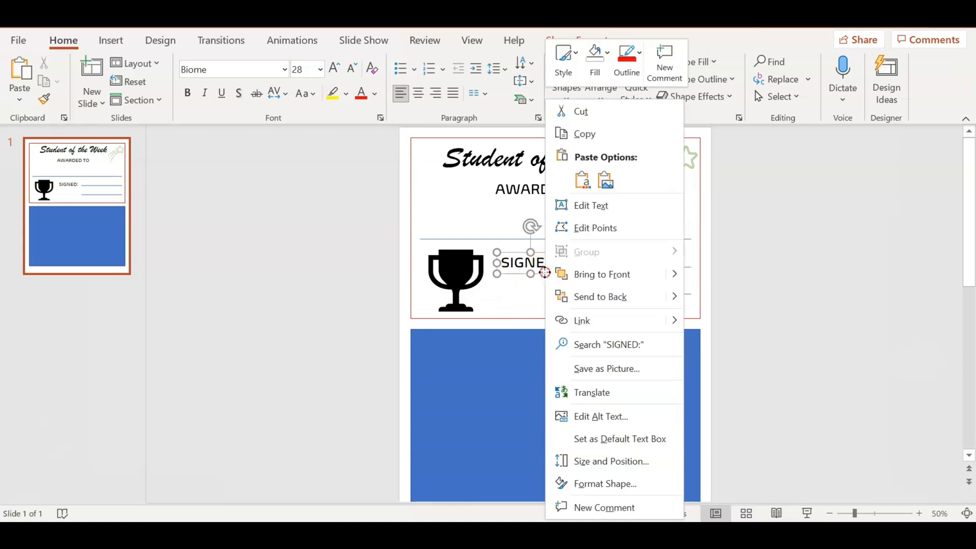
pyautogui.click(518, 282)
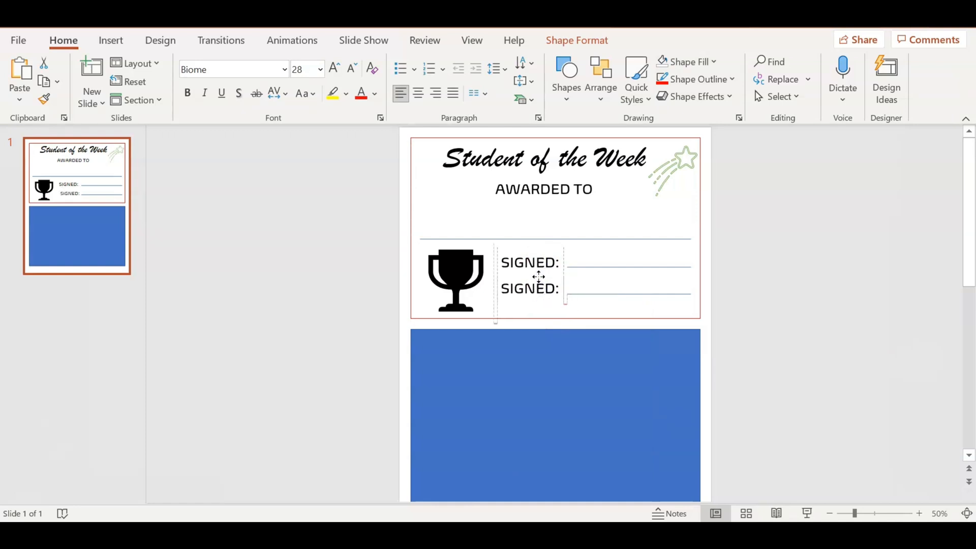
pyautogui.click(530, 287)
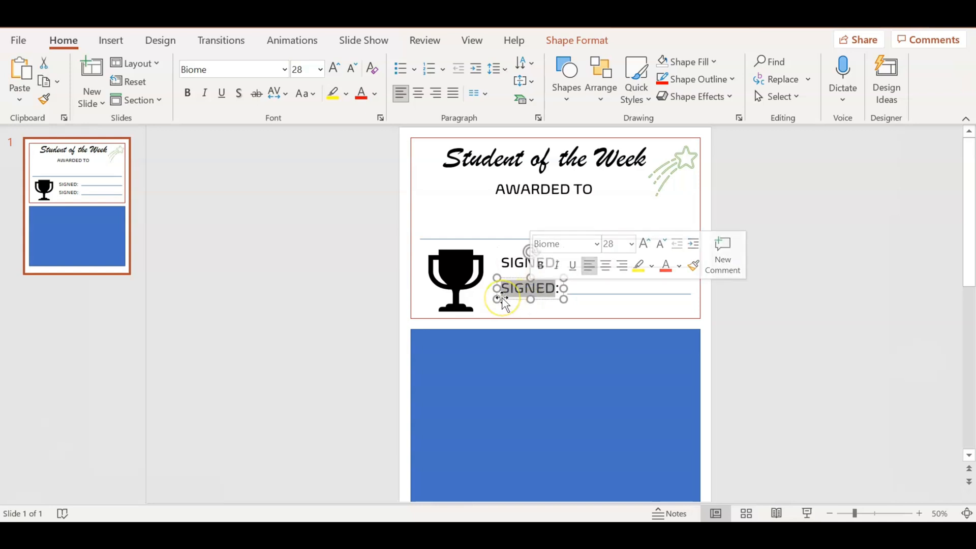
pyautogui.write('DATRE:')
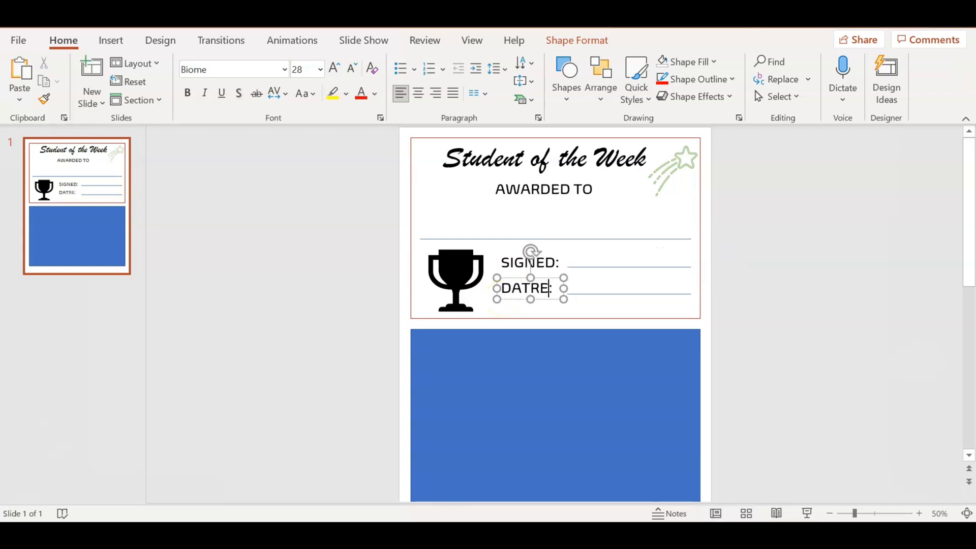
pyautogui.press('Backspace')
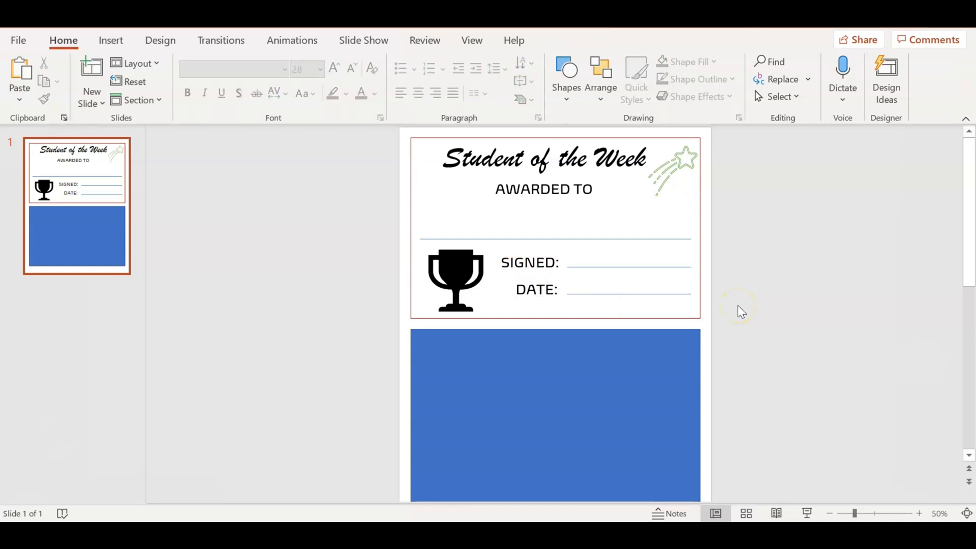
pyautogui.moveTo(830, 274)
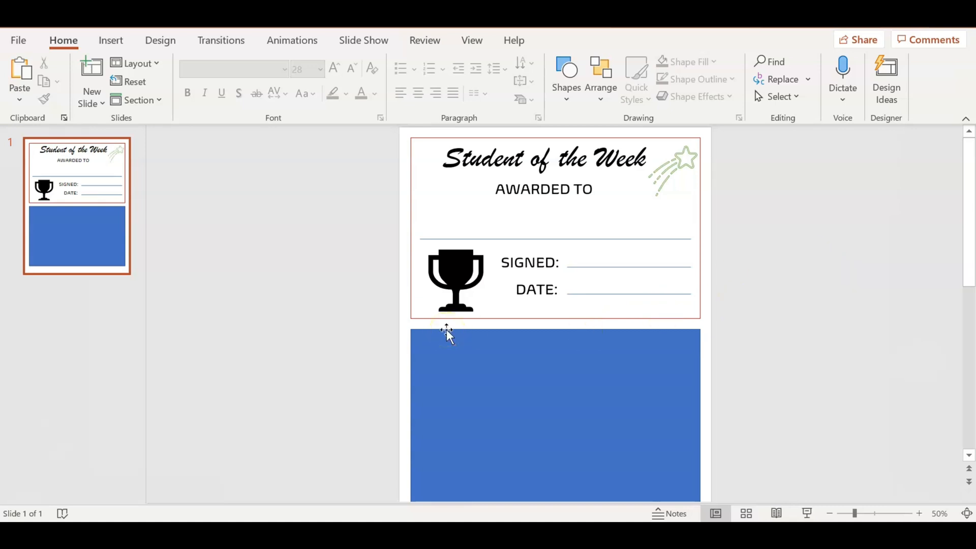
# Give the trophy a green outline with no fill, then recolour the certificate border.
pyautogui.click(455, 280)
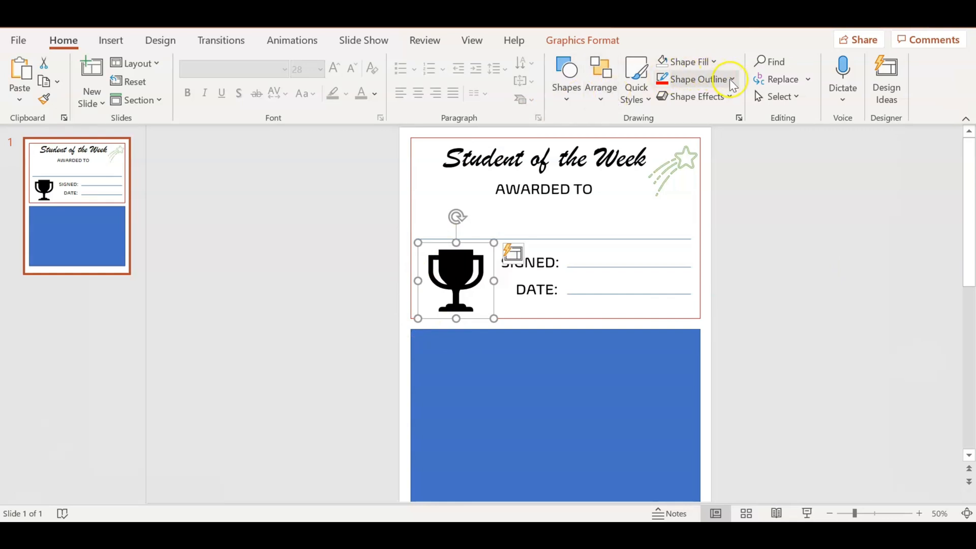
pyautogui.moveTo(697, 79)
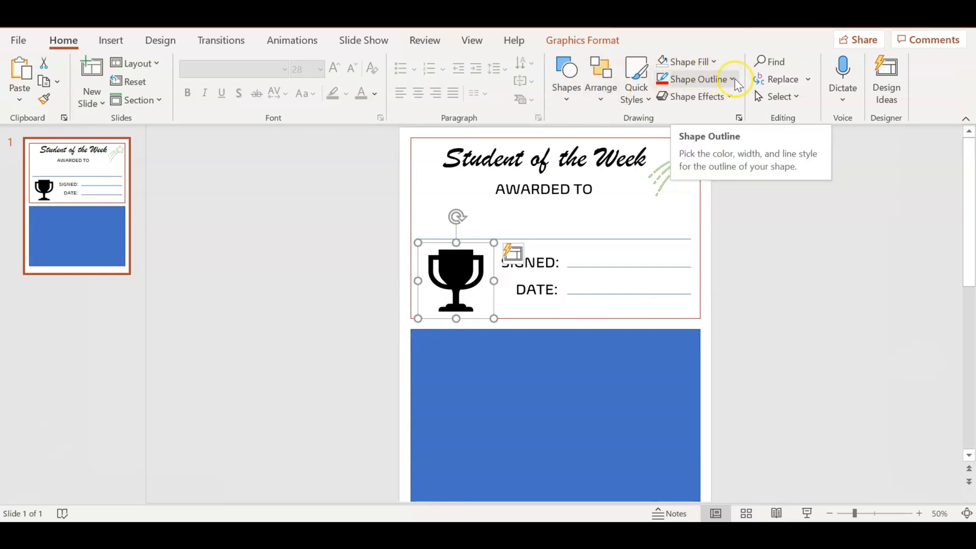
pyautogui.click(732, 79)
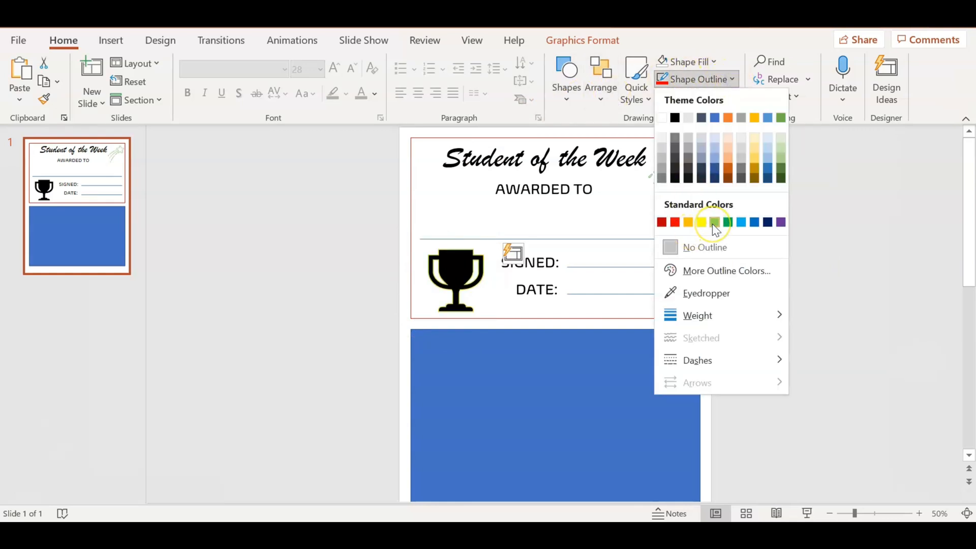
pyautogui.click(701, 222)
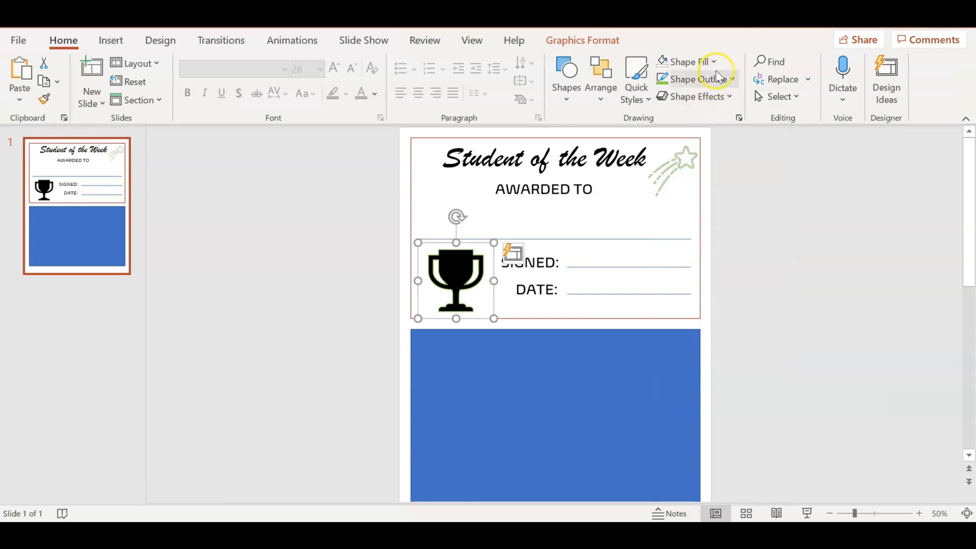
pyautogui.click(712, 62)
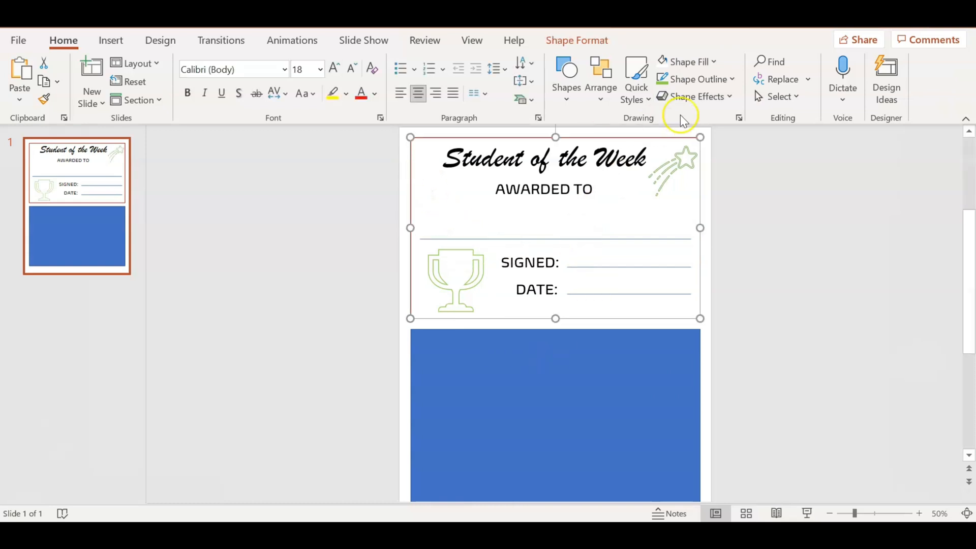
pyautogui.click(695, 79)
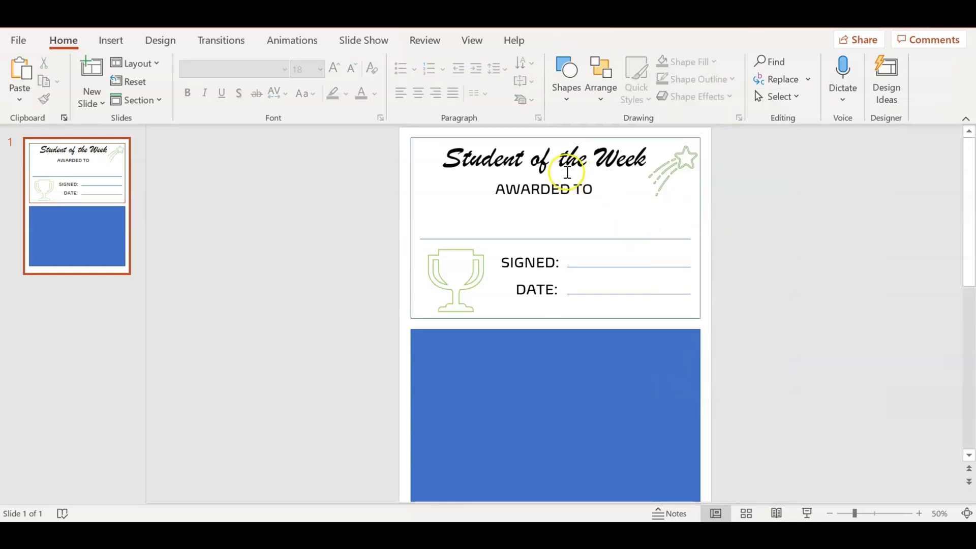
pyautogui.moveTo(534, 429)
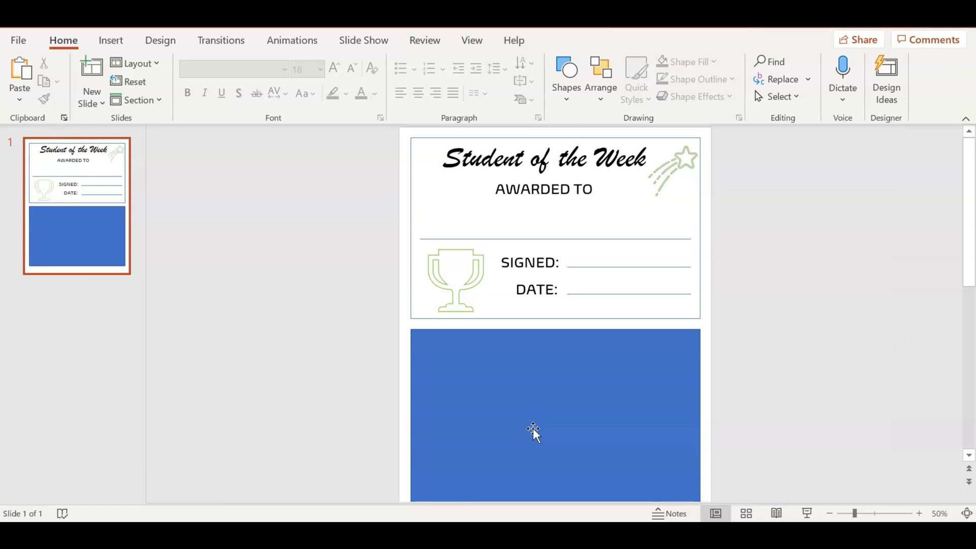
# Delete the blue placeholder rectangle from the lower half of the slide.
pyautogui.click(523, 431)
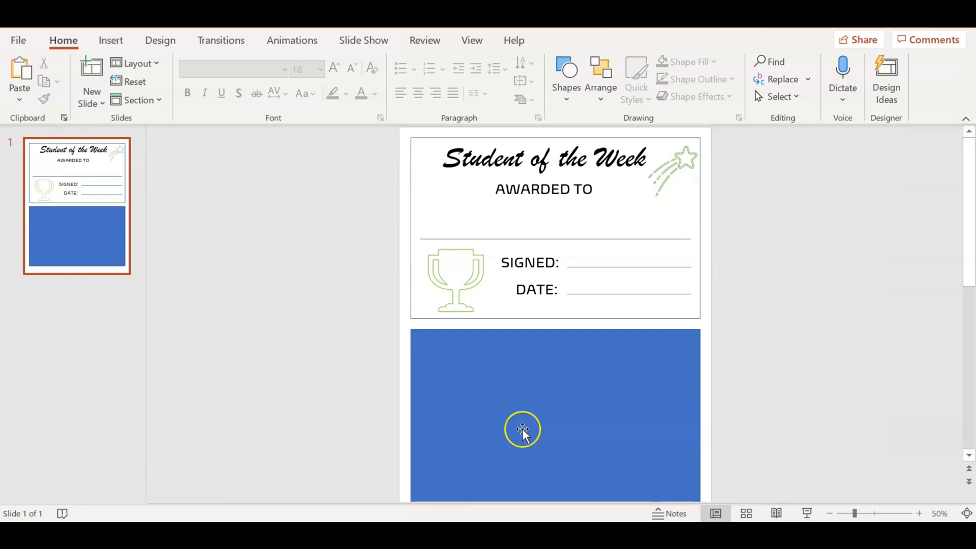
pyautogui.click(523, 430)
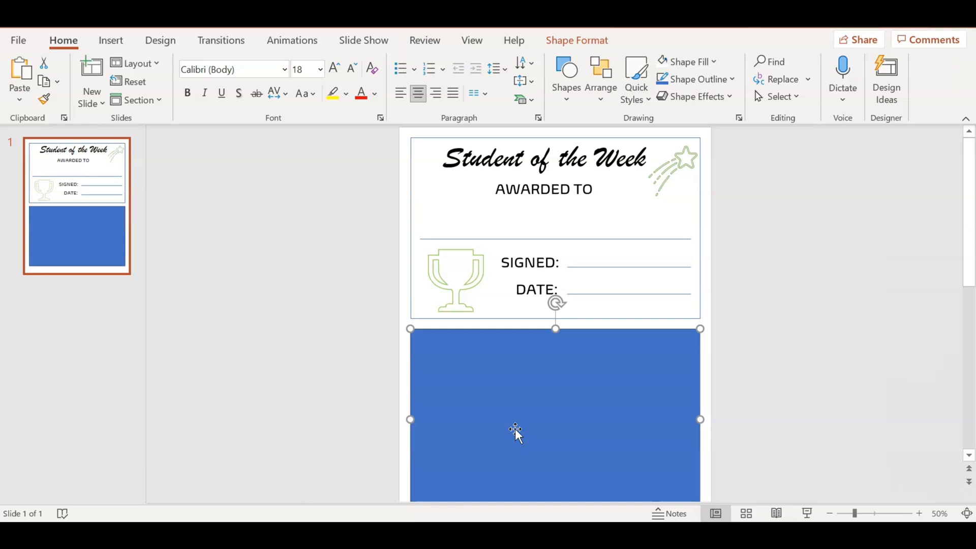
pyautogui.press('delete')
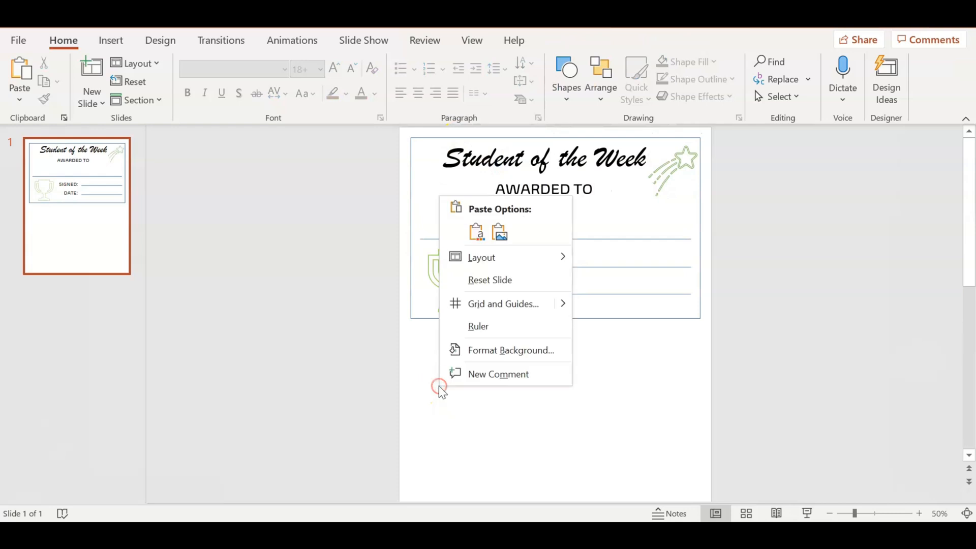
# Paste a copy of the certificate and shift it down, leaving a small gap.
pyautogui.click(477, 232)
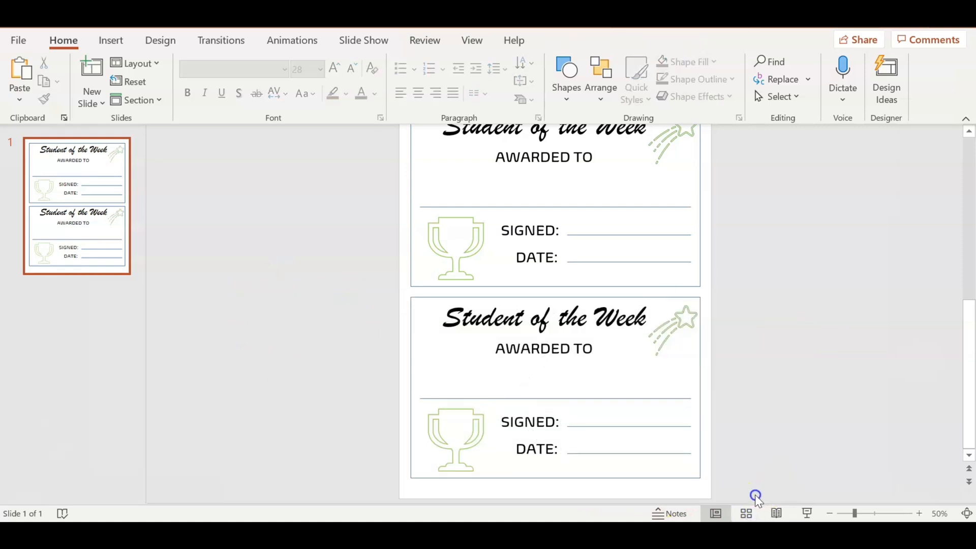
pyautogui.click(358, 298)
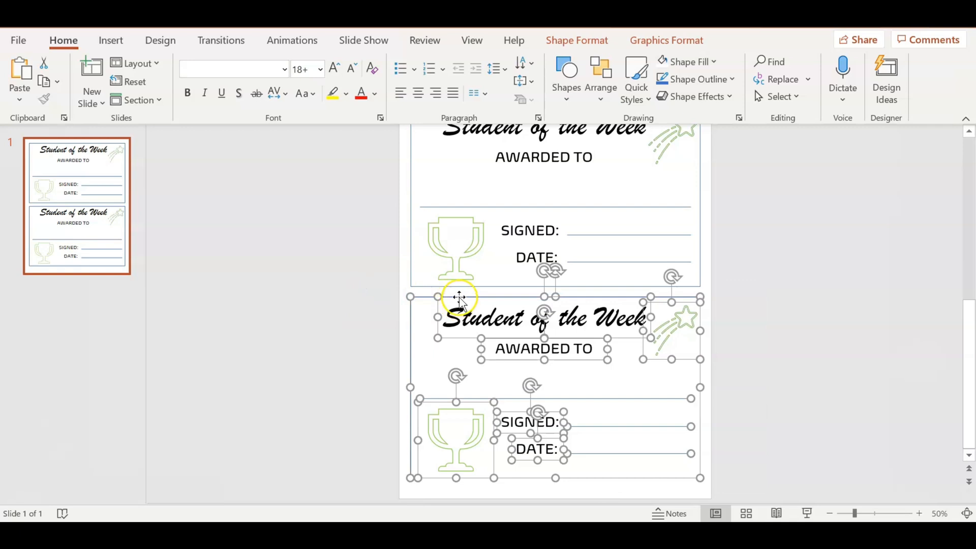
pyautogui.moveTo(457, 297); pyautogui.dragTo(457, 307)
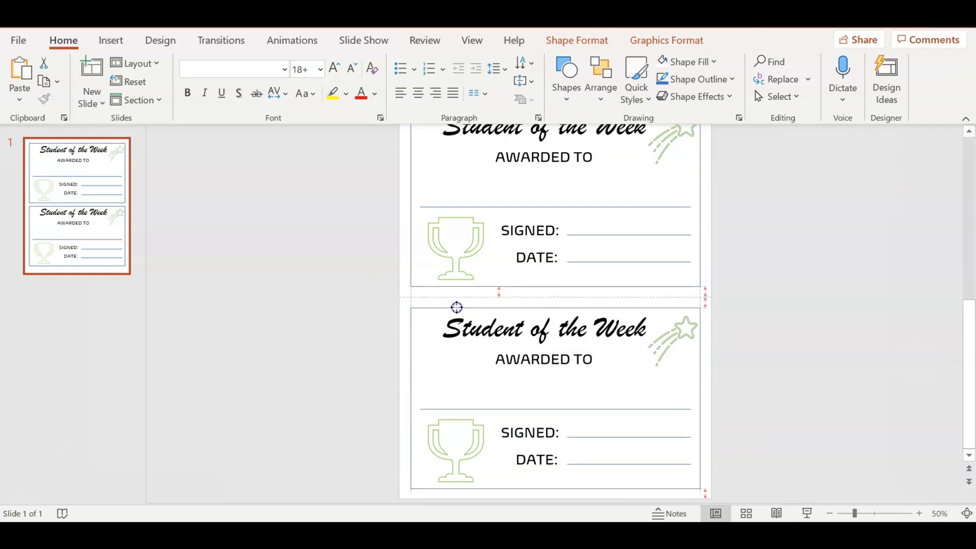